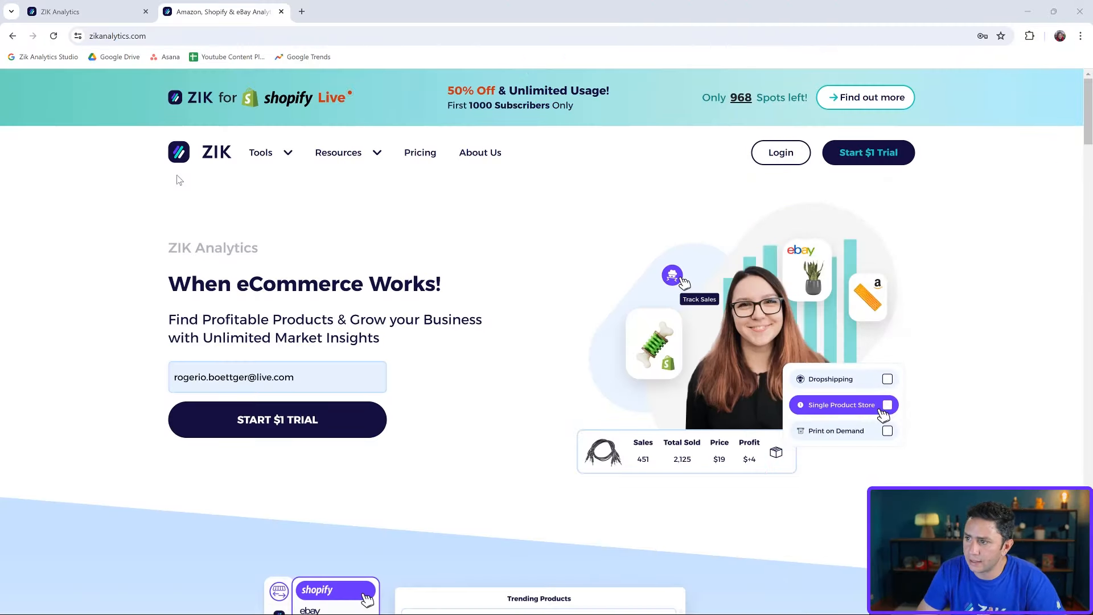
mouse_move(332, 192)
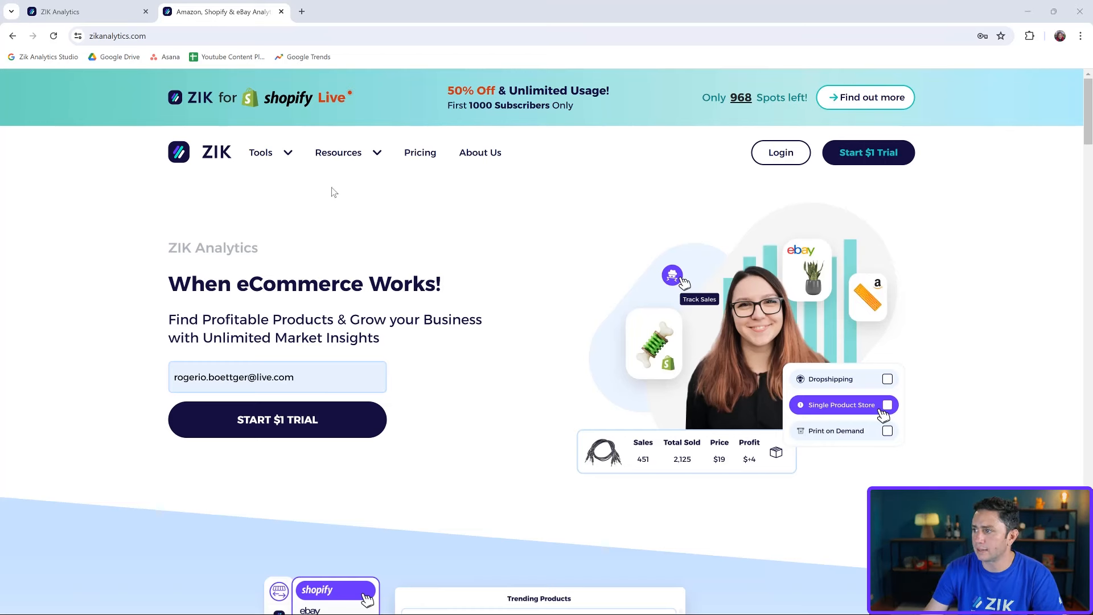
mouse_move(464, 227)
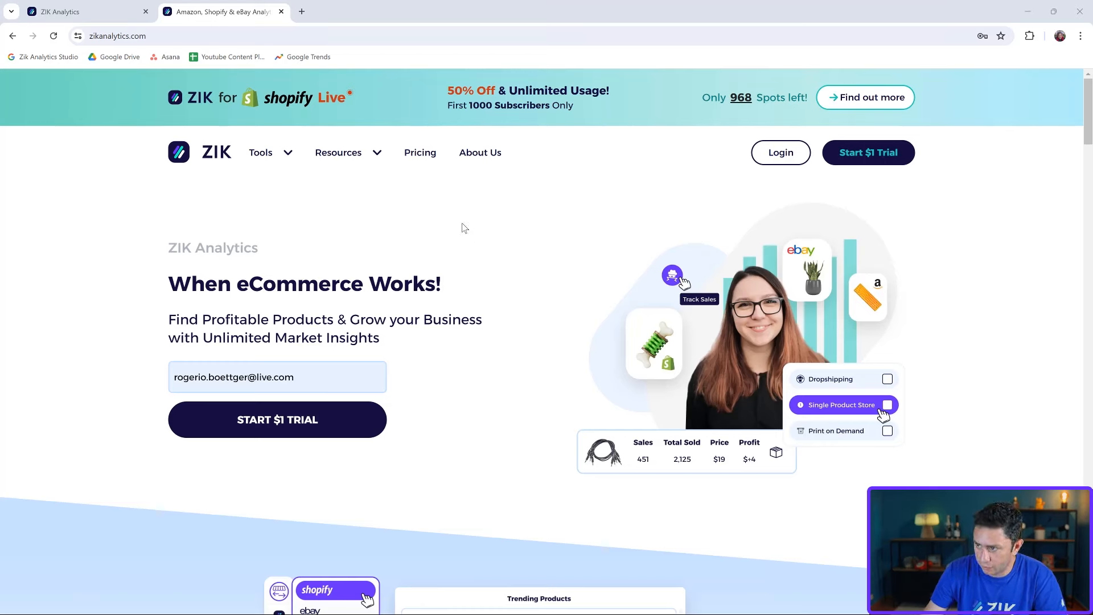
mouse_move(419, 152)
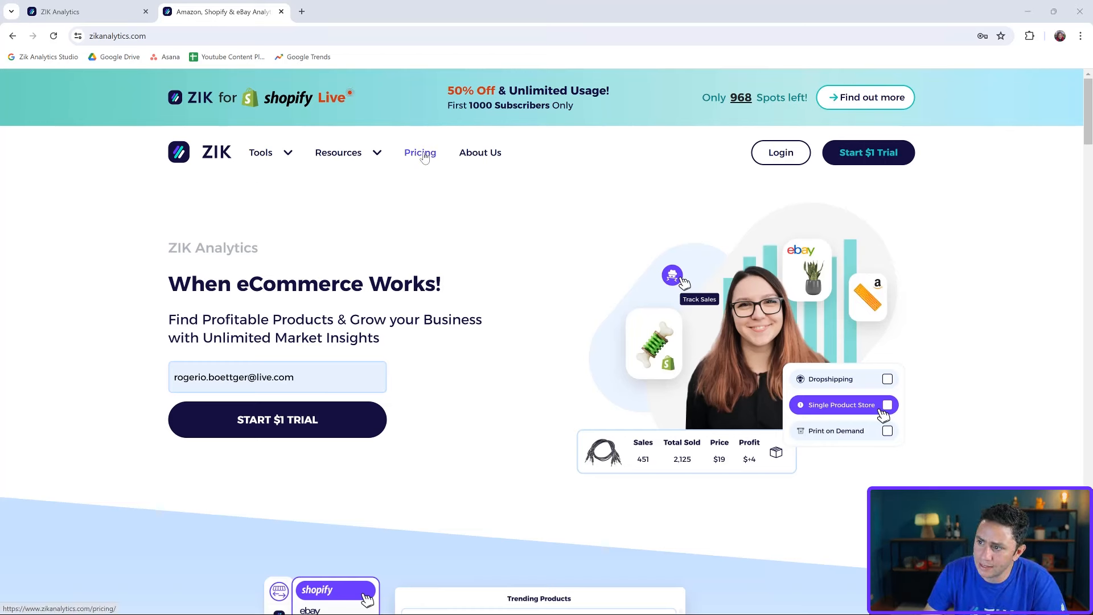
mouse_move(458, 227)
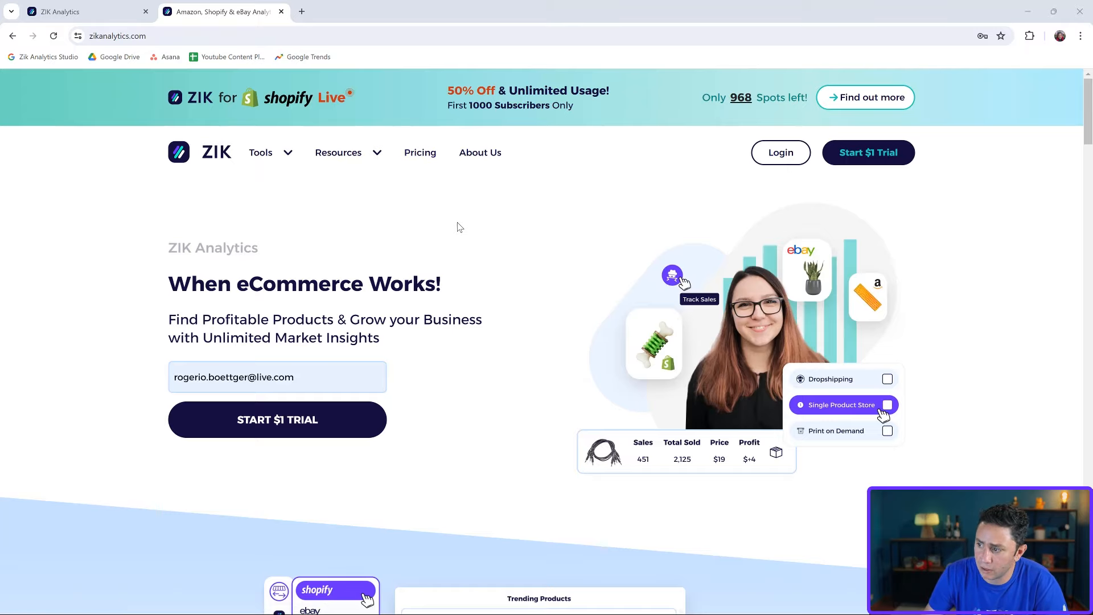
Reach the homepage's Shopify tools section and show the Product Explorer preview.
scroll("down", 3)
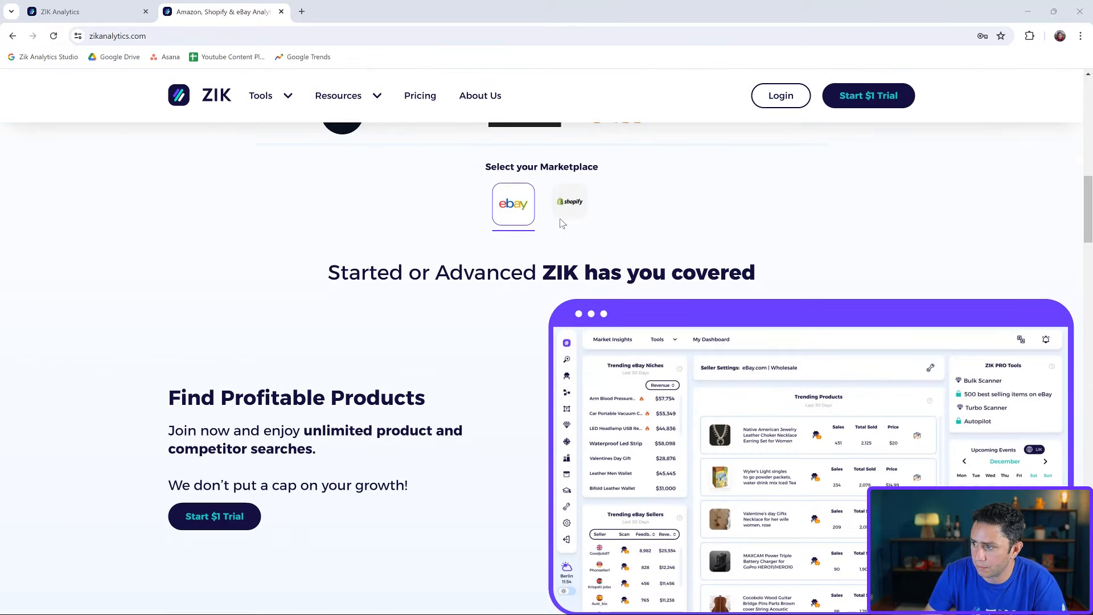
scroll("down", 3)
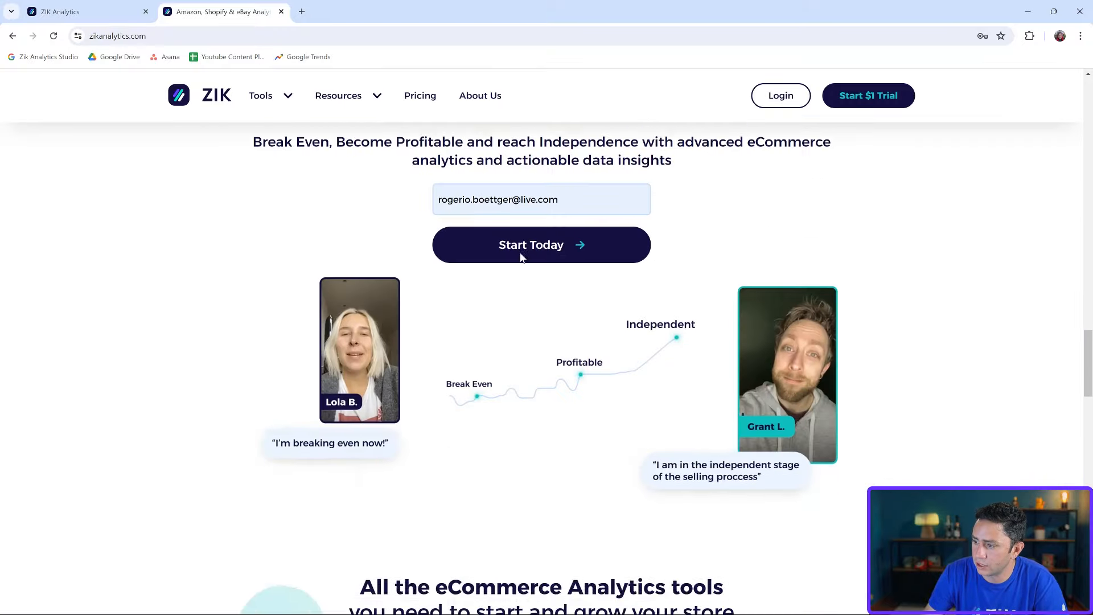
scroll("down", 3)
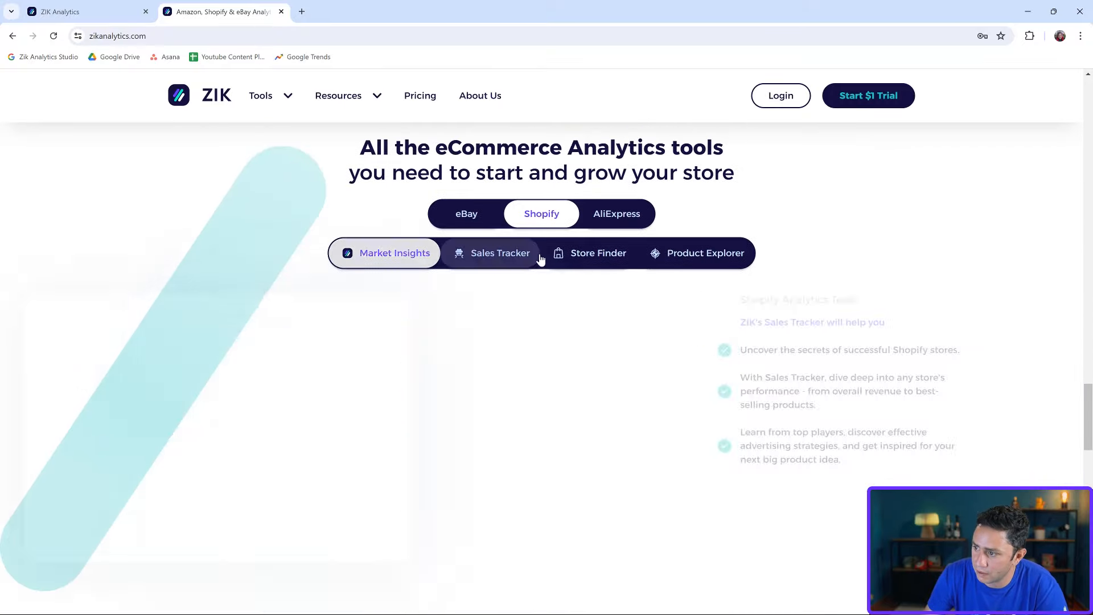
left_click(705, 253)
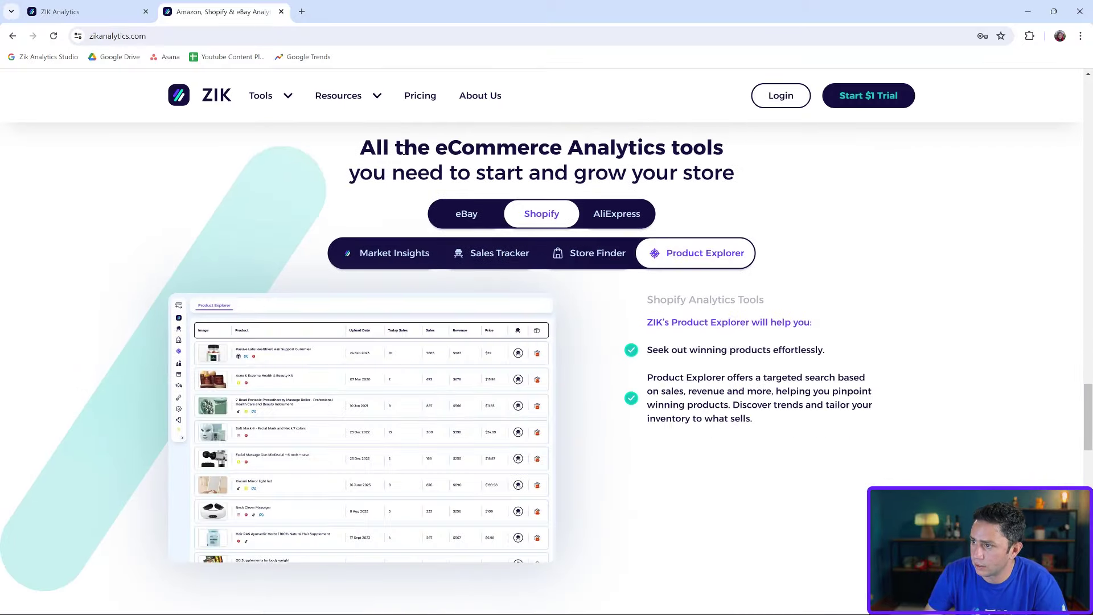
mouse_move(449, 237)
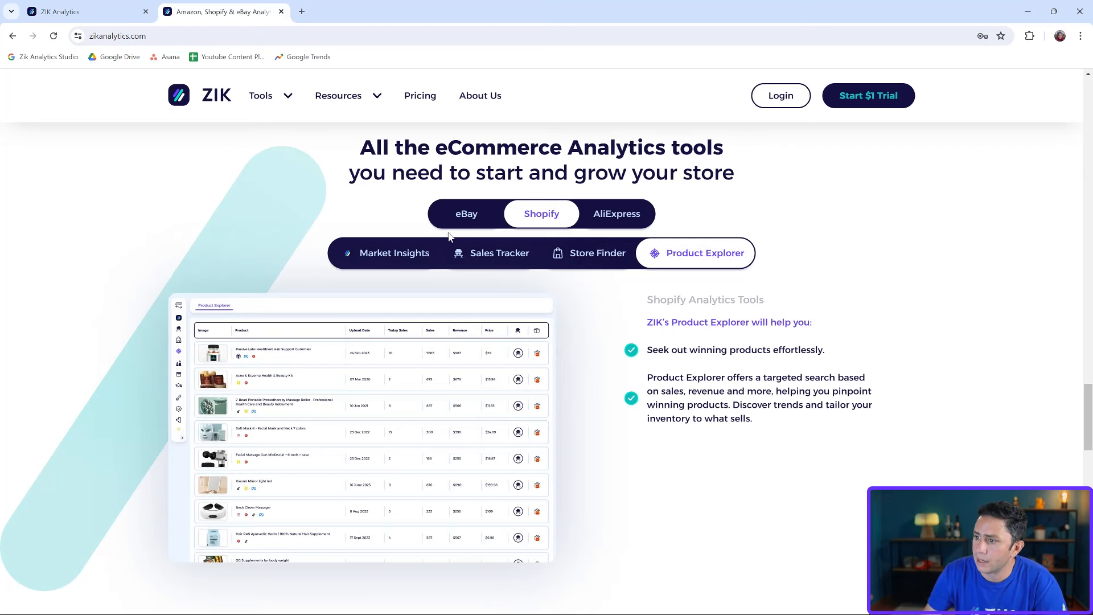
Browse the Sales Tracker, Store Finder and Product Explorer previews, then head to Login.
left_click(500, 252)
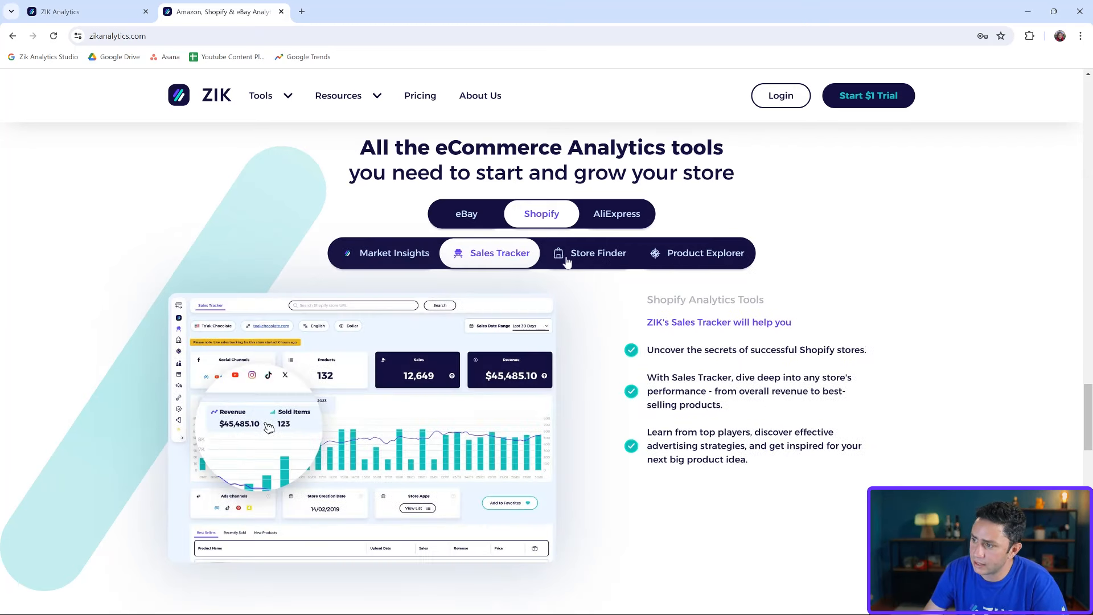
left_click(597, 253)
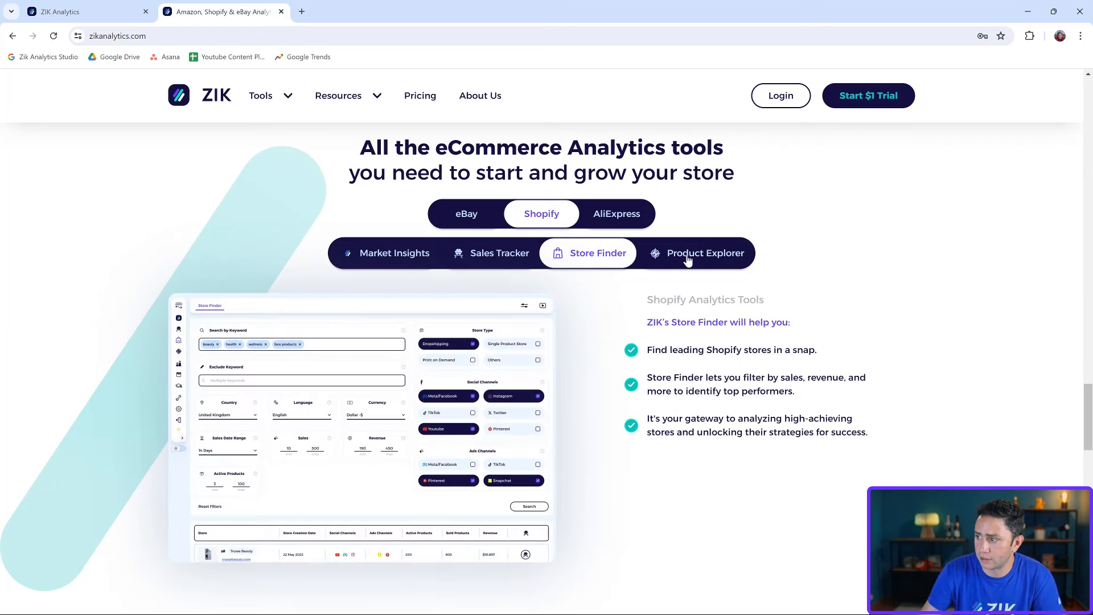
left_click(705, 252)
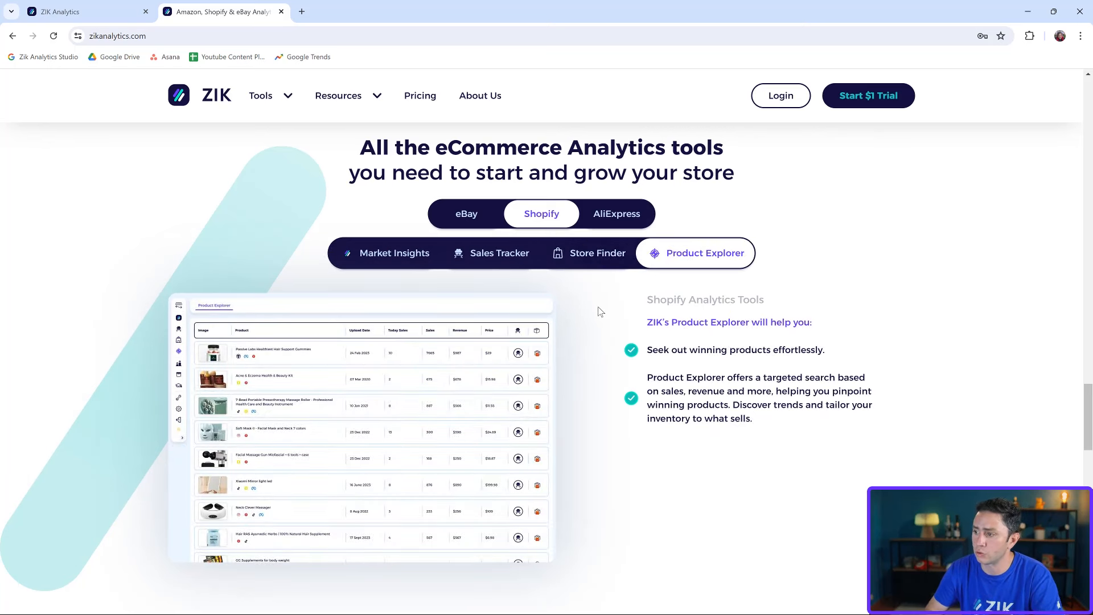
left_click(780, 95)
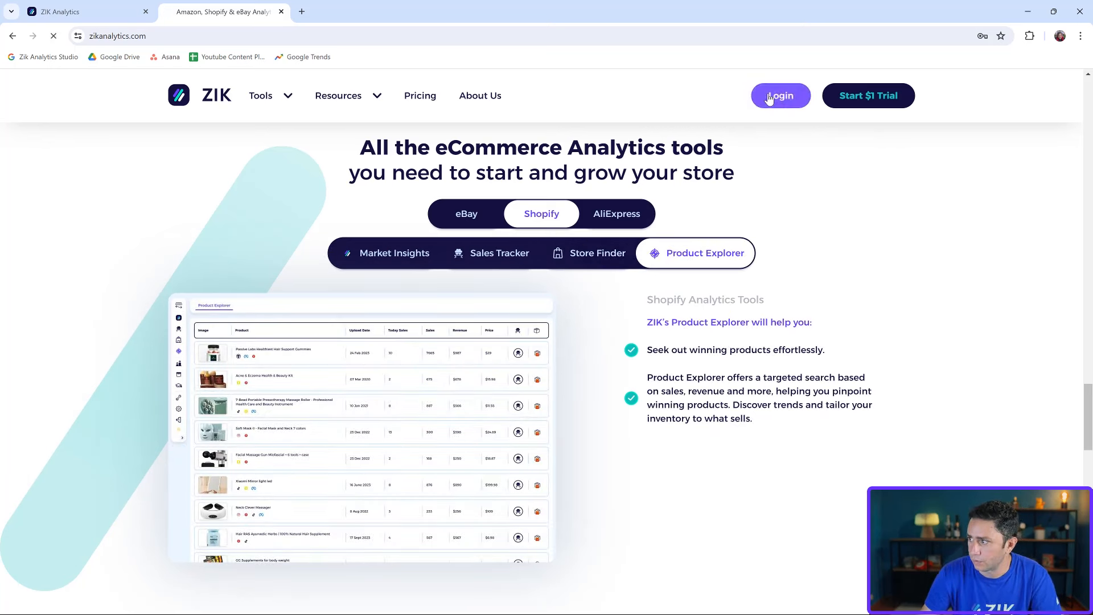
Sign in and view the Market Insights dashboard with its Trending Shopify Stores list.
left_click(780, 96)
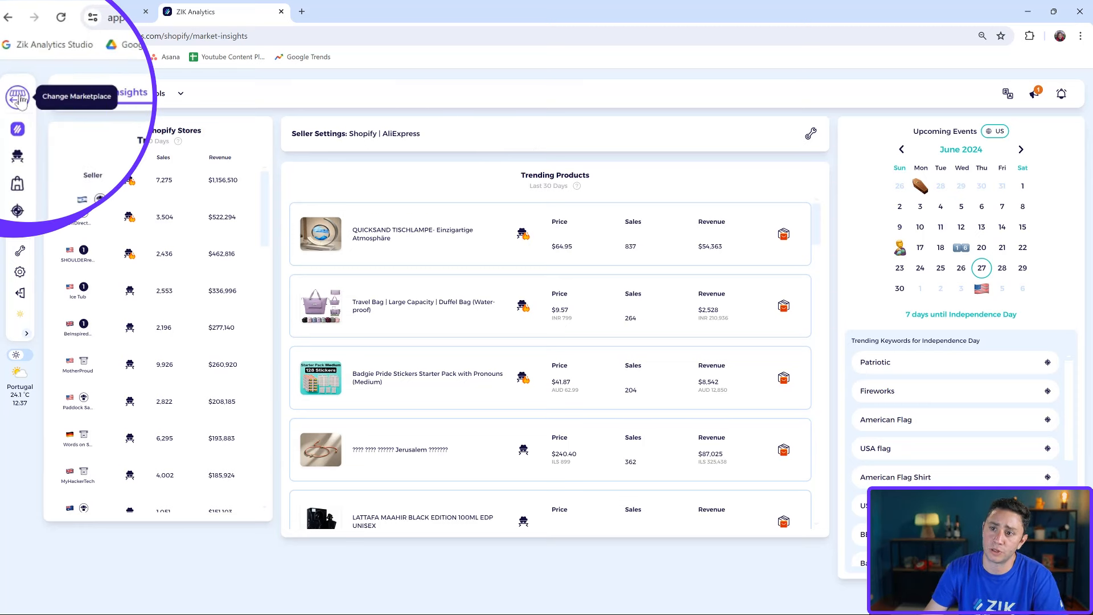
left_click(16, 97)
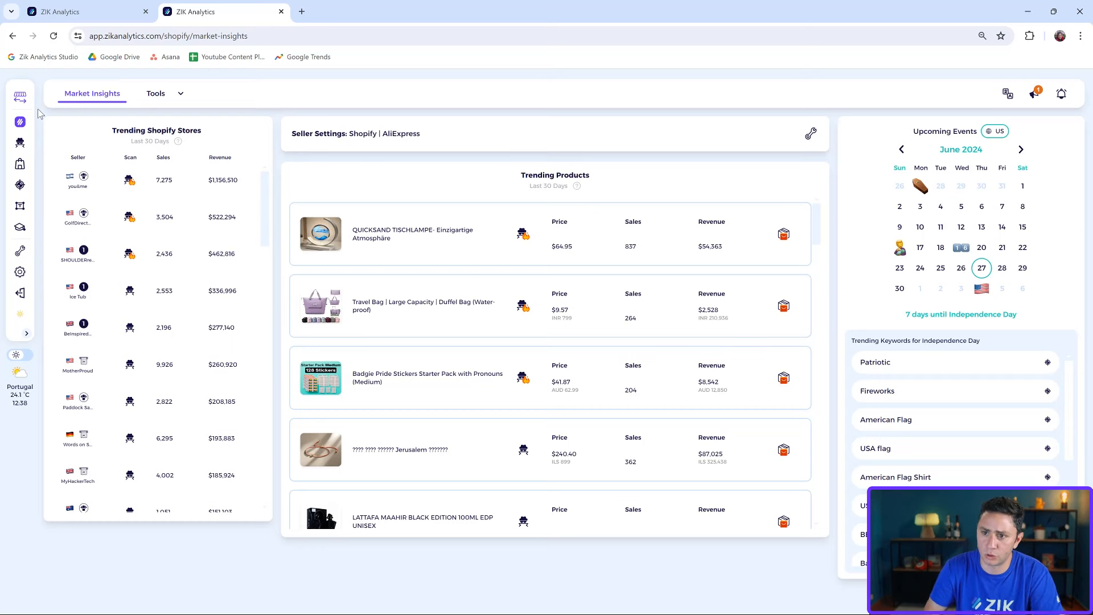
mouse_move(125, 96)
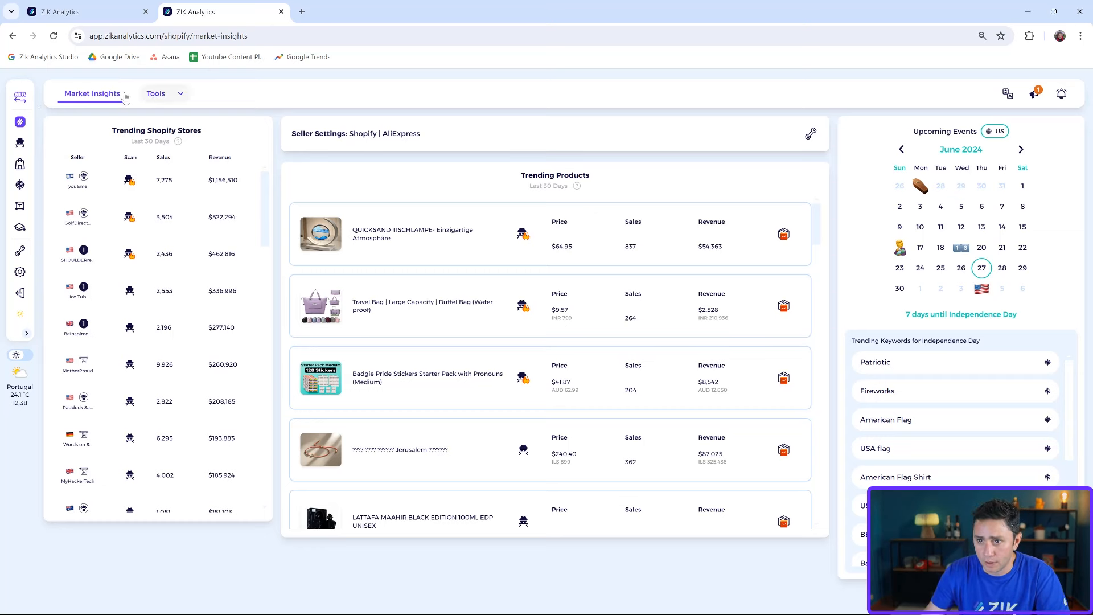
left_click(21, 96)
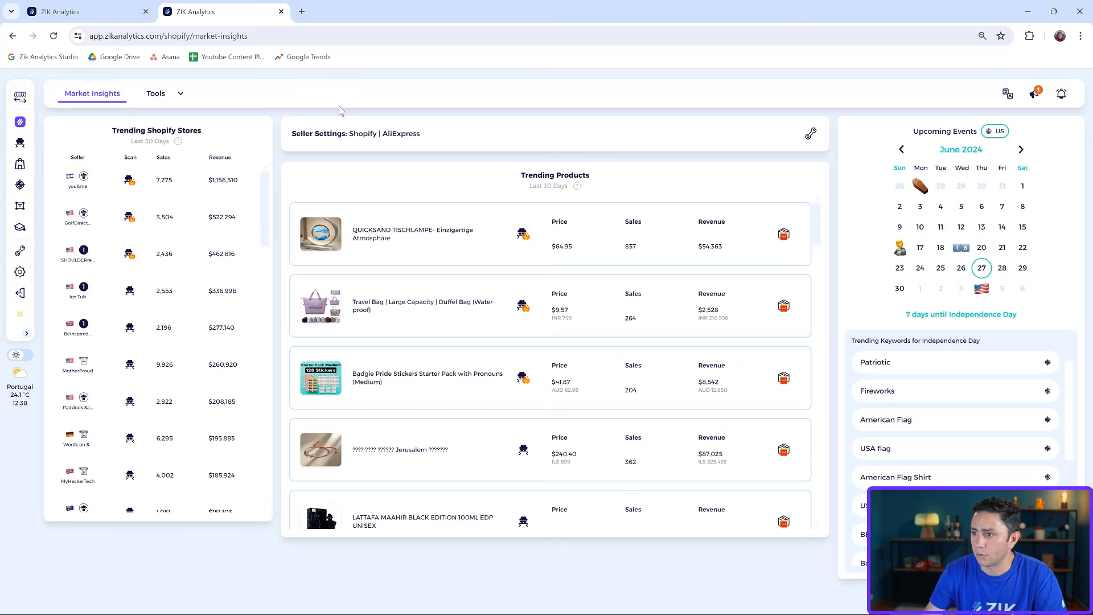
mouse_move(234, 183)
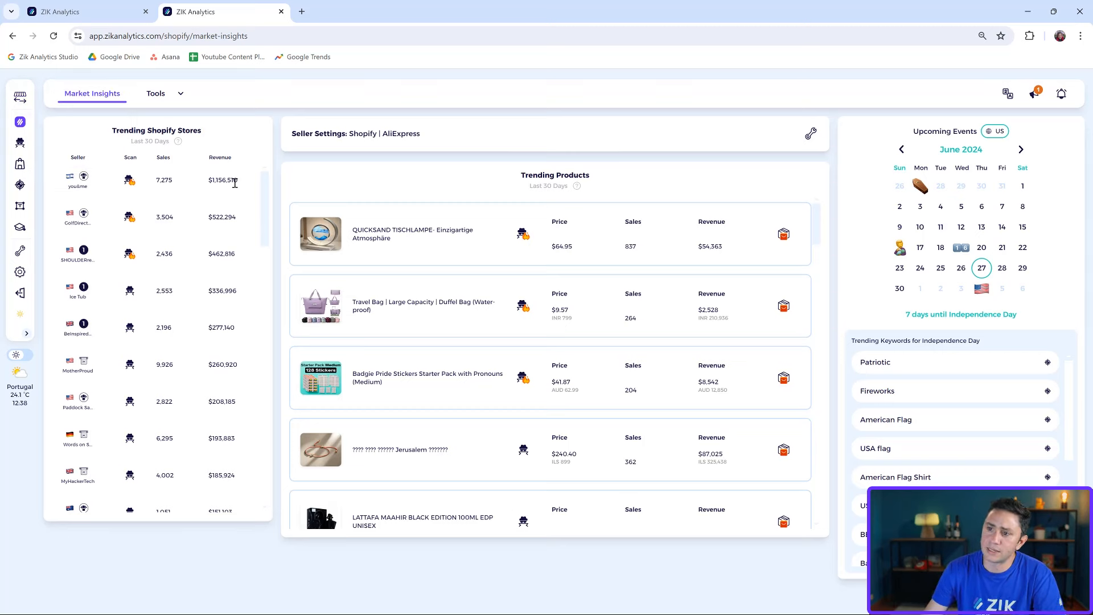
mouse_move(240, 171)
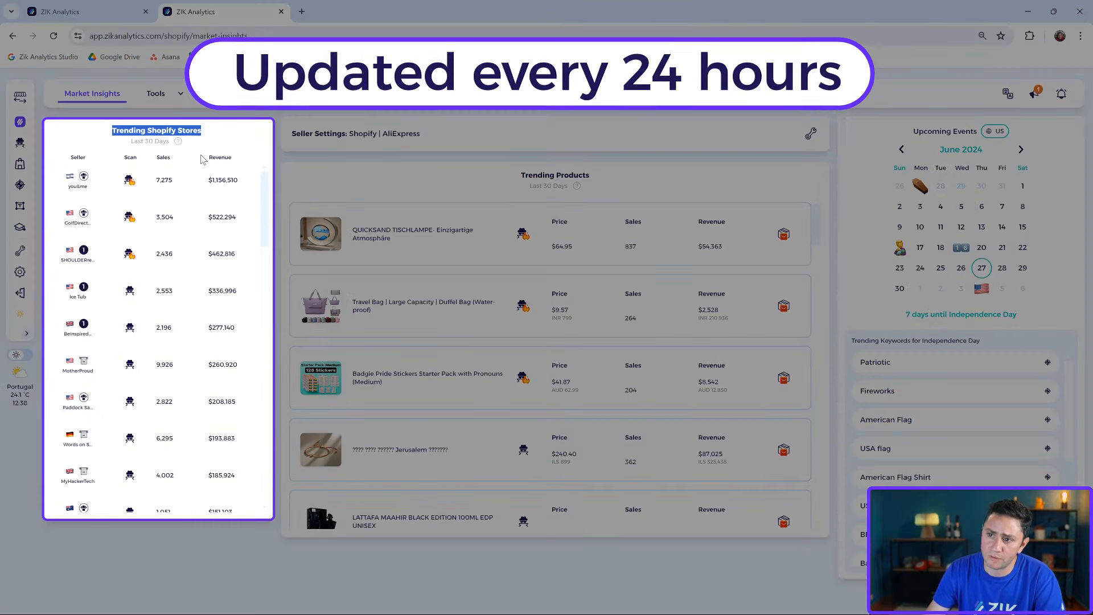
mouse_move(91, 219)
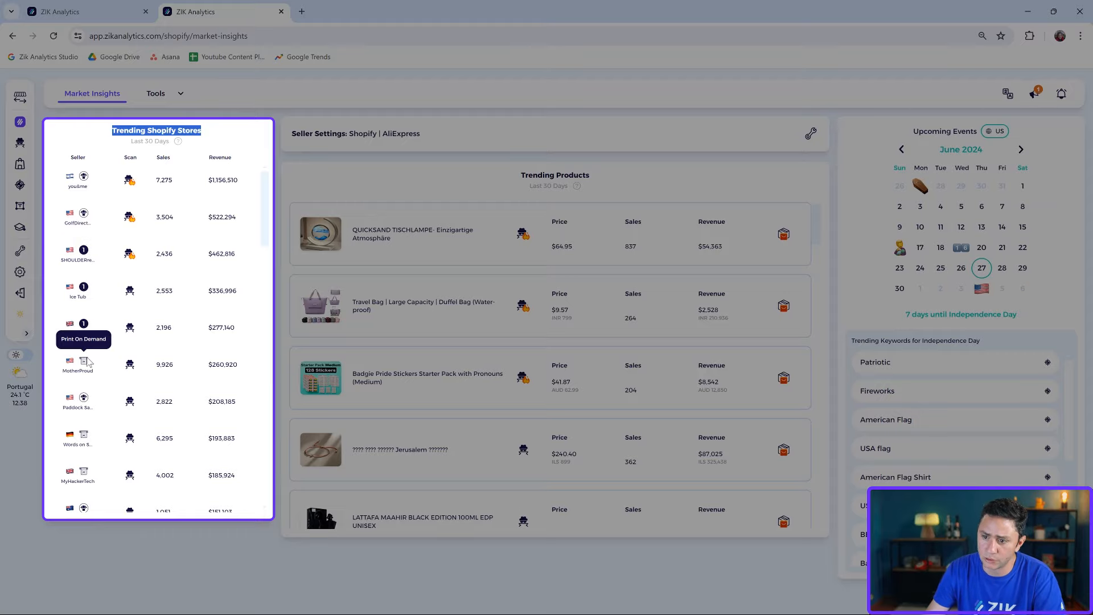
left_click(554, 175)
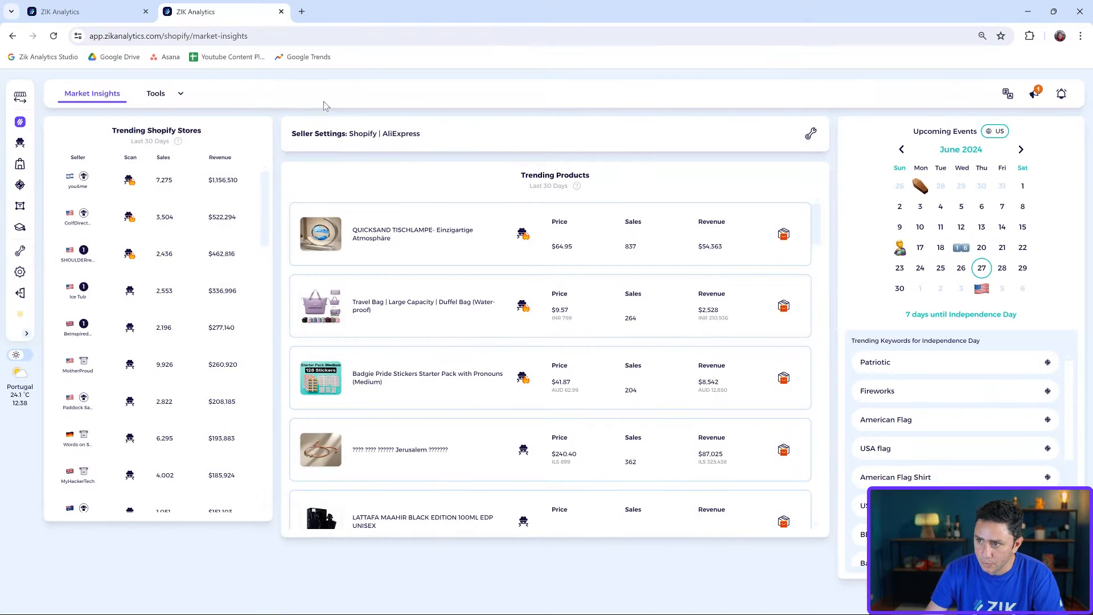
mouse_move(23, 166)
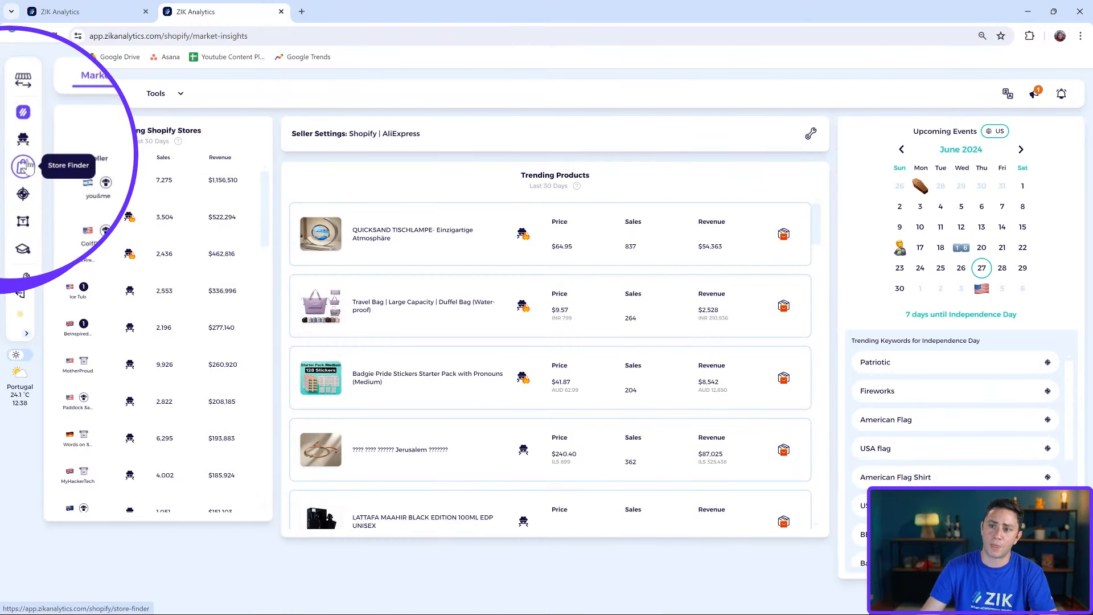
Enter the Shopify Store Finder and try ticking then unticking the Dropshipping store type.
left_click(23, 165)
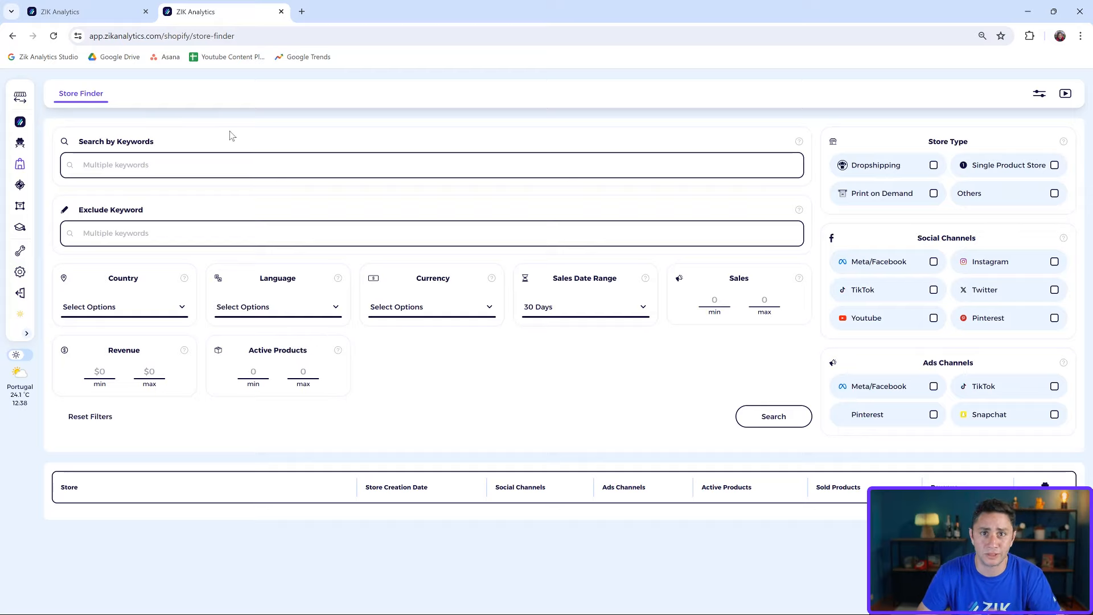
mouse_move(772, 176)
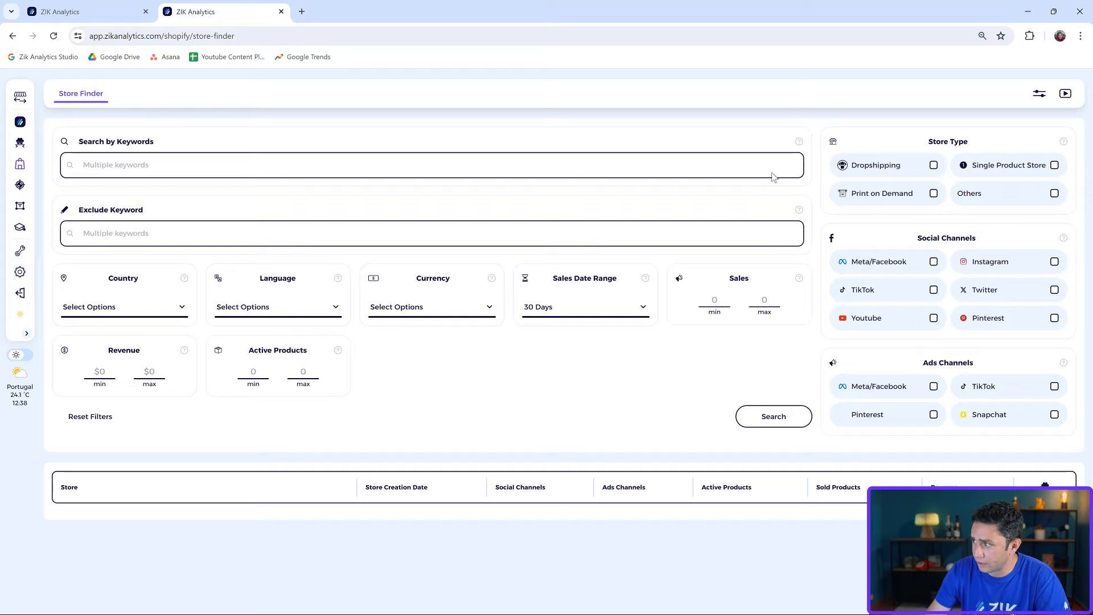
left_click(432, 165)
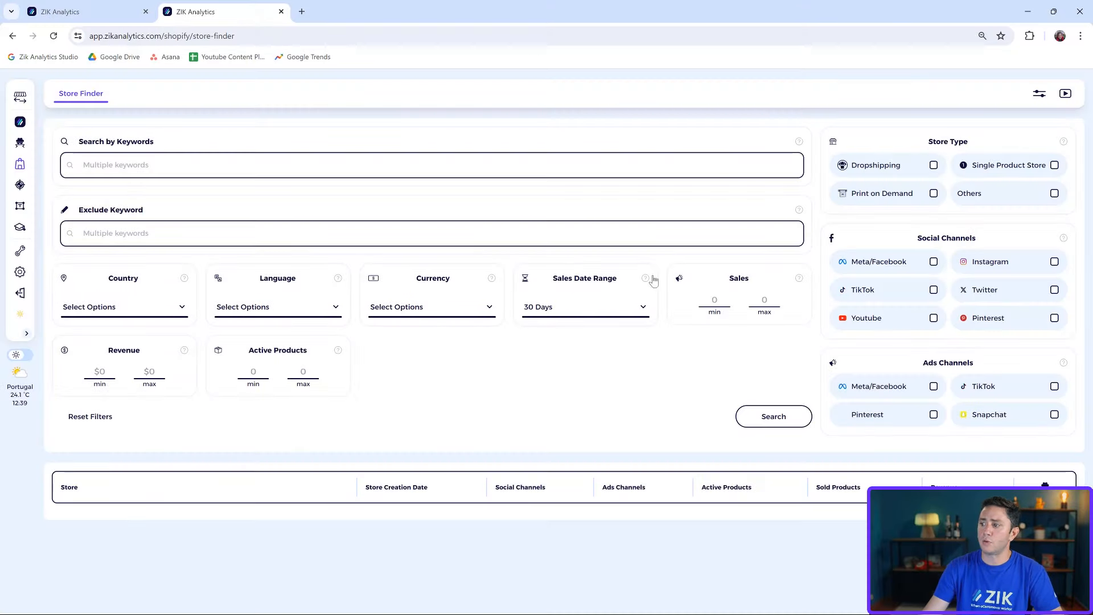
left_click(584, 307)
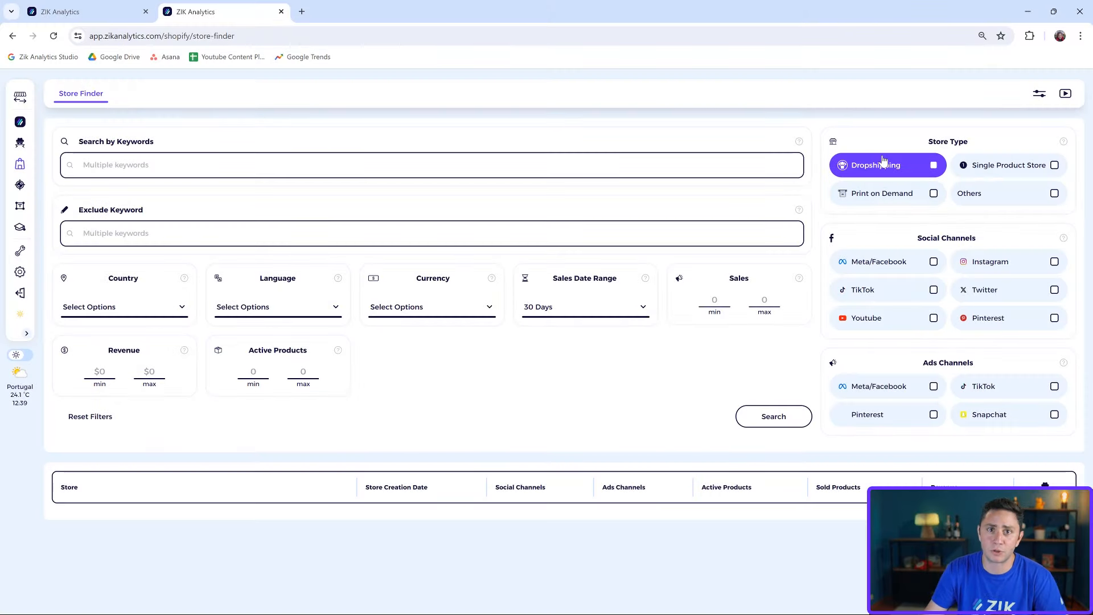
left_click(934, 165)
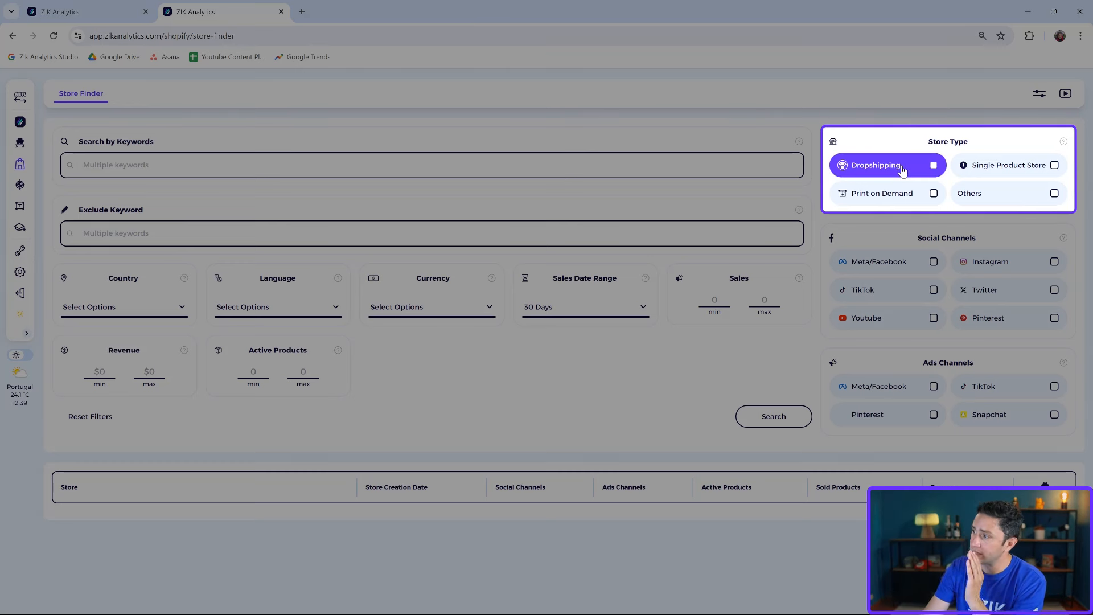
left_click(881, 194)
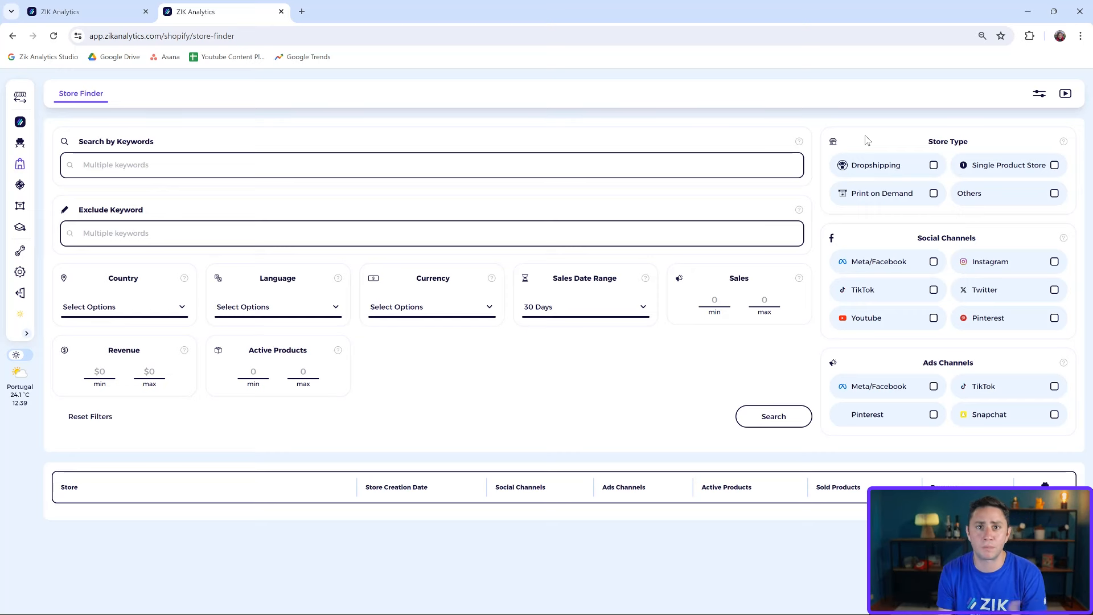
mouse_move(724, 112)
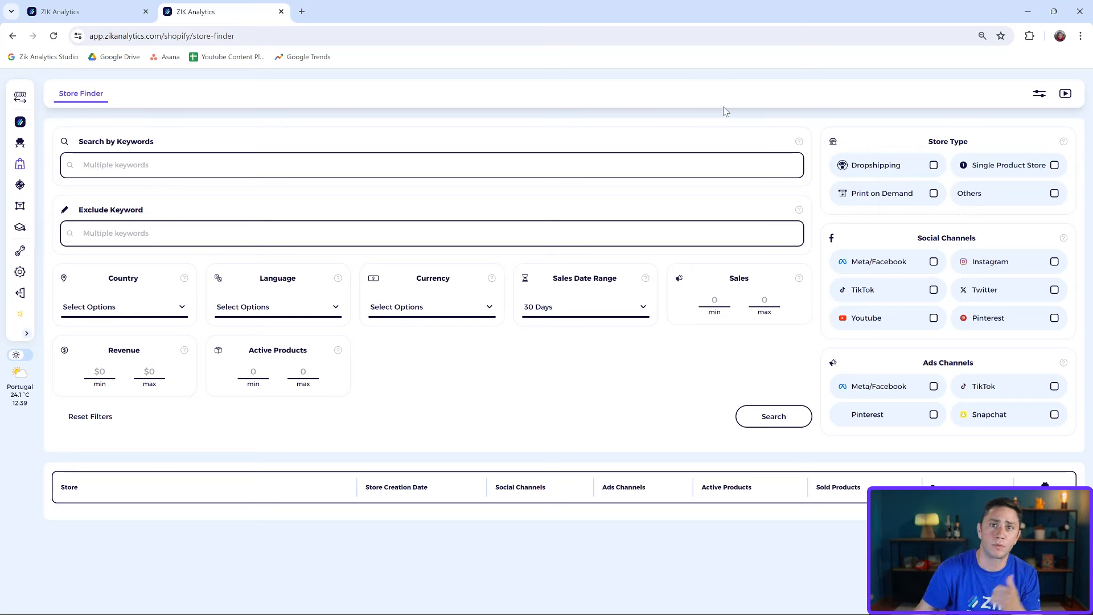
mouse_move(182, 266)
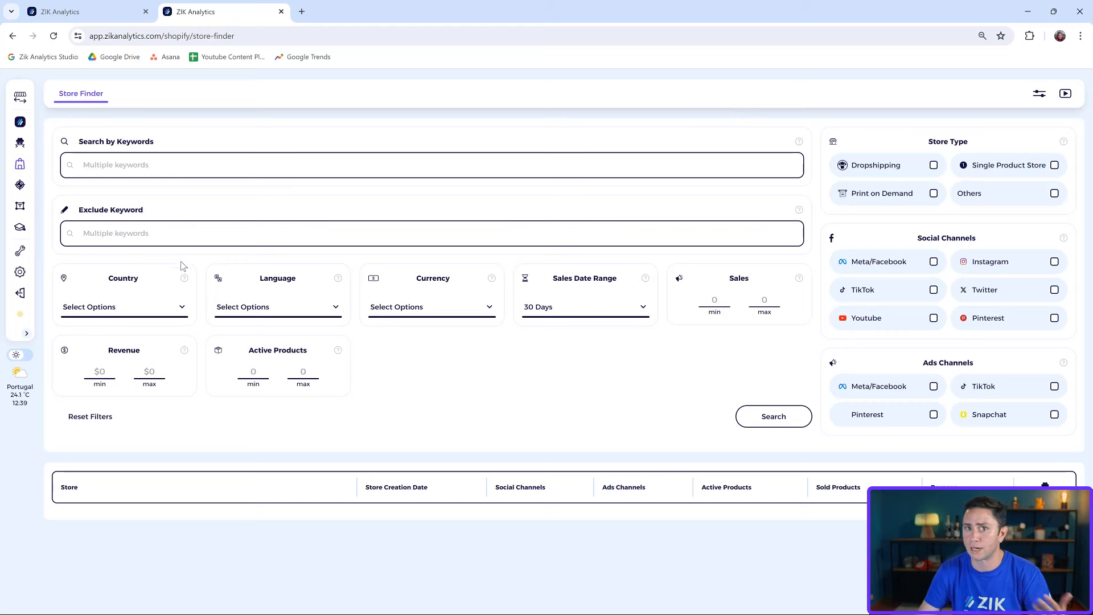
mouse_move(124, 307)
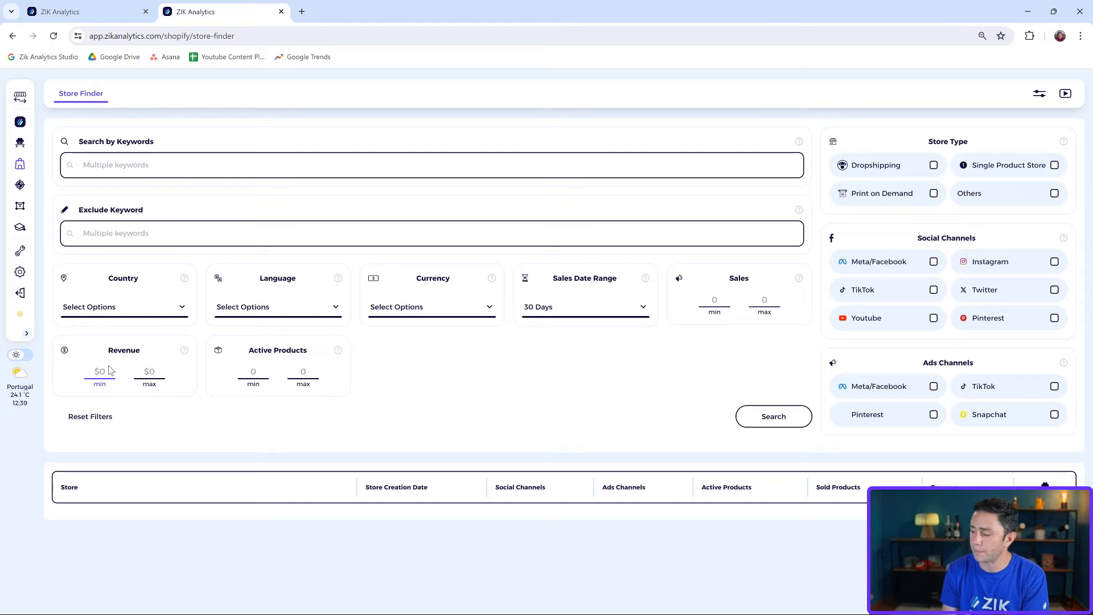
Restrict the search to Dropshipping stores with a minimum revenue of 50000.
left_click(934, 165)
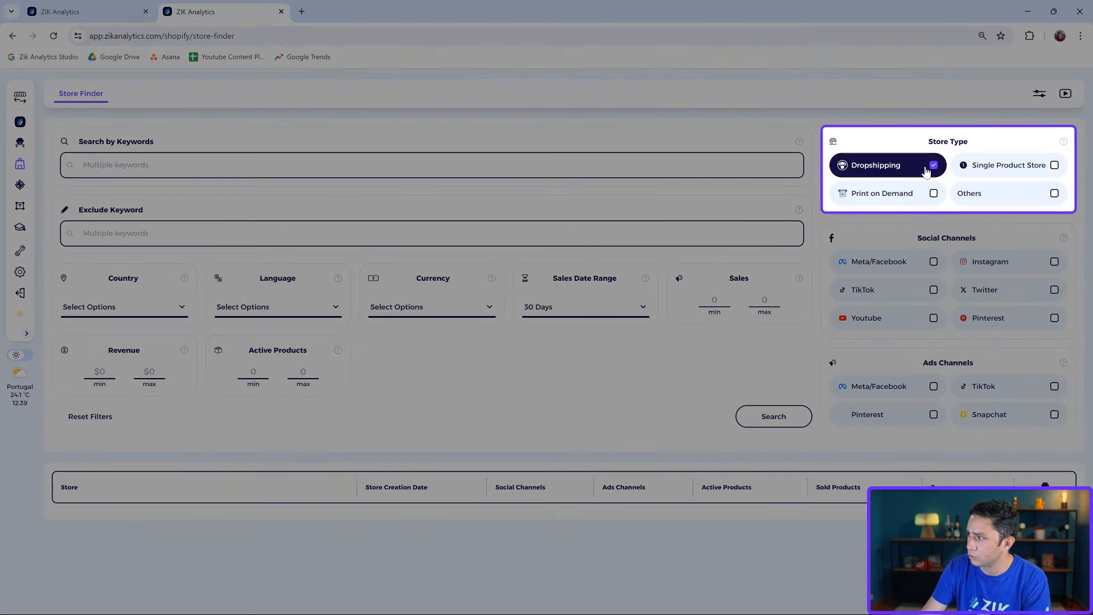
left_click(99, 372)
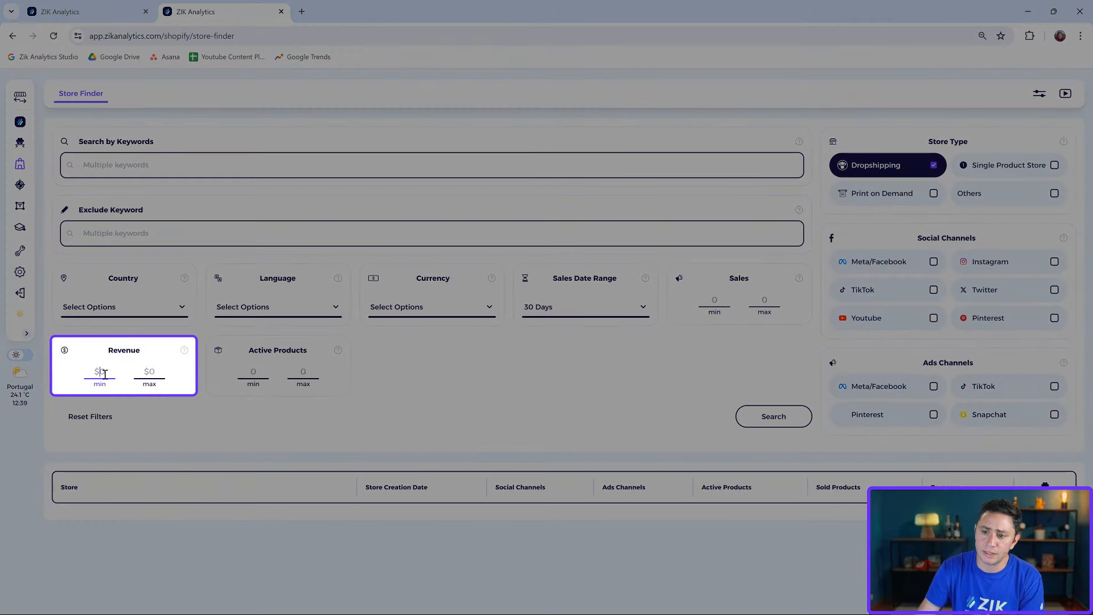
type("50000")
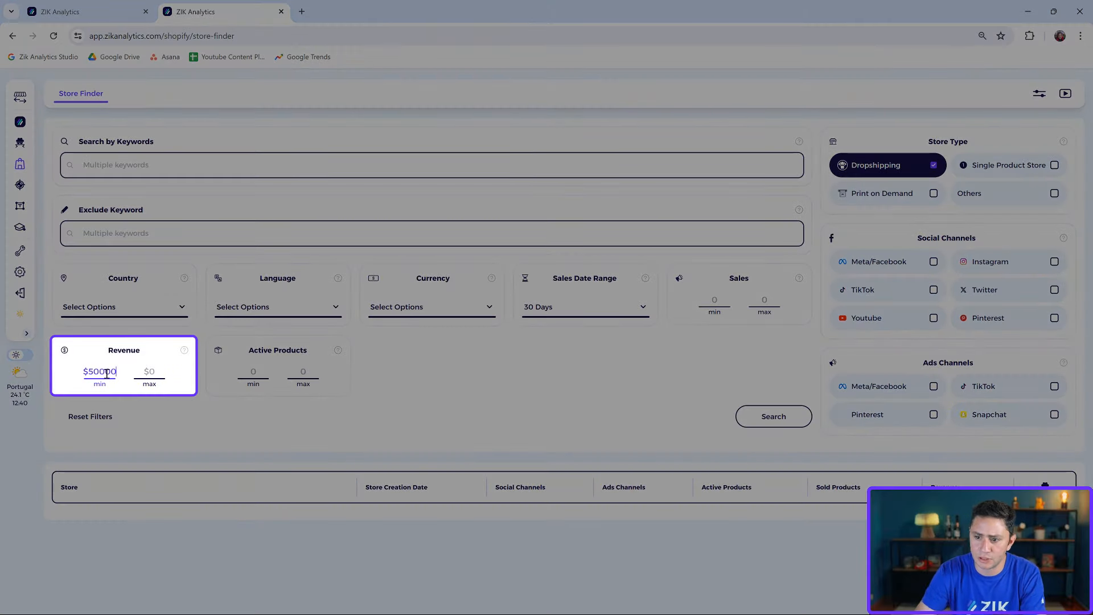
left_click(570, 342)
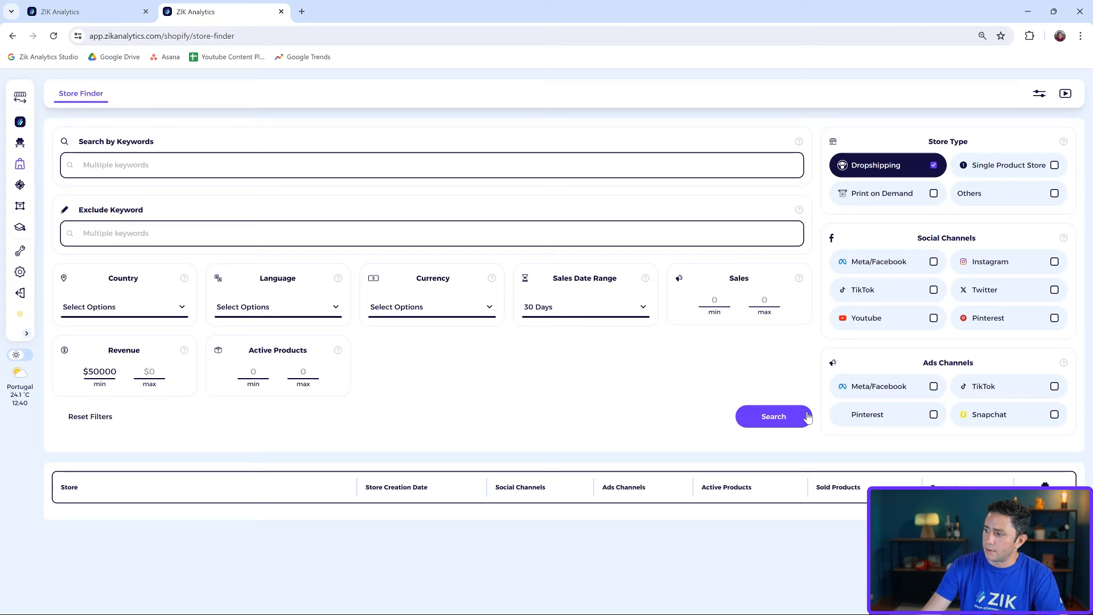
right_click(947, 362)
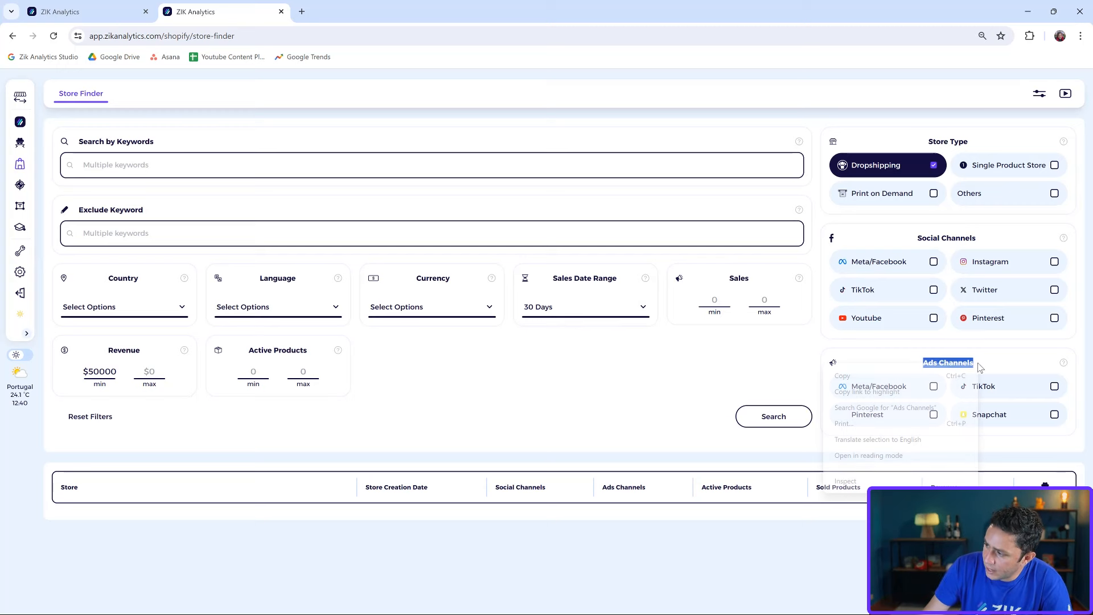
left_click(948, 355)
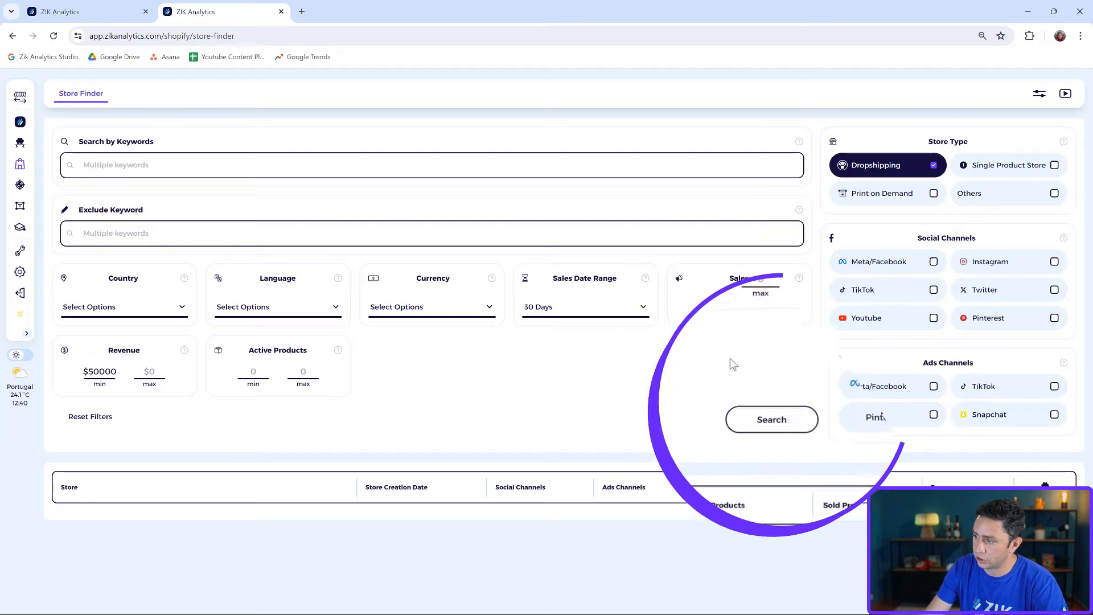
Run the store search and review results like you&me, Shopy Max and chicoud with their sales and revenue.
left_click(771, 420)
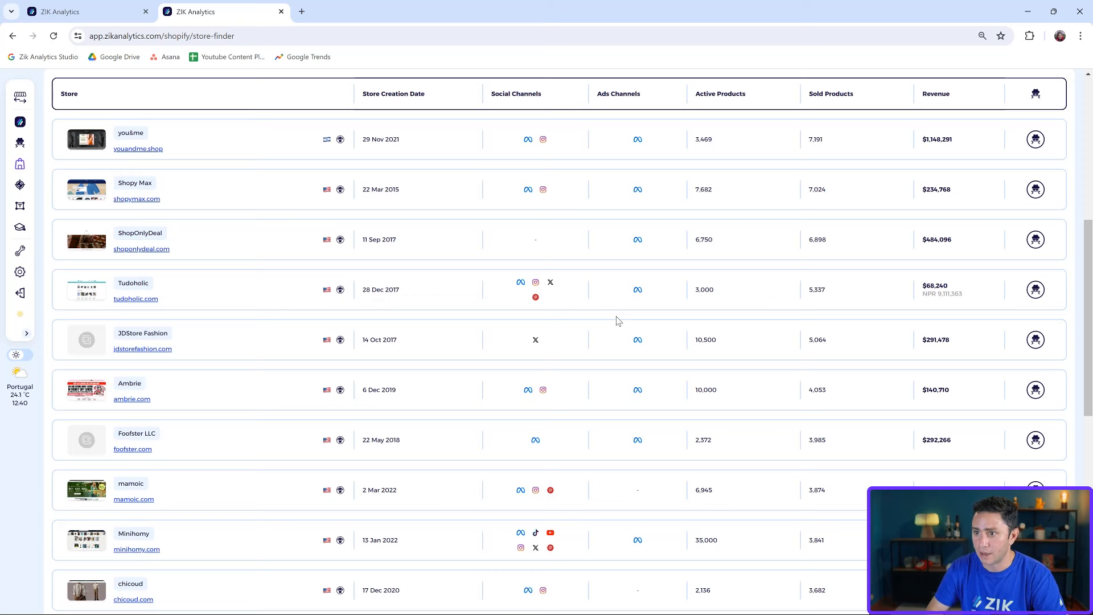
mouse_move(429, 112)
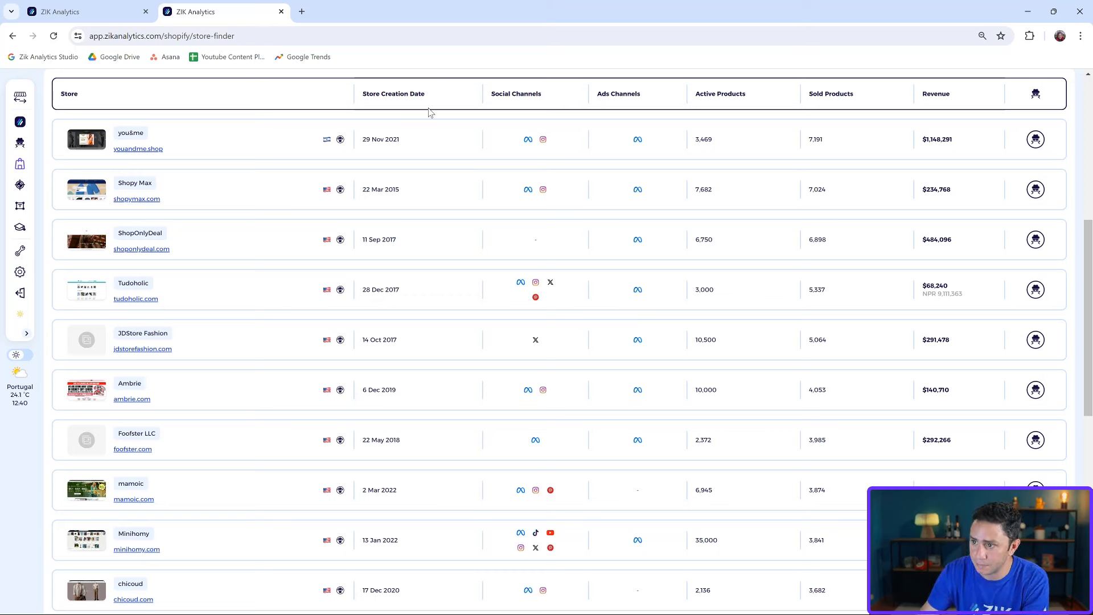
mouse_move(170, 90)
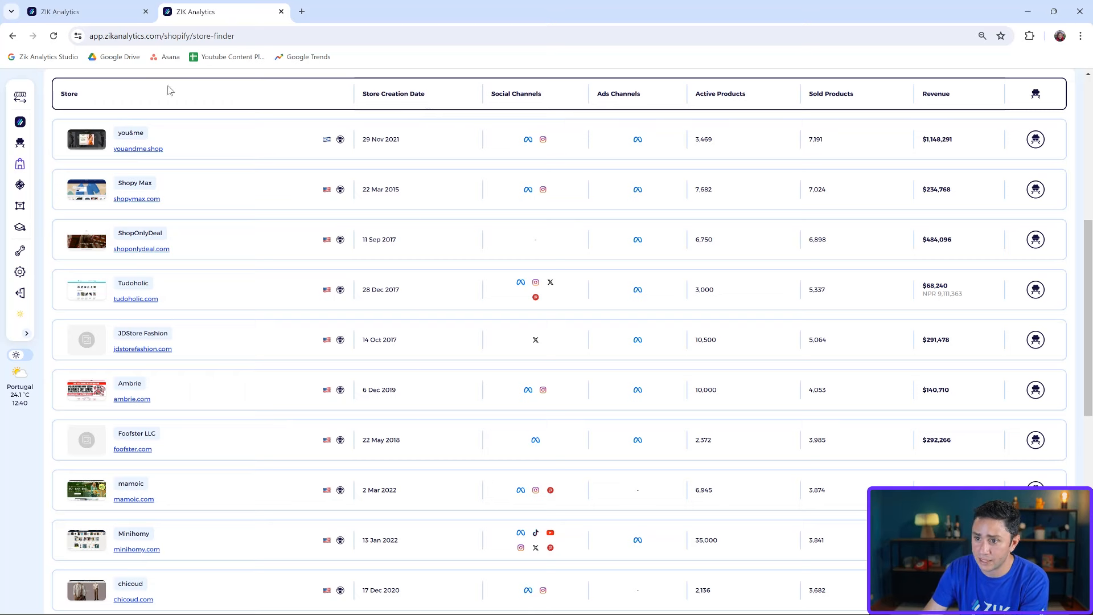
mouse_move(93, 228)
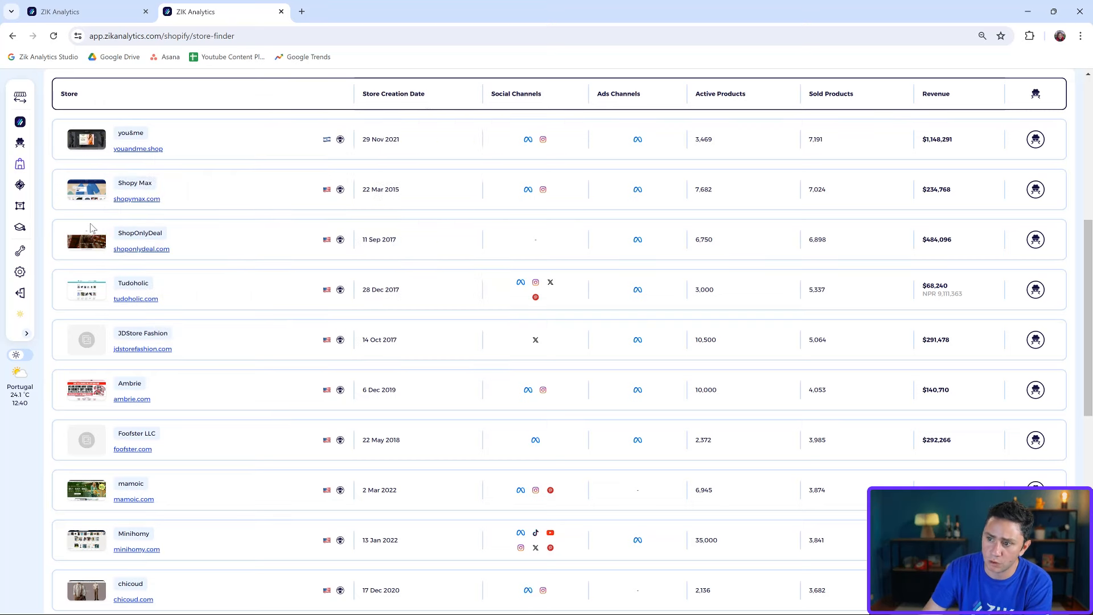
mouse_move(130, 136)
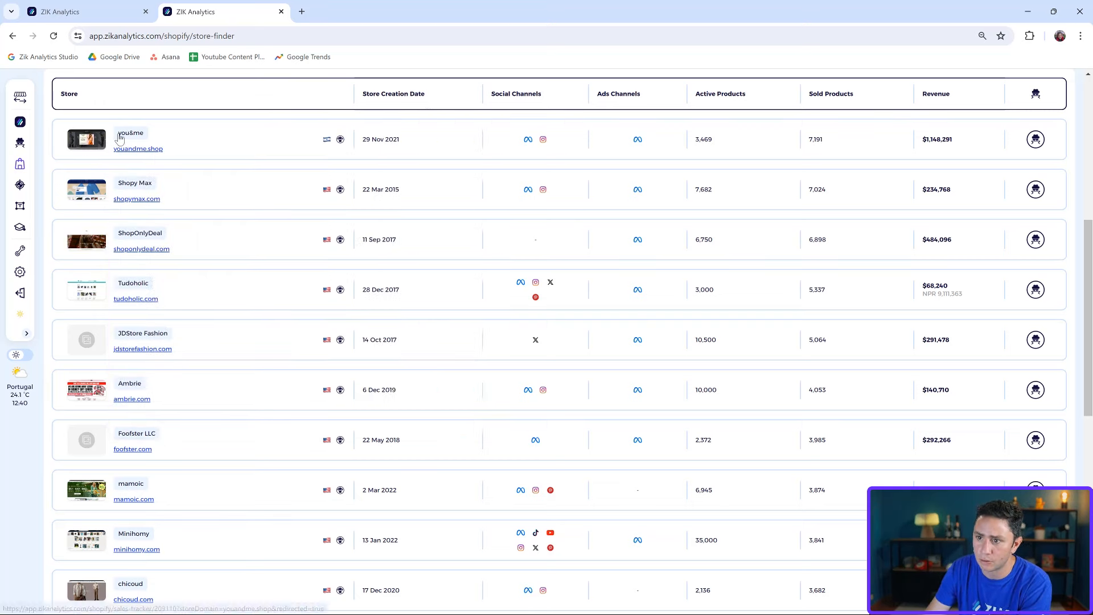
left_click(137, 149)
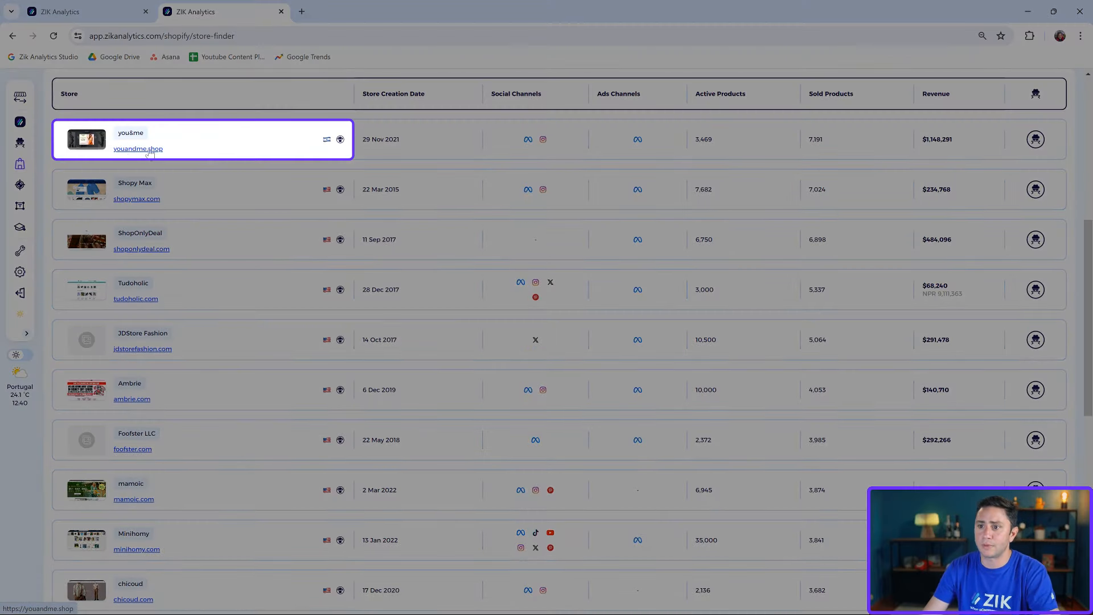
mouse_move(323, 146)
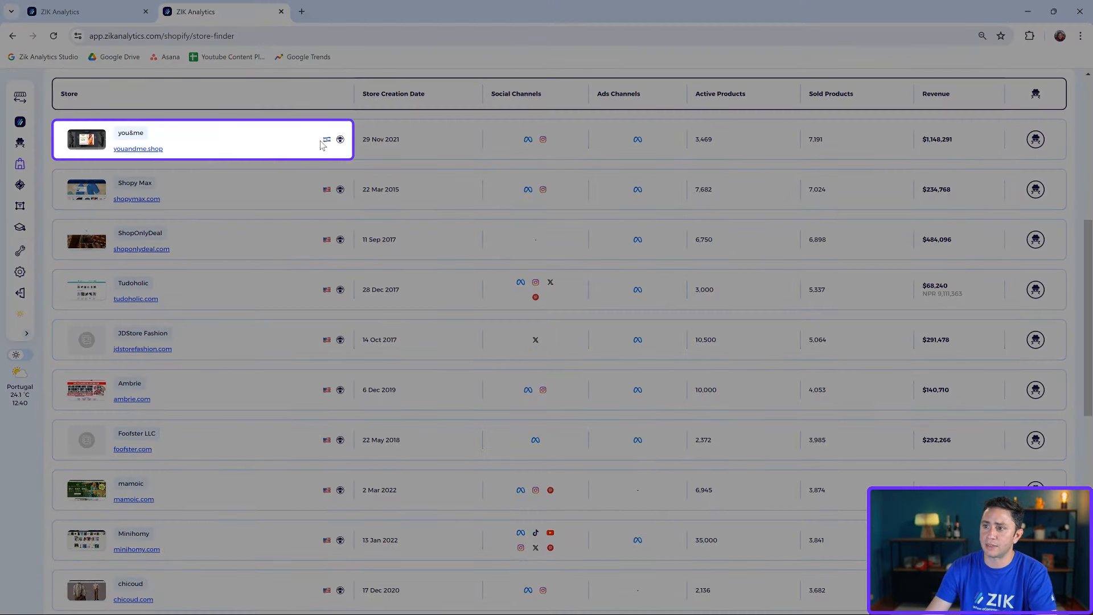
mouse_move(343, 144)
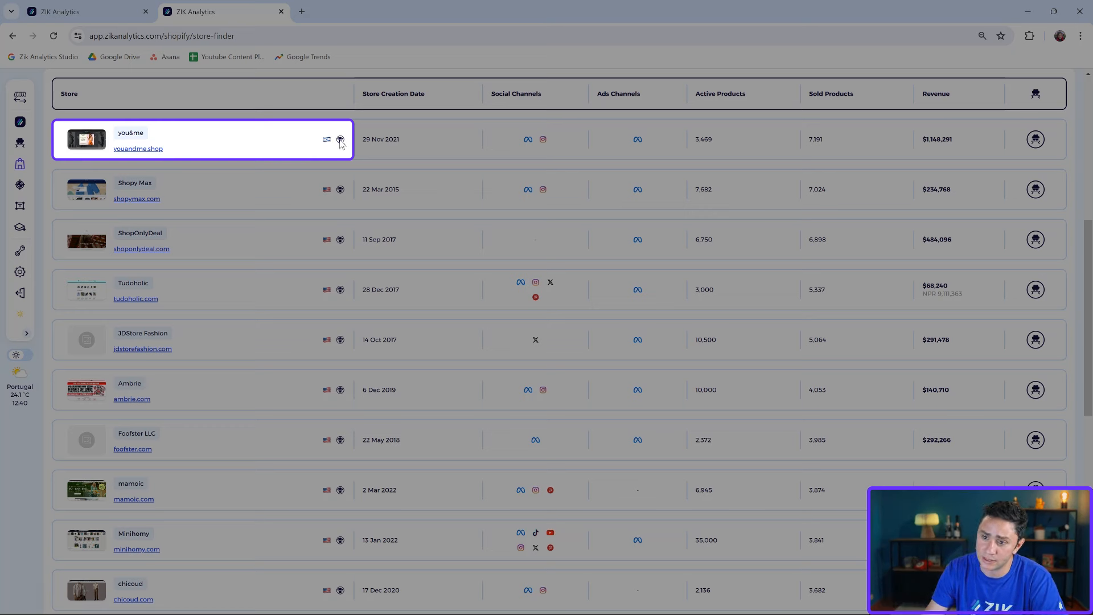
mouse_move(338, 288)
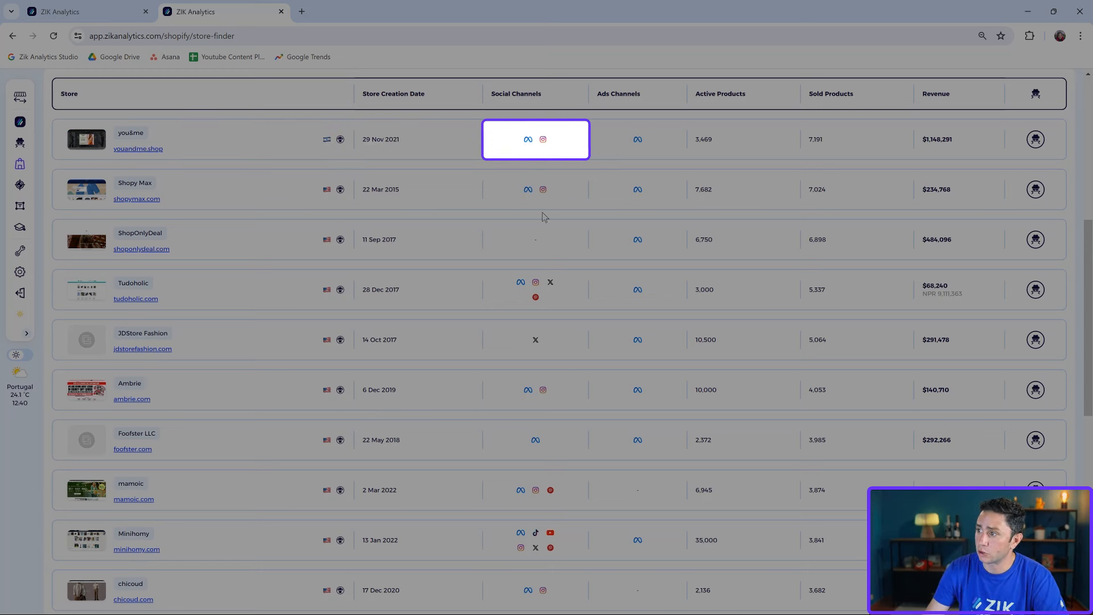
left_click(637, 139)
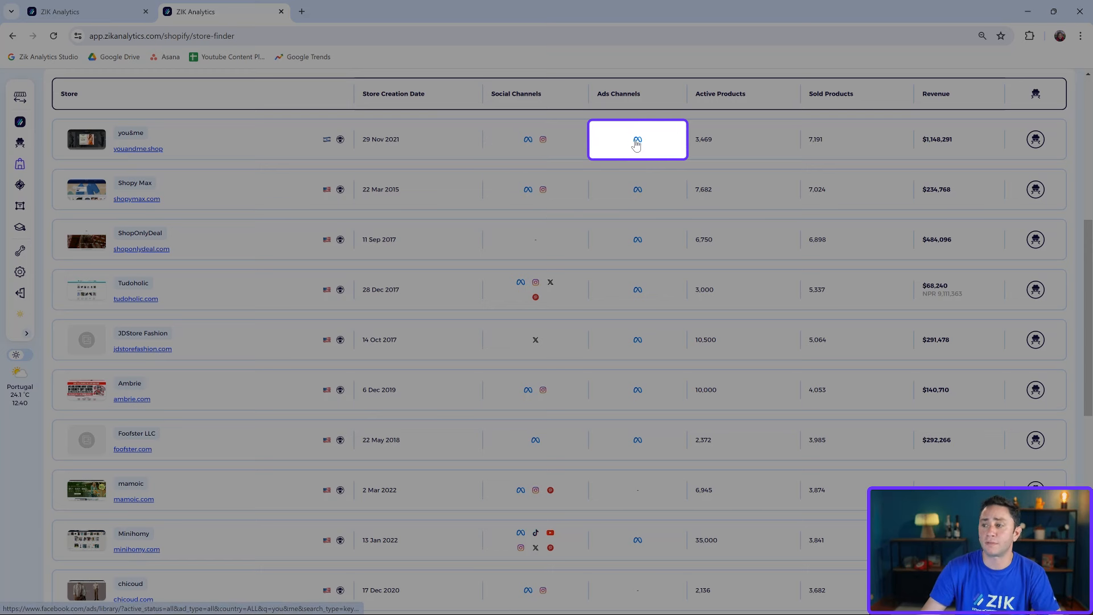
mouse_move(528, 139)
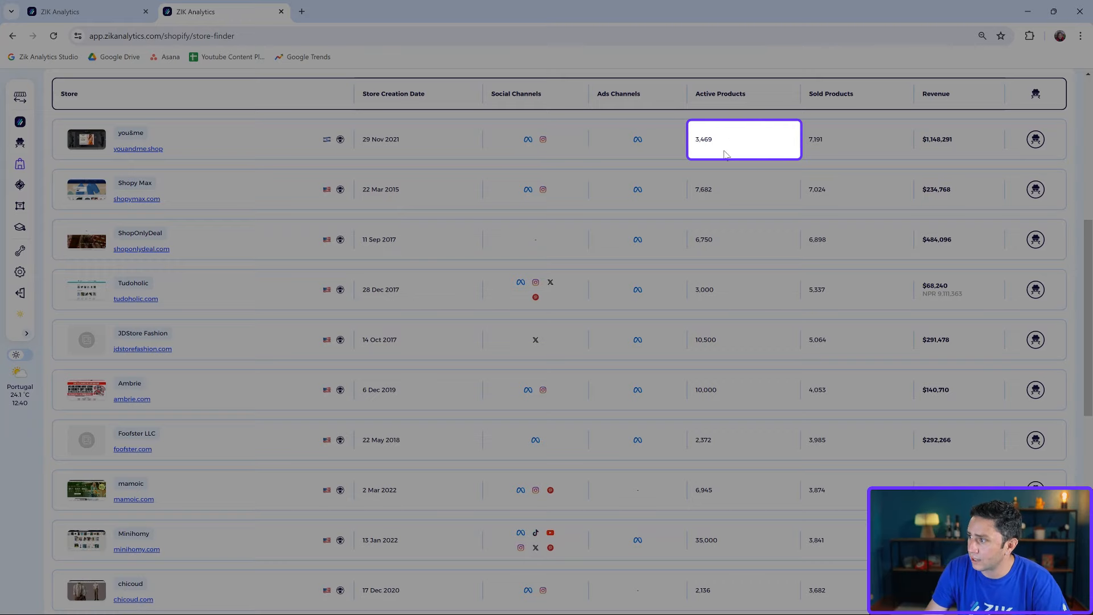
left_click(857, 139)
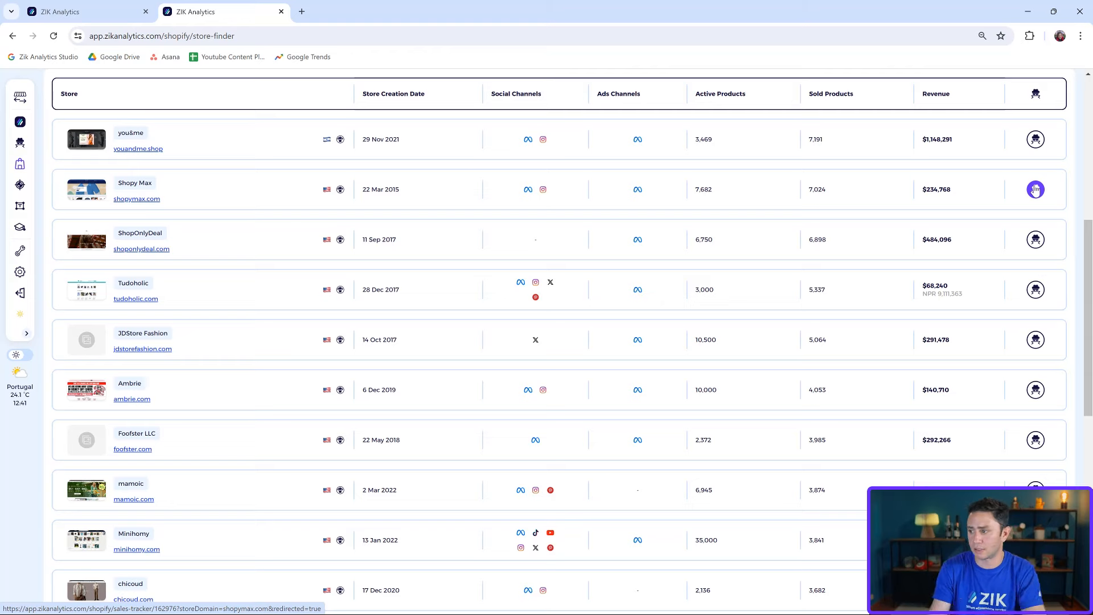
scroll("down", 3)
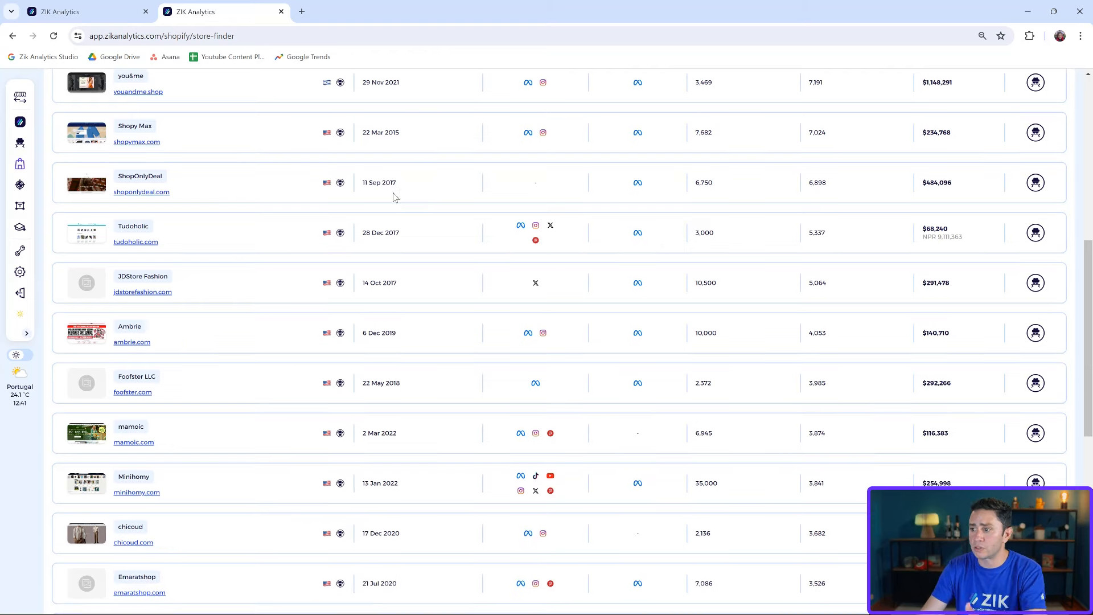
scroll("down", 3)
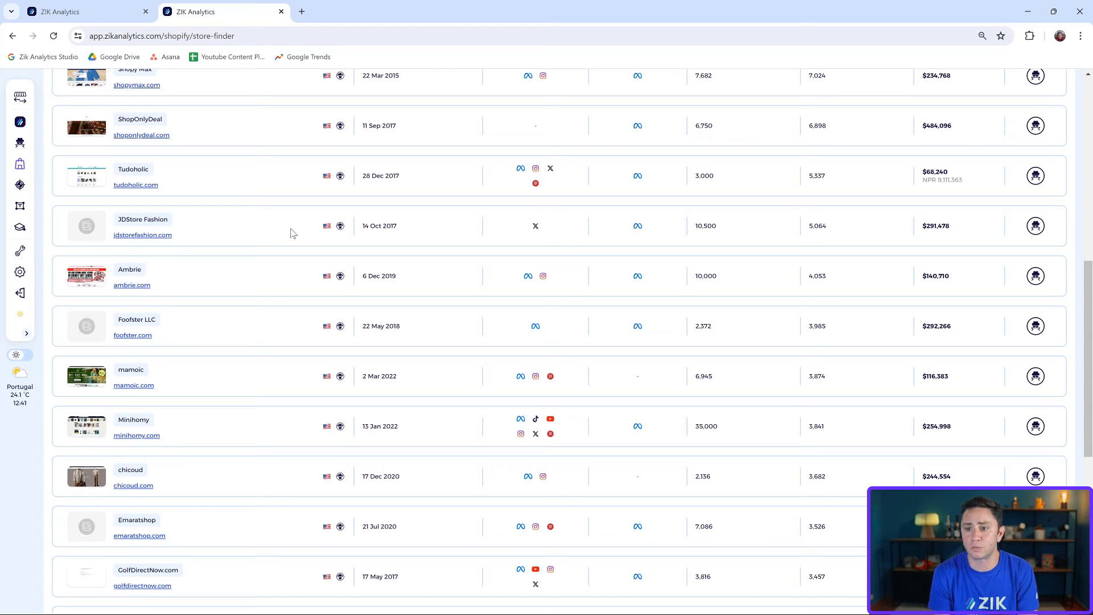
mouse_move(253, 397)
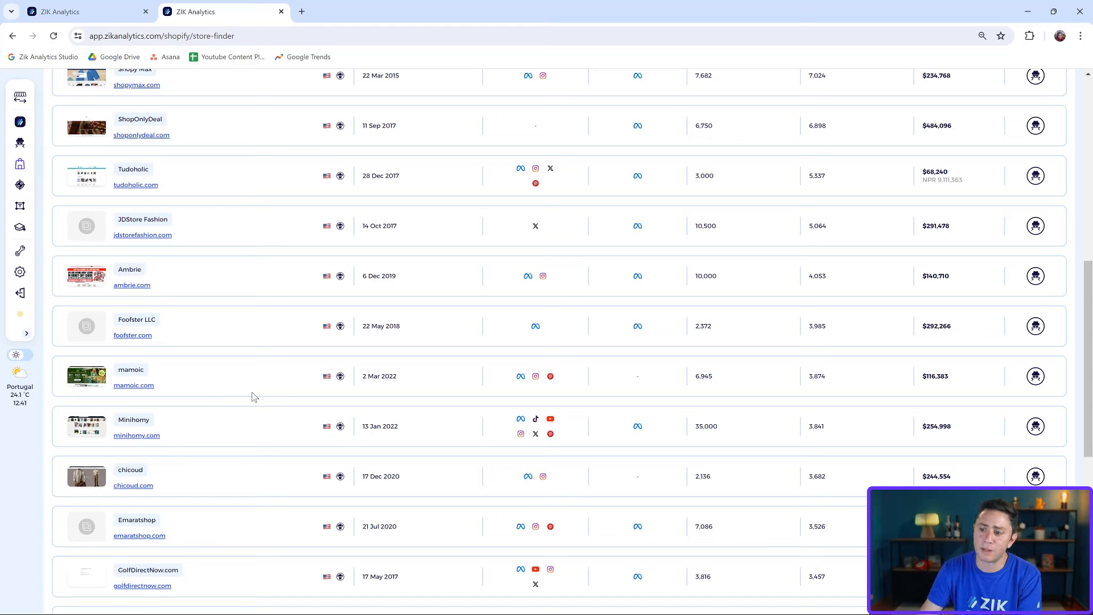
scroll("up", 3)
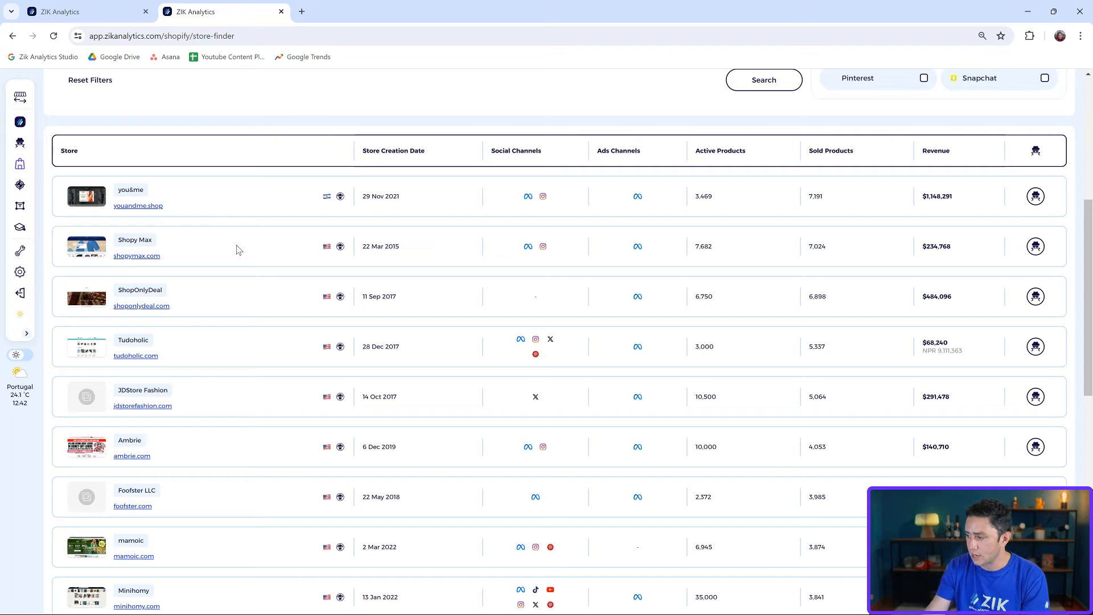
scroll("down", 3)
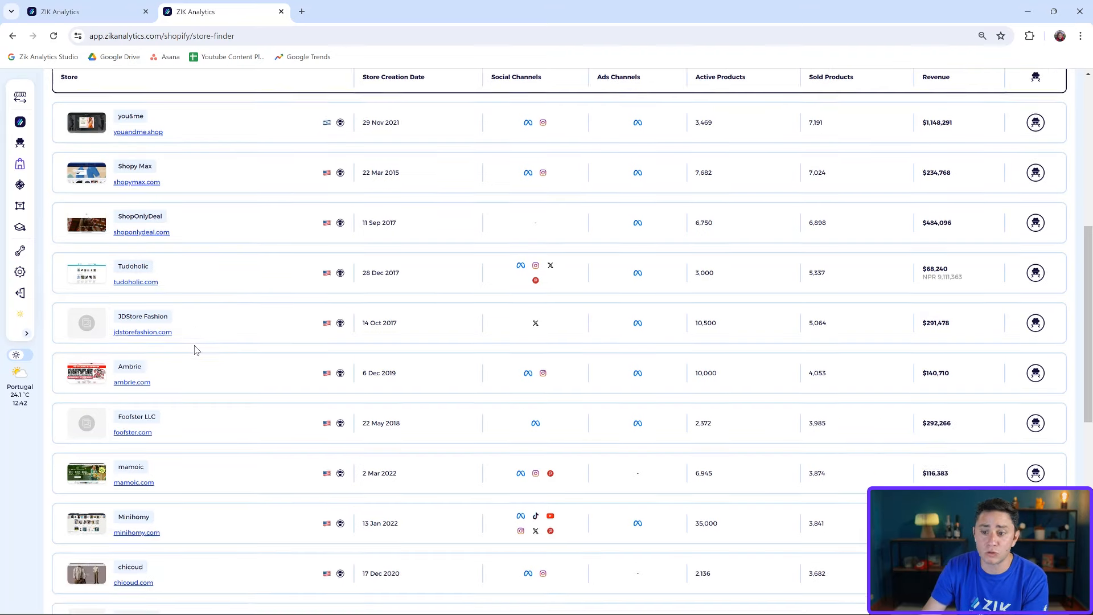
scroll("down", 3)
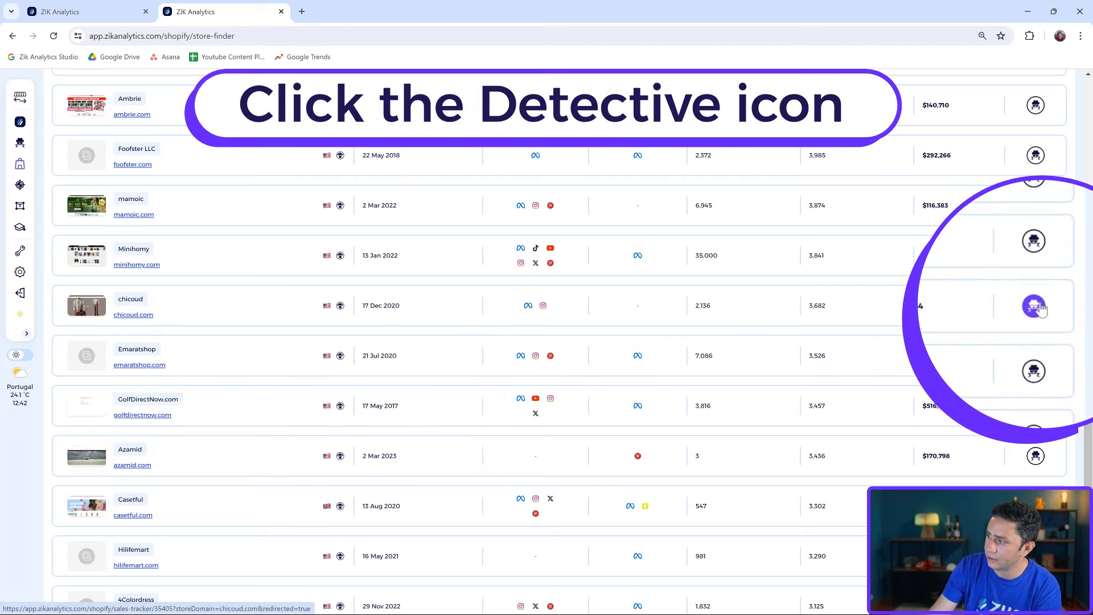
View chicoud's sales tracker (2,136 products, 3,776 sales, $250,920) and check the date range picker without changes.
left_click(1035, 306)
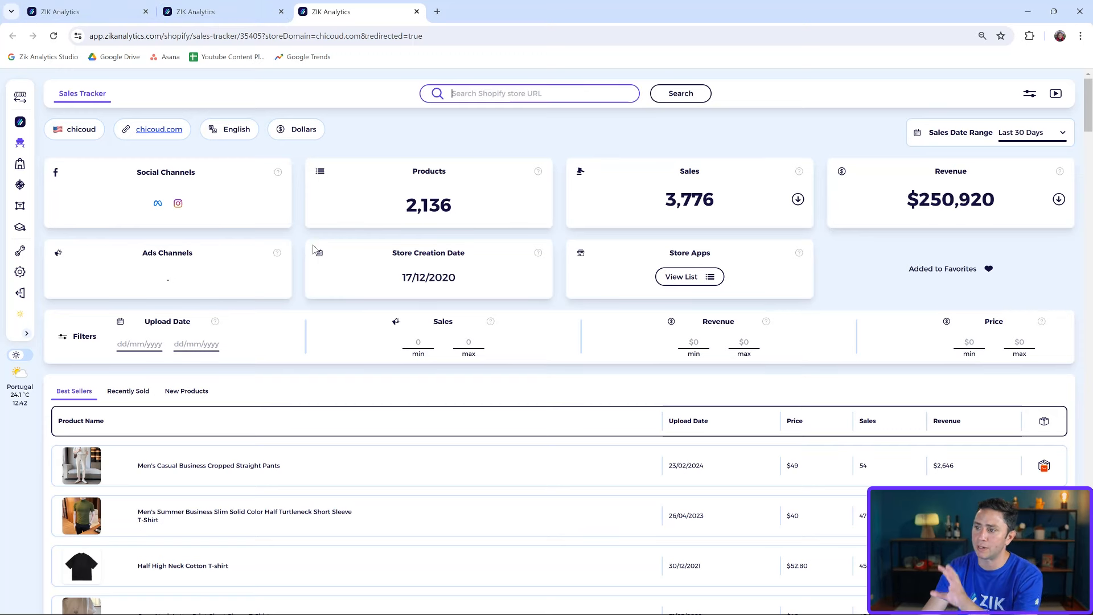
double_click(950, 199)
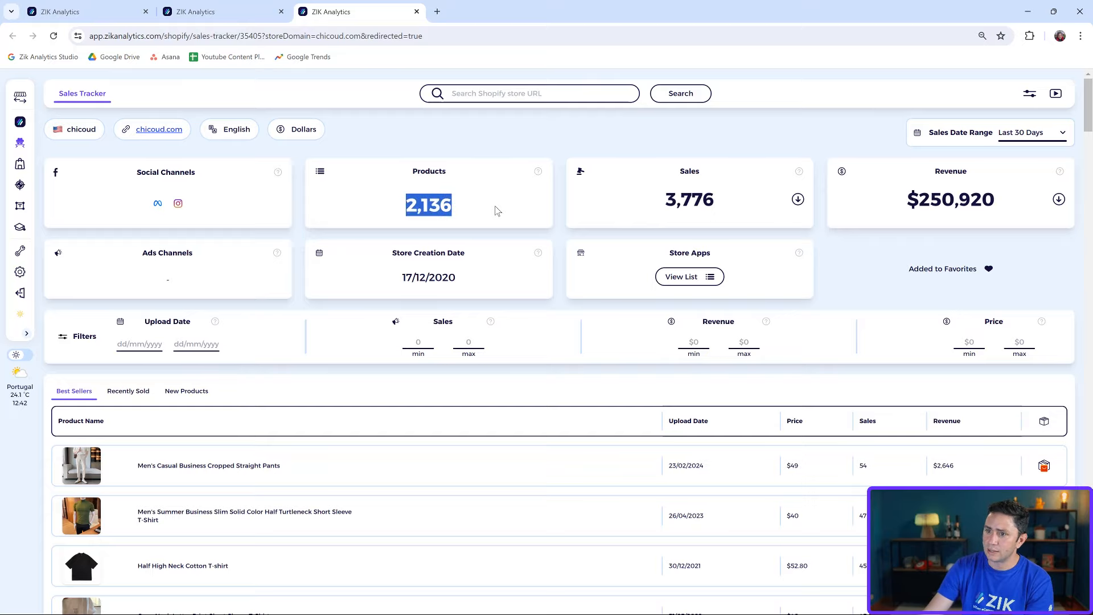
left_click(1032, 131)
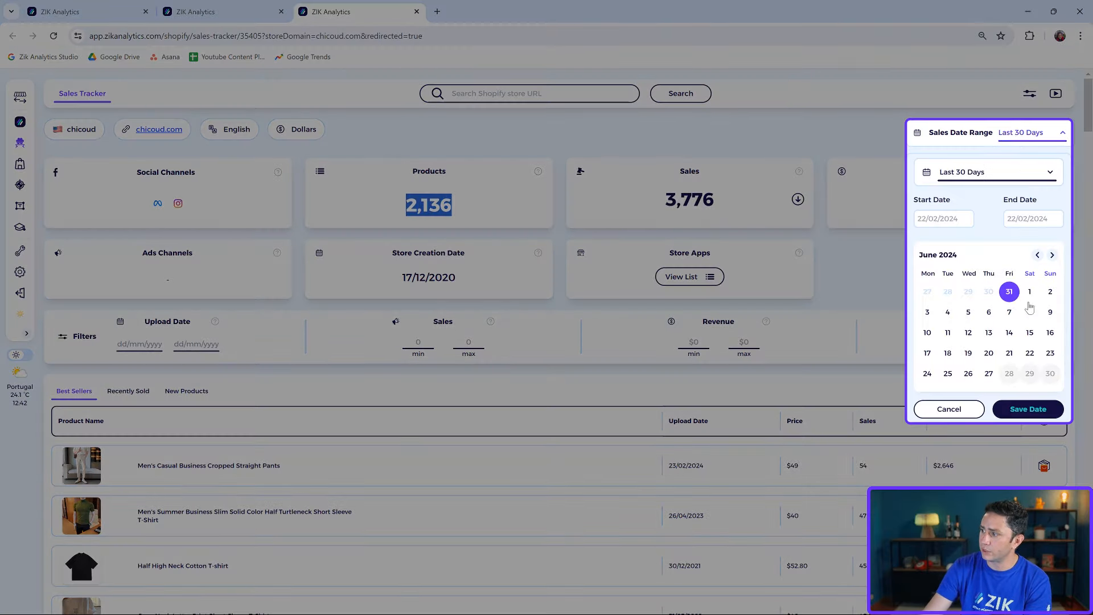
left_click(1030, 291)
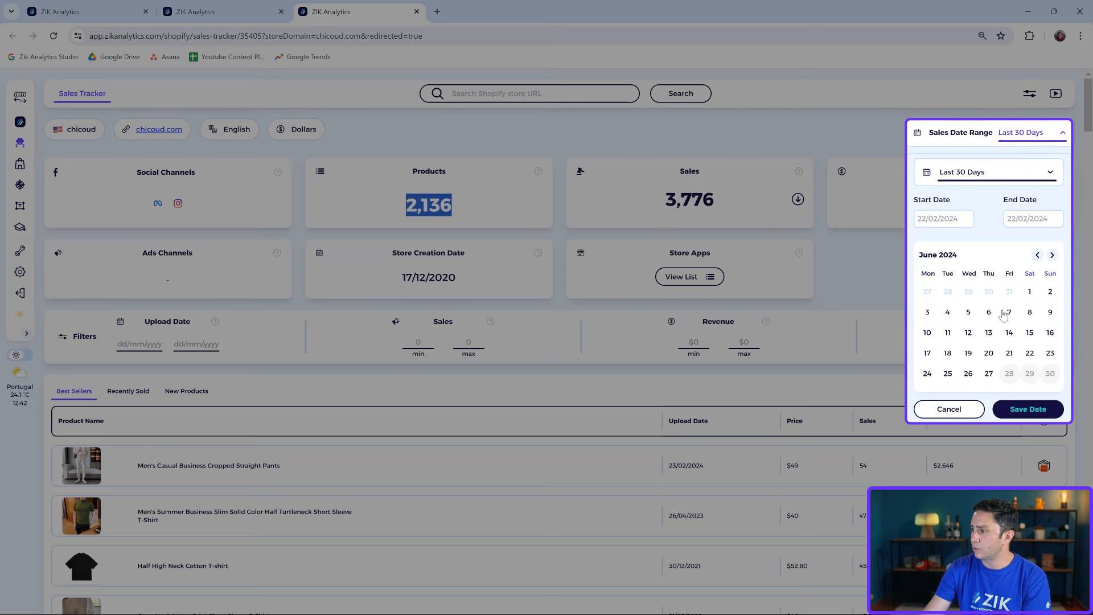
left_click(986, 171)
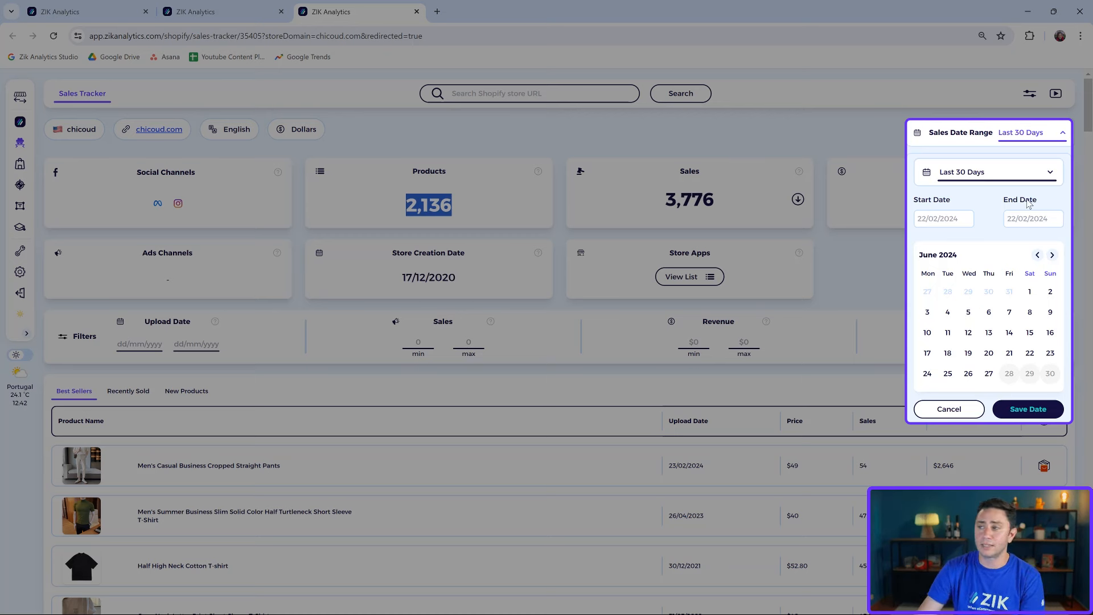
left_click(948, 409)
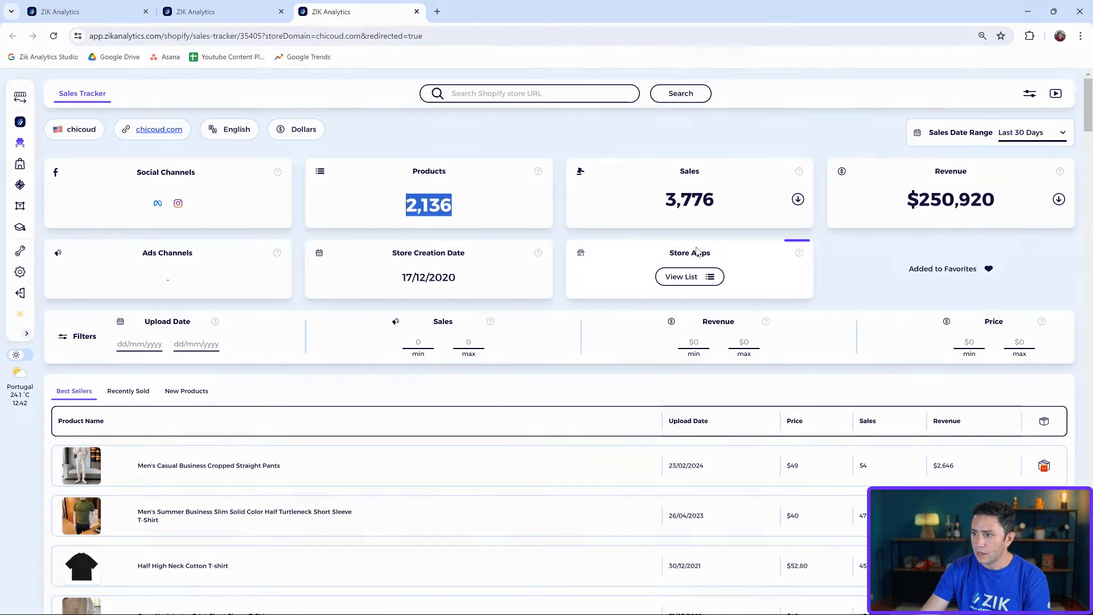
Check chicoud's installed apps, including Aliexpress Dropshipping & More, then browse its Best Sellers table.
left_click(687, 277)
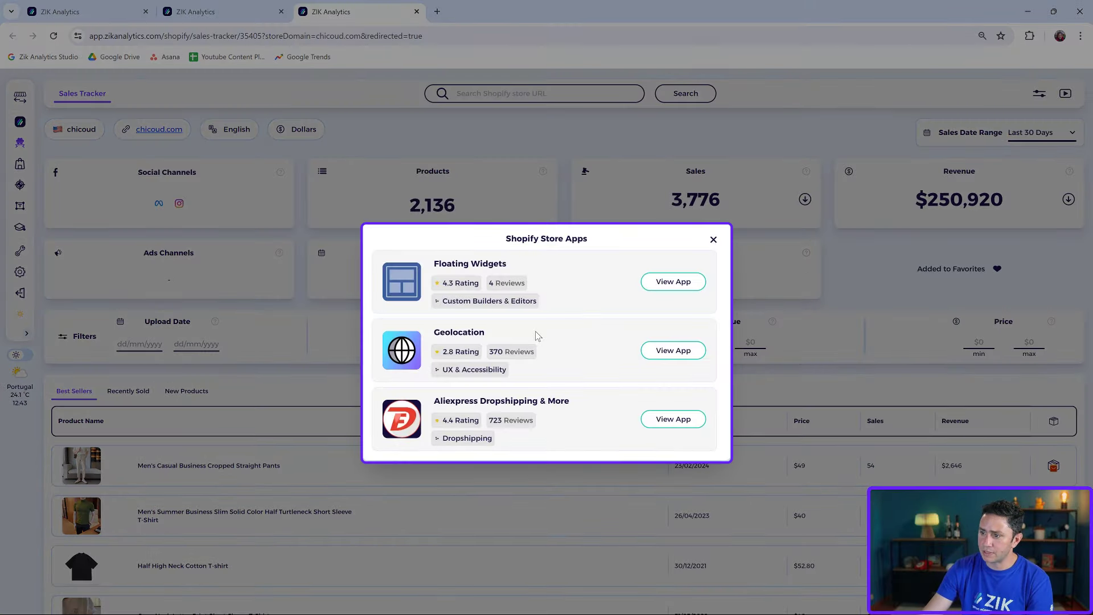
double_click(495, 401)
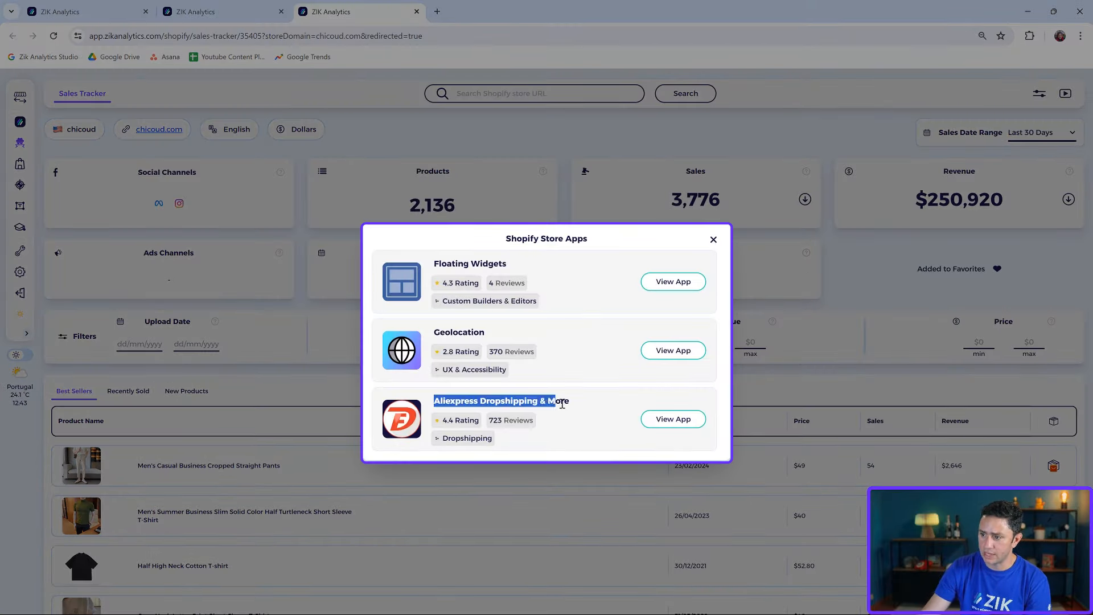
mouse_move(713, 239)
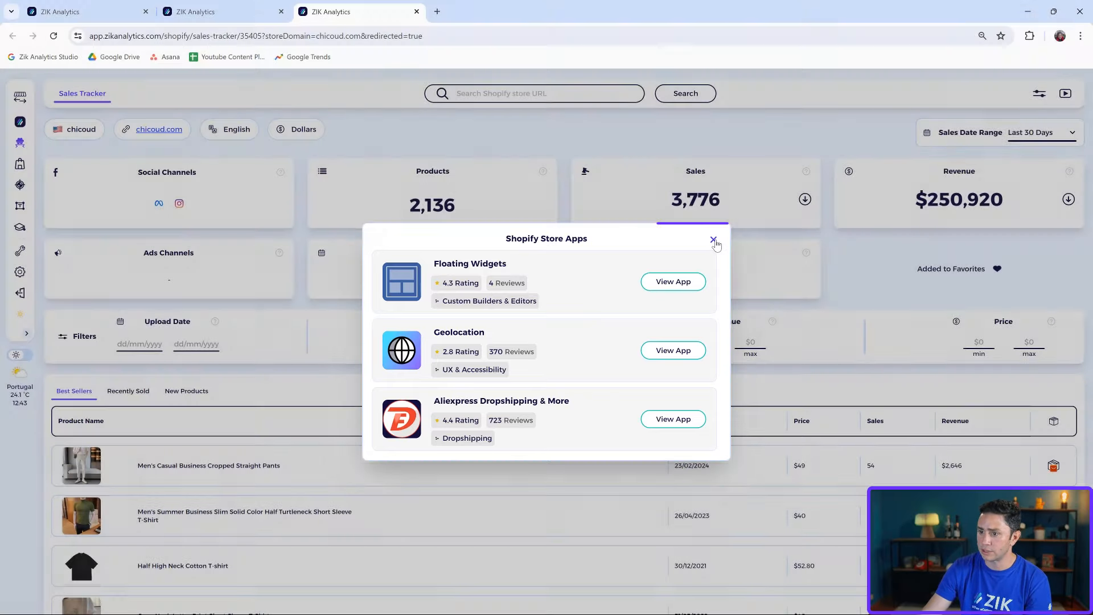
left_click(712, 240)
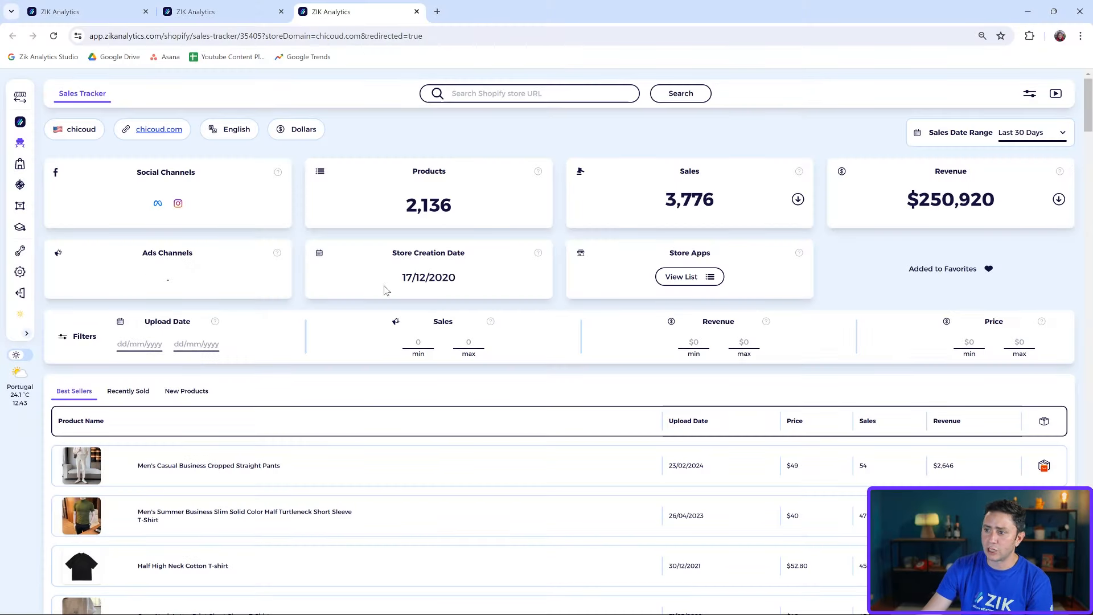
scroll("down", 3)
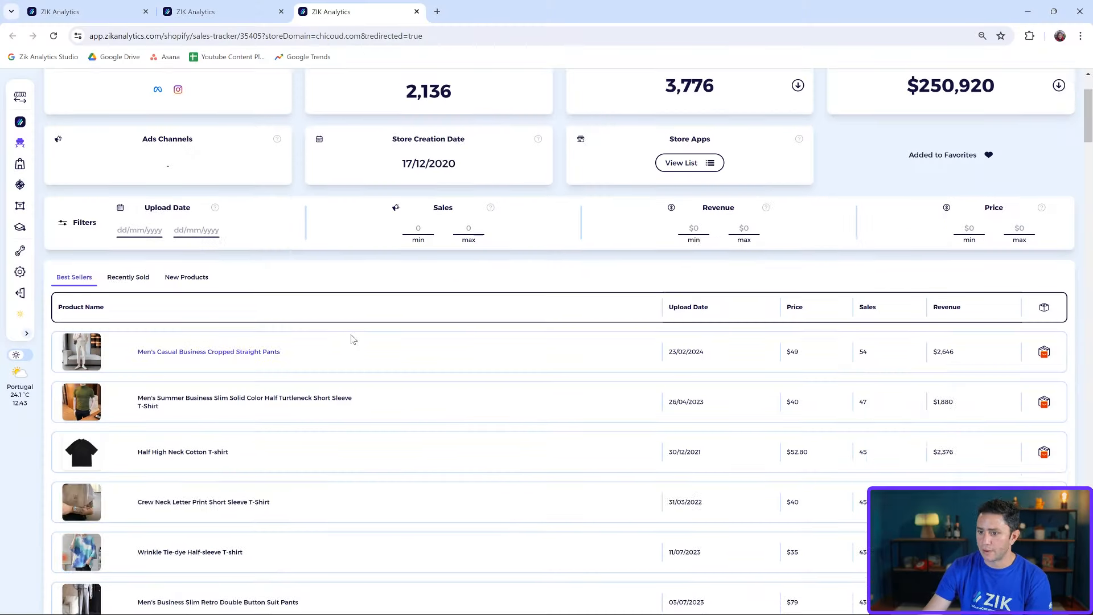
scroll("down", 3)
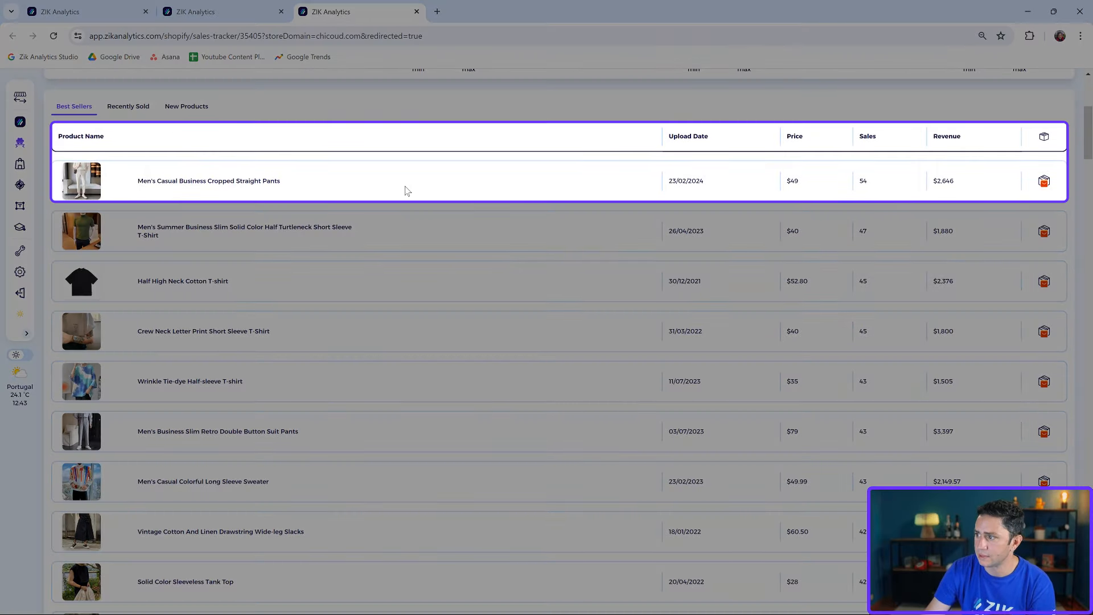
mouse_move(877, 171)
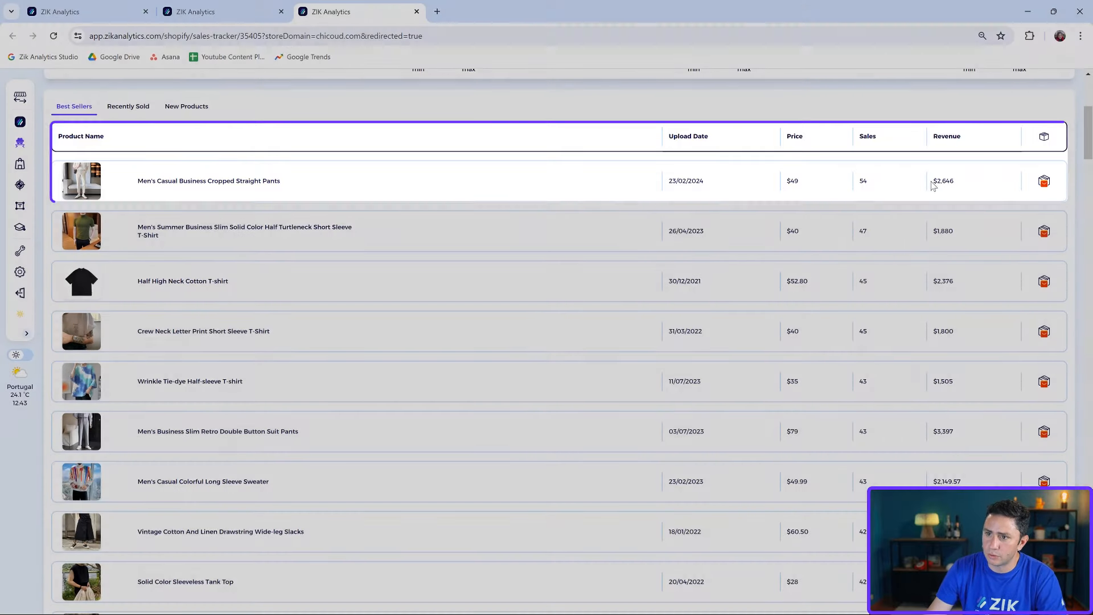
scroll("up", 3)
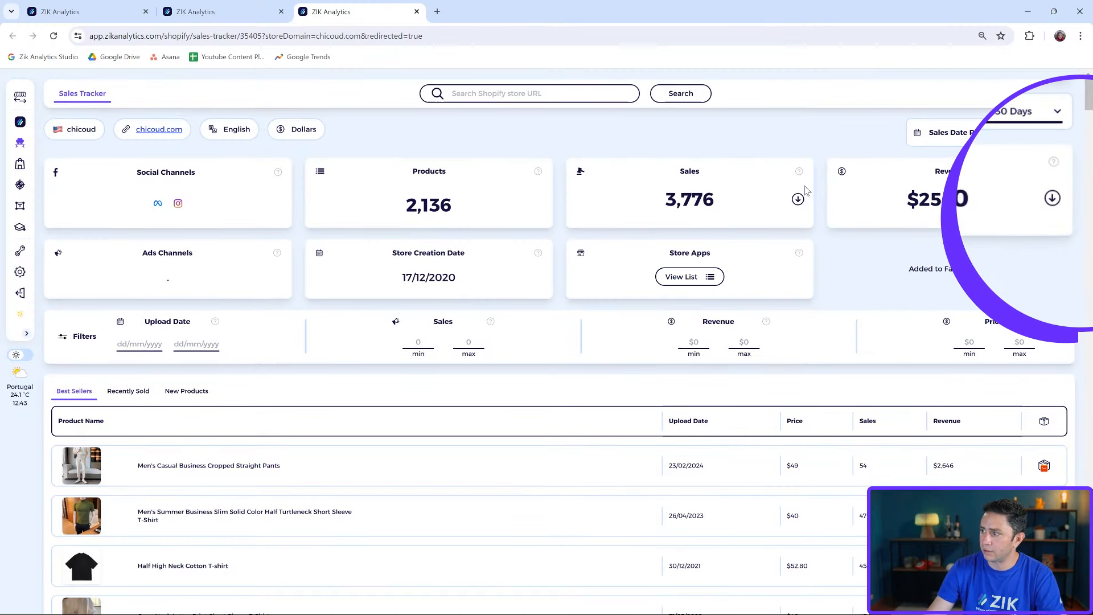
Review chicoud's recently sold and new products lists, then return to Best Sellers.
left_click(799, 199)
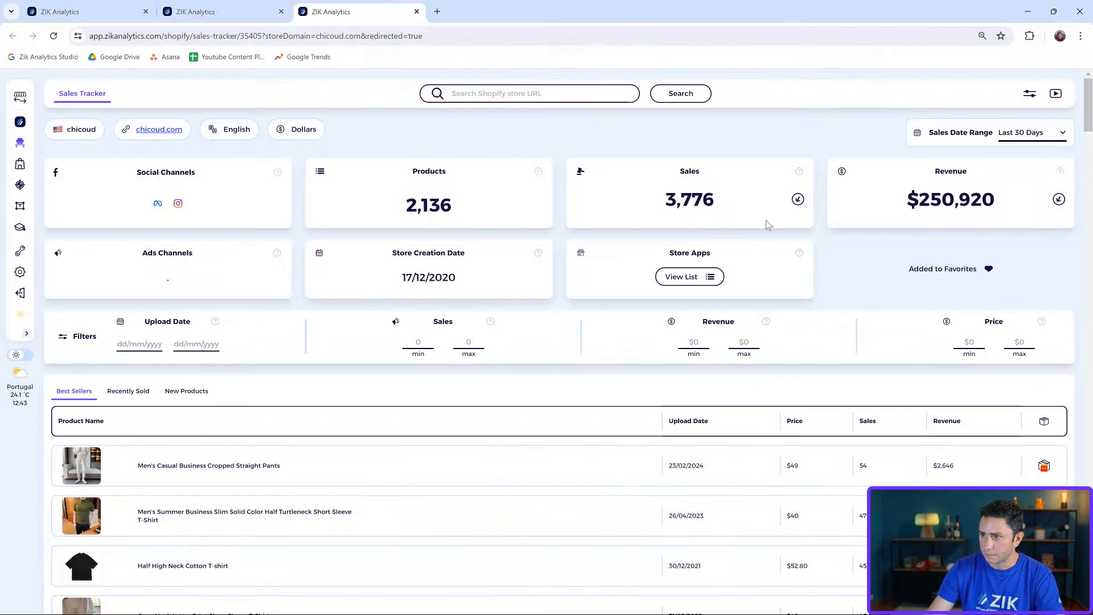
scroll("down", 3)
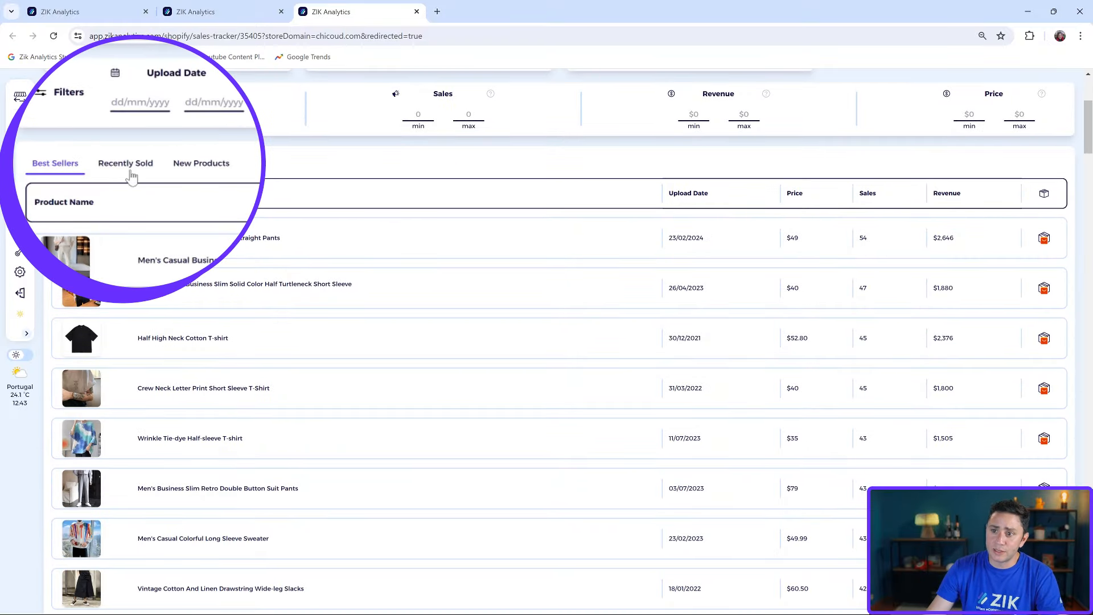
left_click(126, 162)
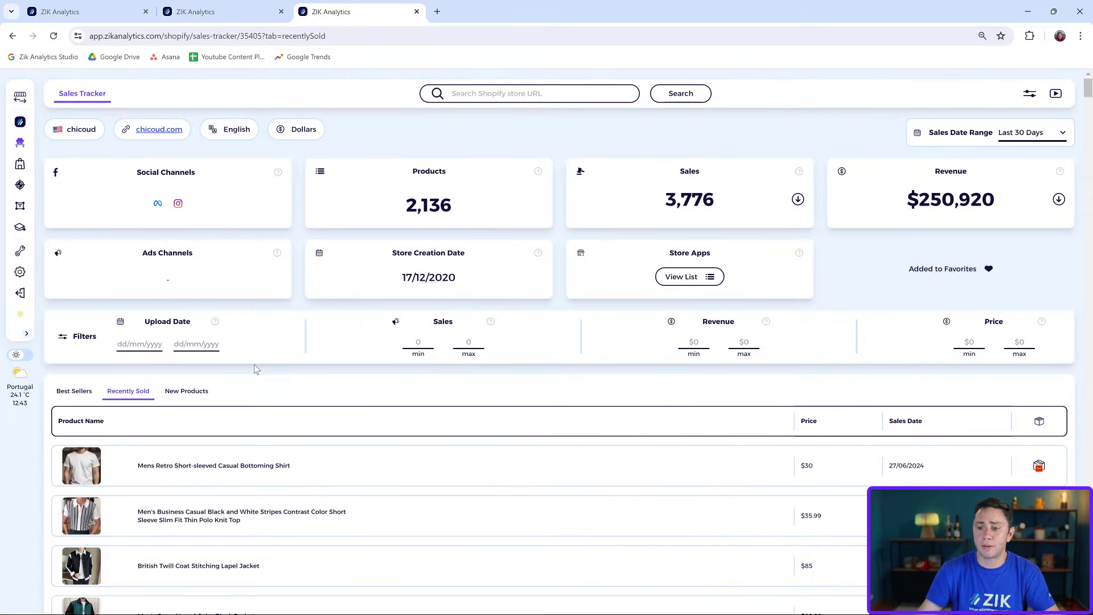
scroll("down", 3)
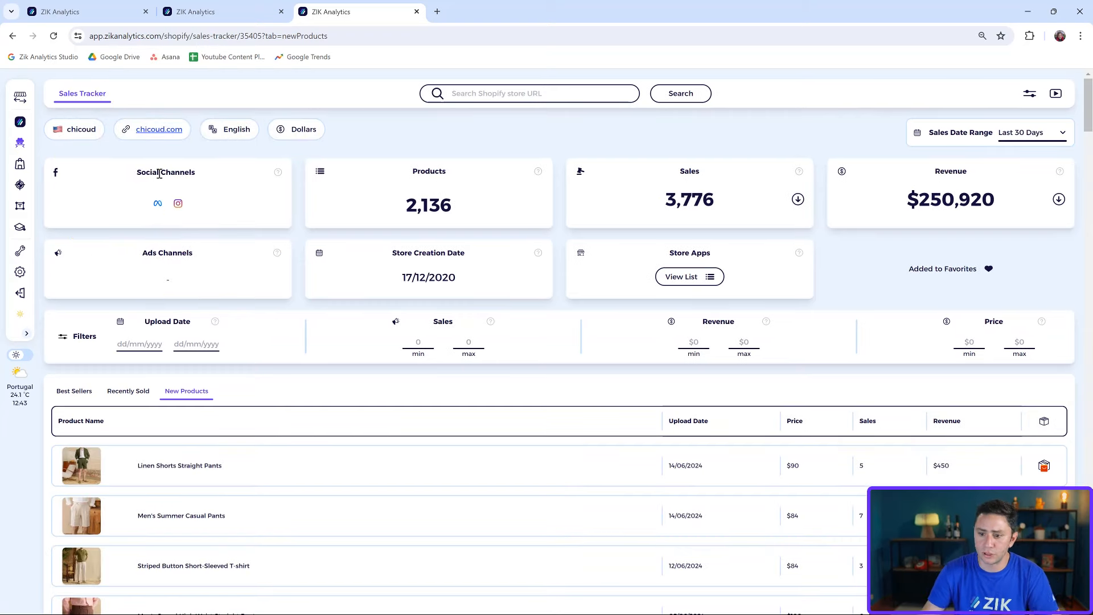
scroll("down", 3)
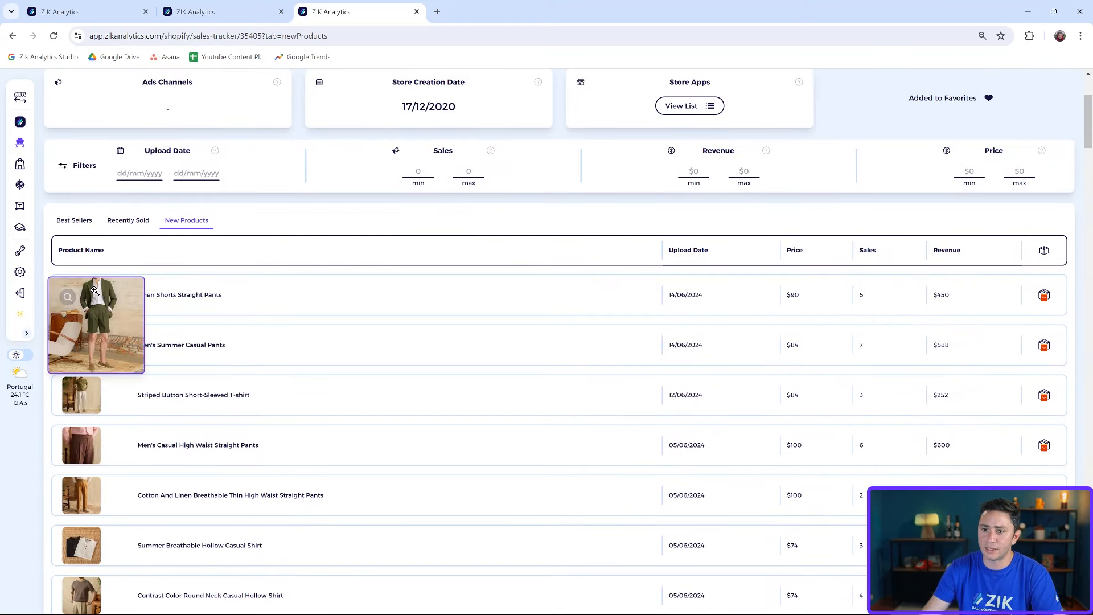
mouse_move(97, 342)
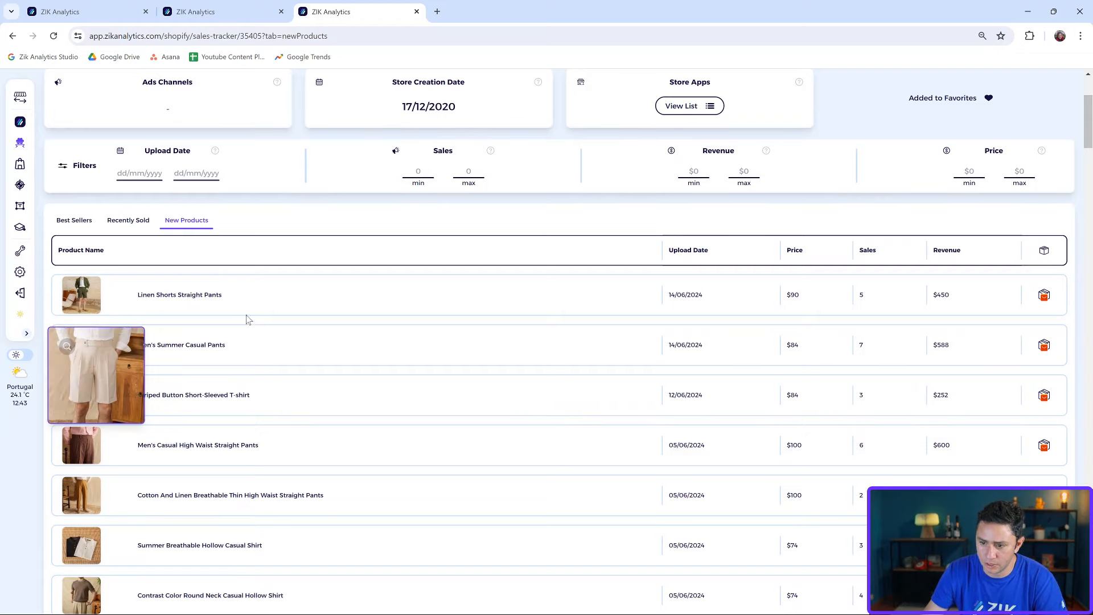
left_click(74, 342)
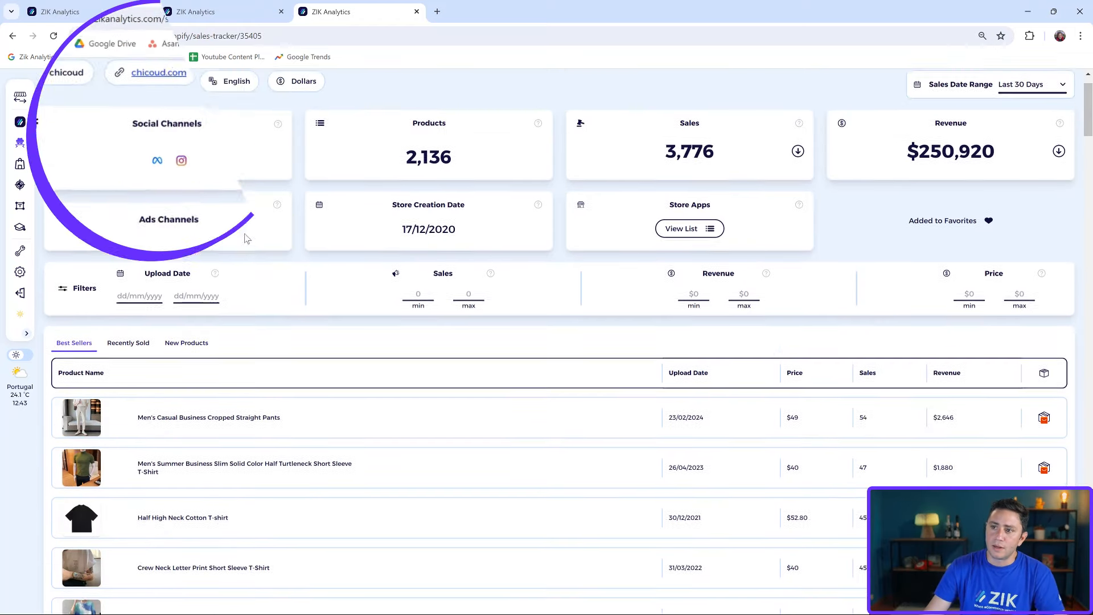
Visit chicoud.com's Trending section and check AliExpress image-search matches for the $85 apricot sweater.
left_click(158, 73)
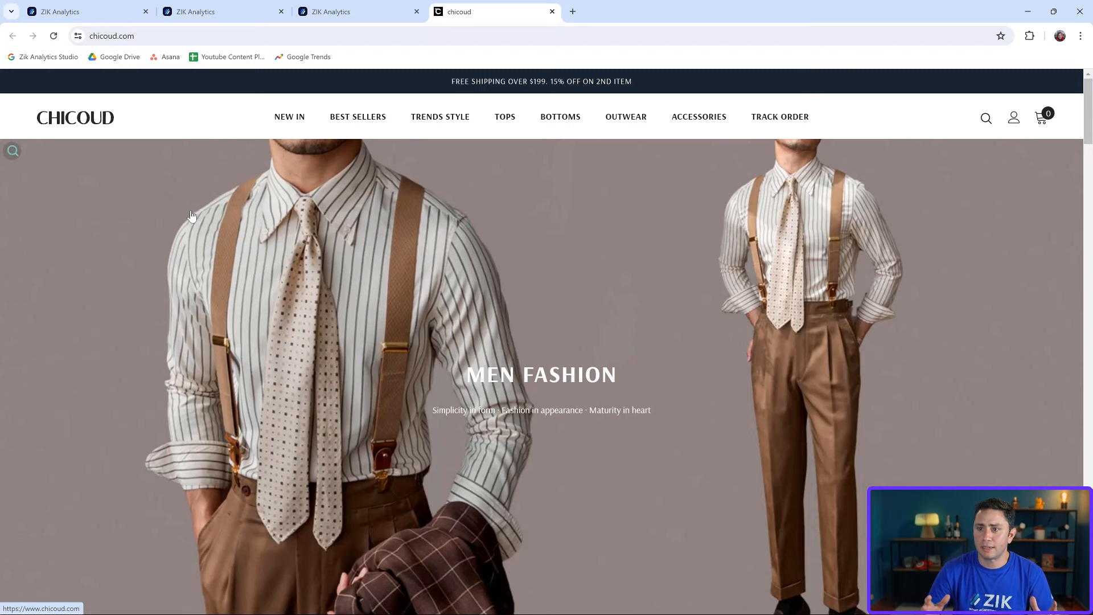
mouse_move(481, 220)
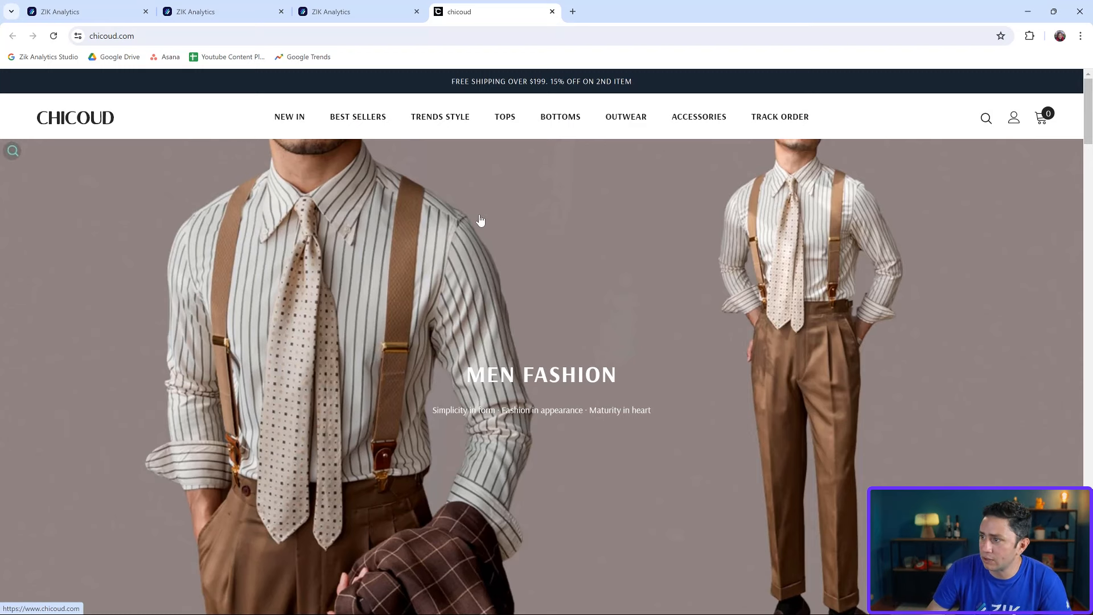
scroll("down", 3)
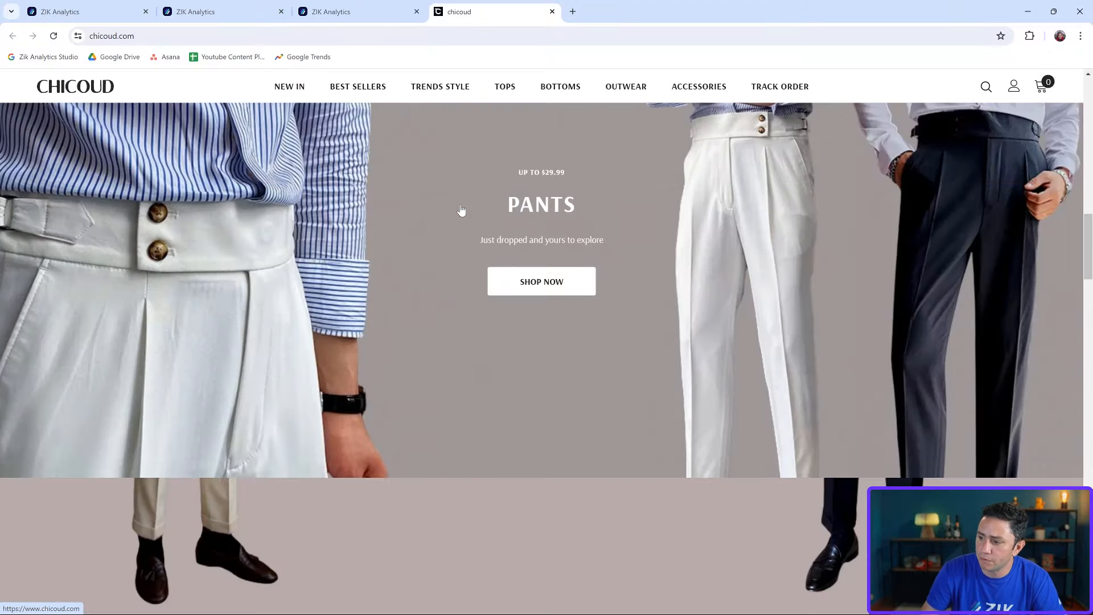
scroll("down", 3)
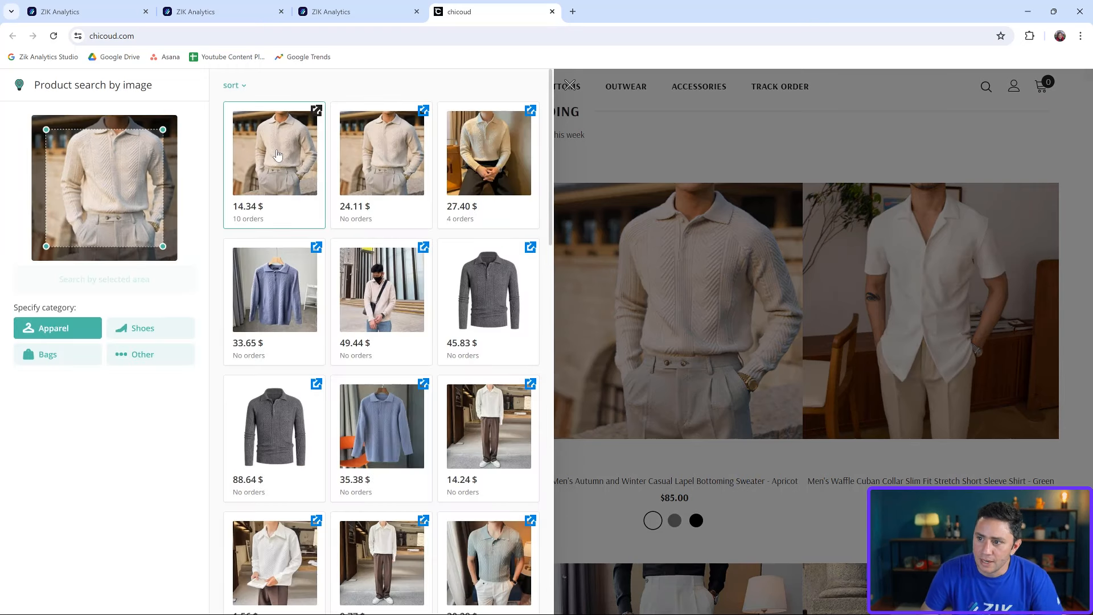
mouse_move(270, 170)
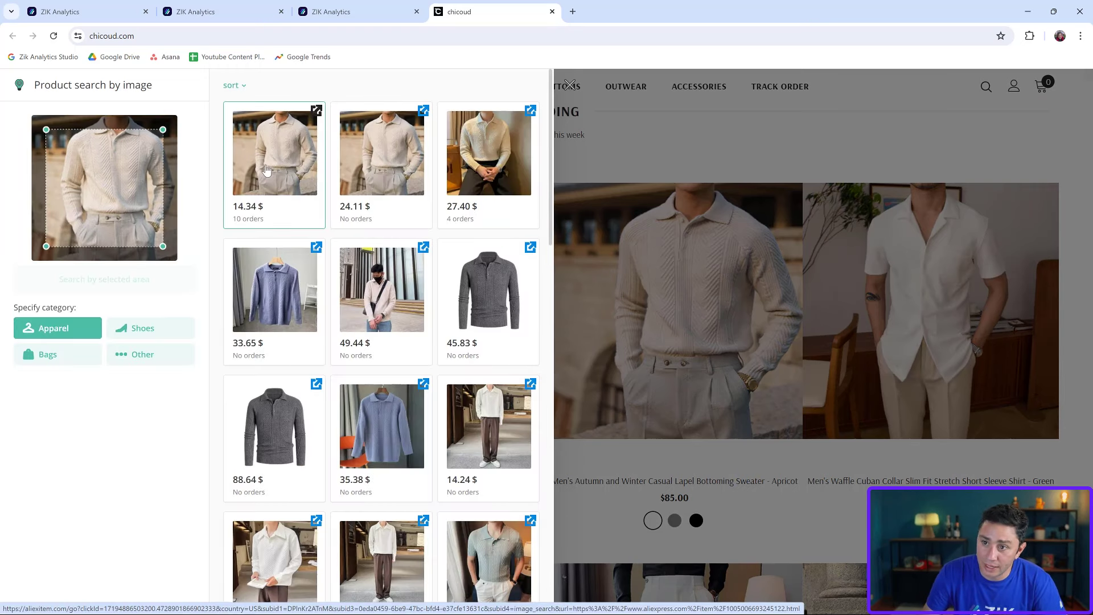
mouse_move(247, 208)
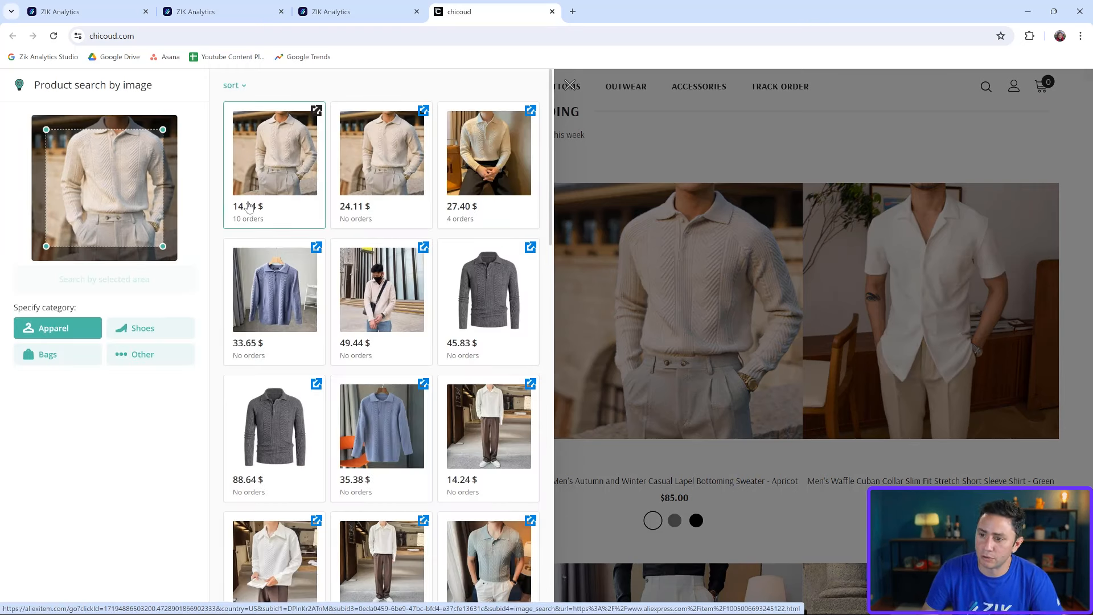
mouse_move(248, 221)
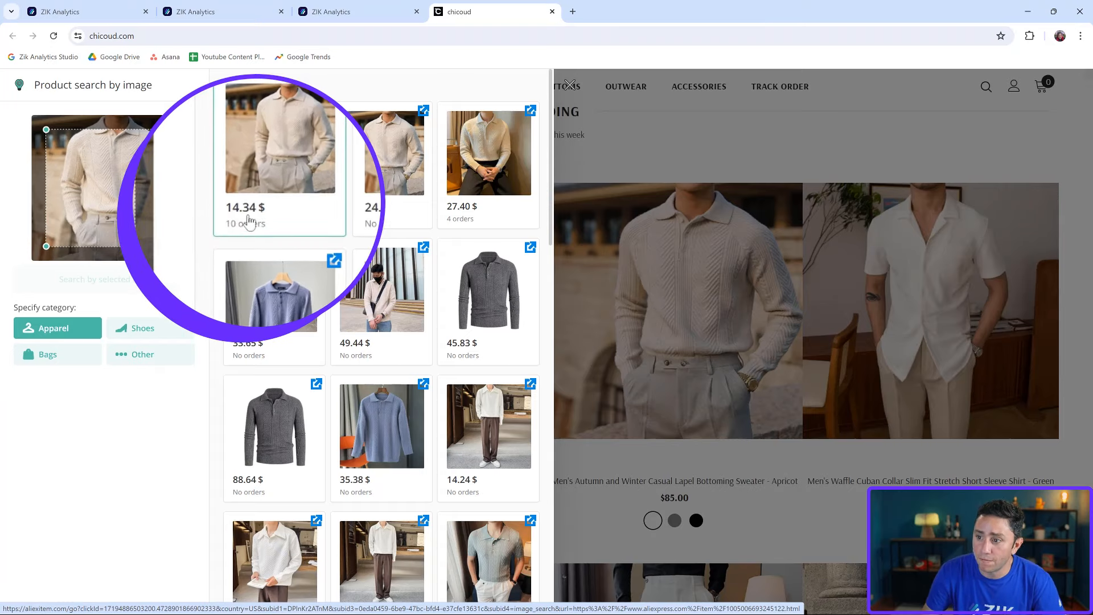
mouse_move(261, 215)
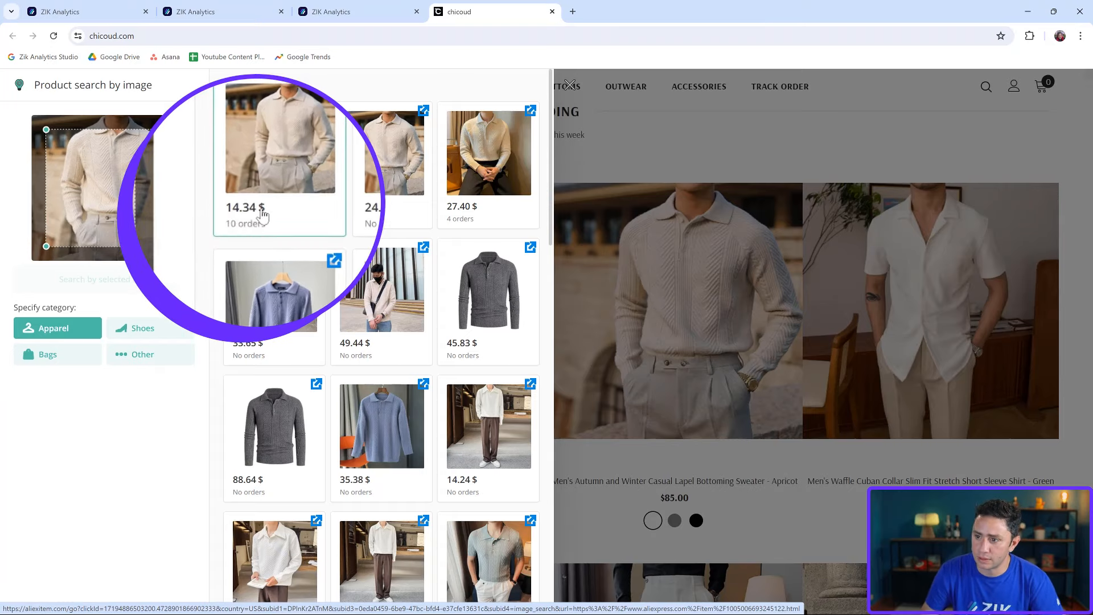
left_click(571, 84)
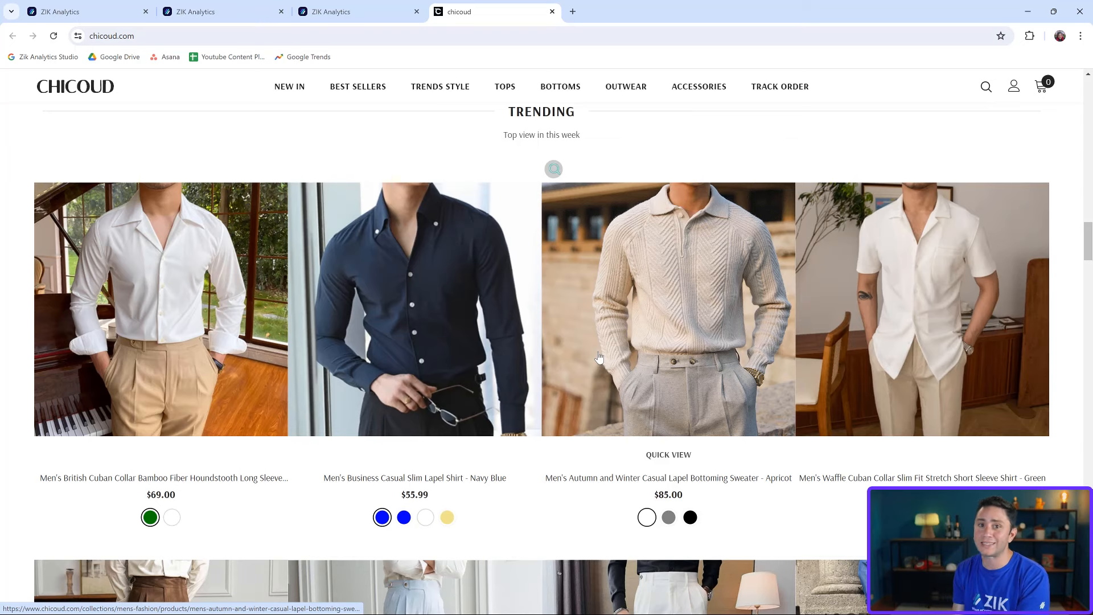
mouse_move(558, 192)
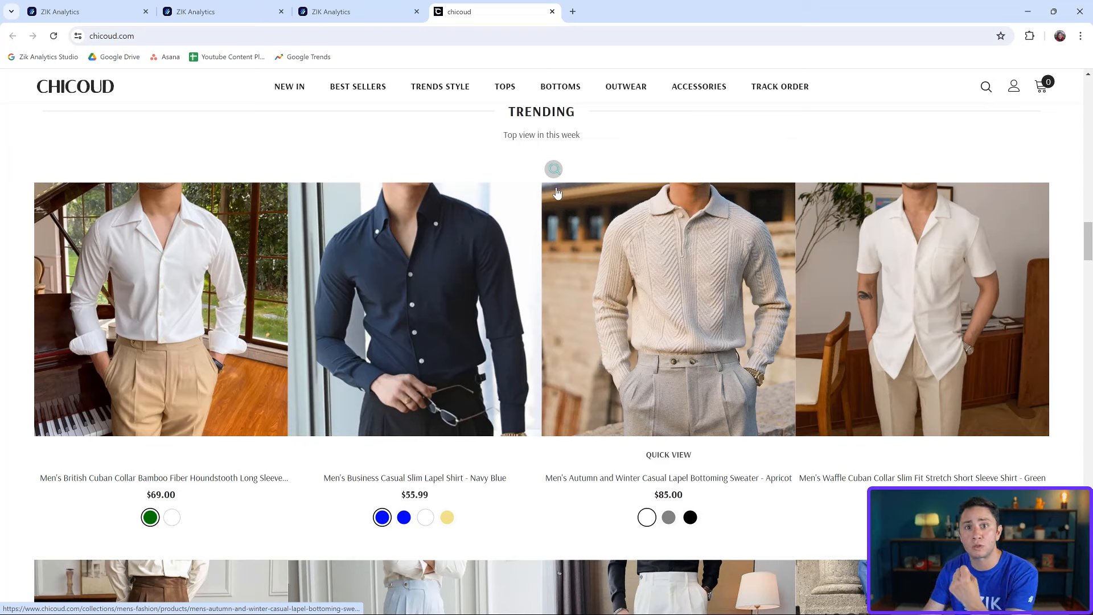
mouse_move(510, 245)
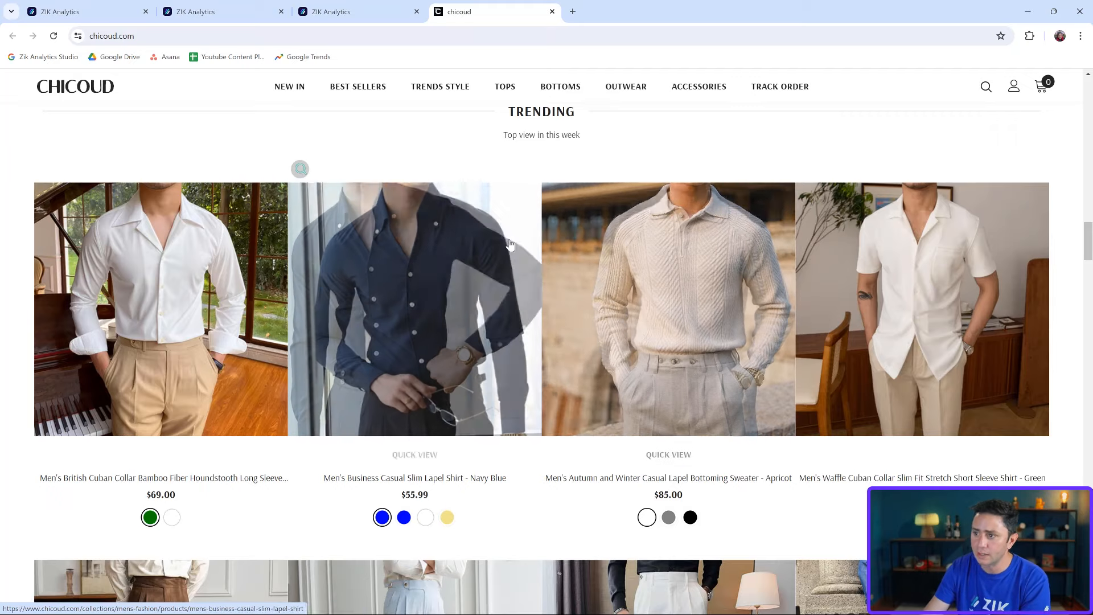
Check image-search matches for the white dress pants, the top one at 29.30 $ with 154 orders.
scroll("down", 3)
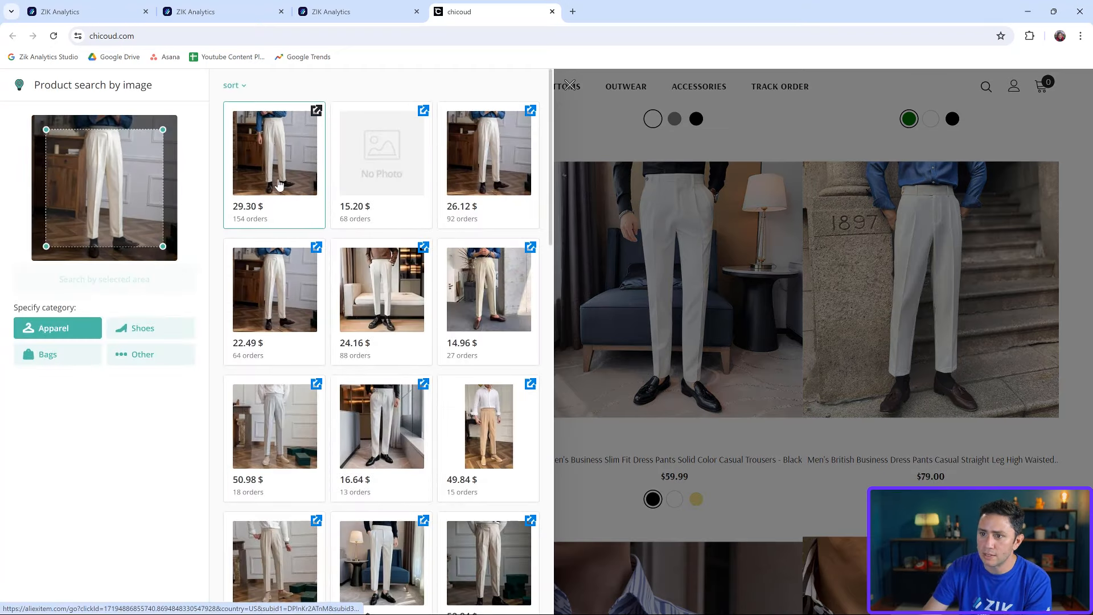
mouse_move(234, 205)
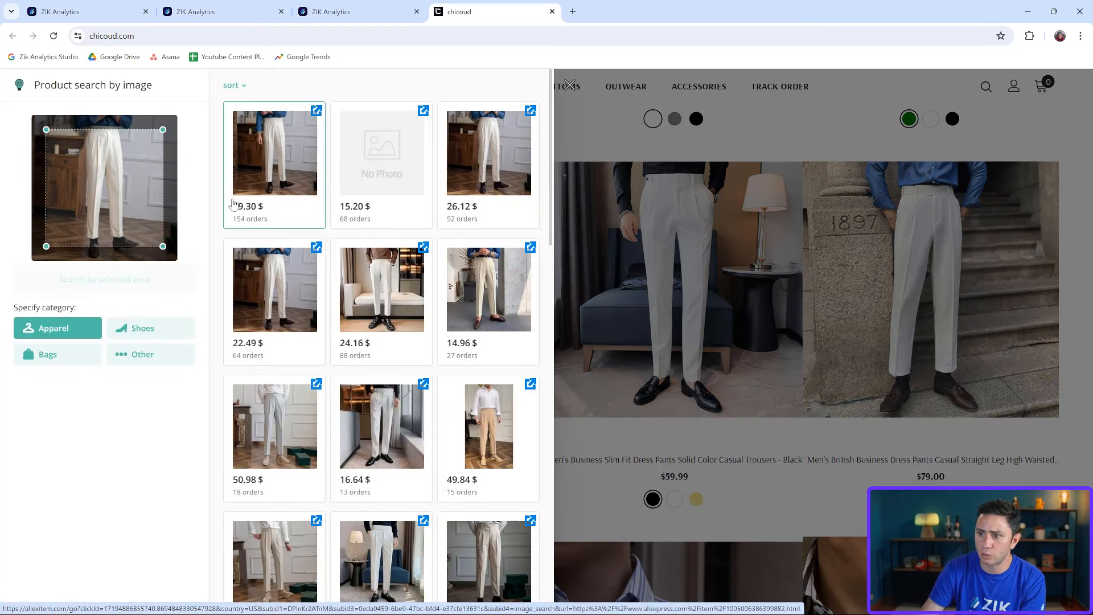
left_click(569, 84)
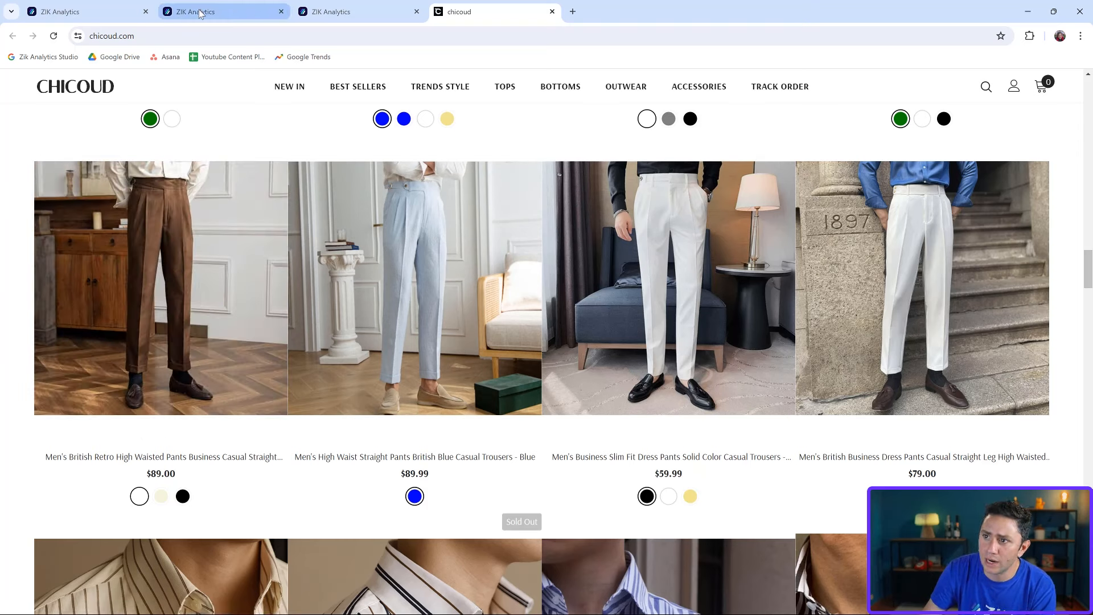
From the chicoud sales tracker, review the Chicoud Facebook page and grab its page name.
left_click(223, 12)
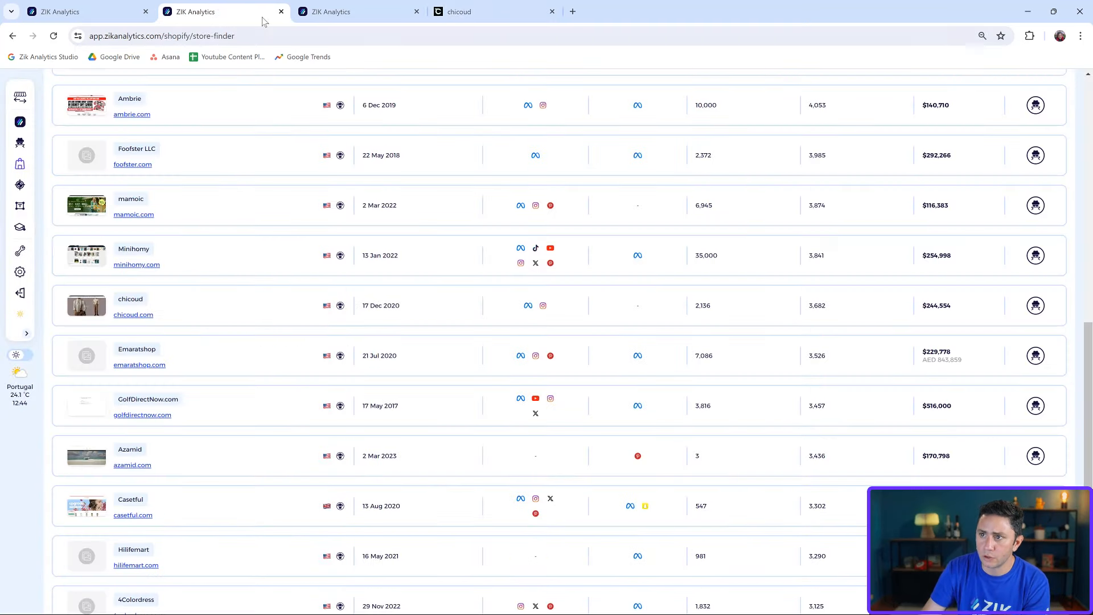
left_click(1035, 304)
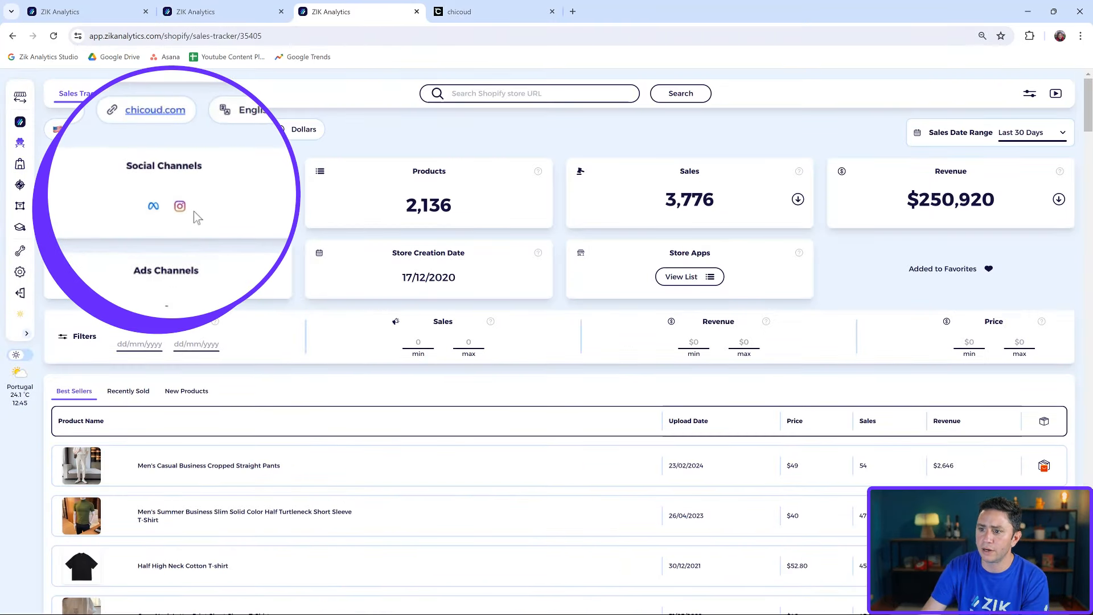
left_click(153, 206)
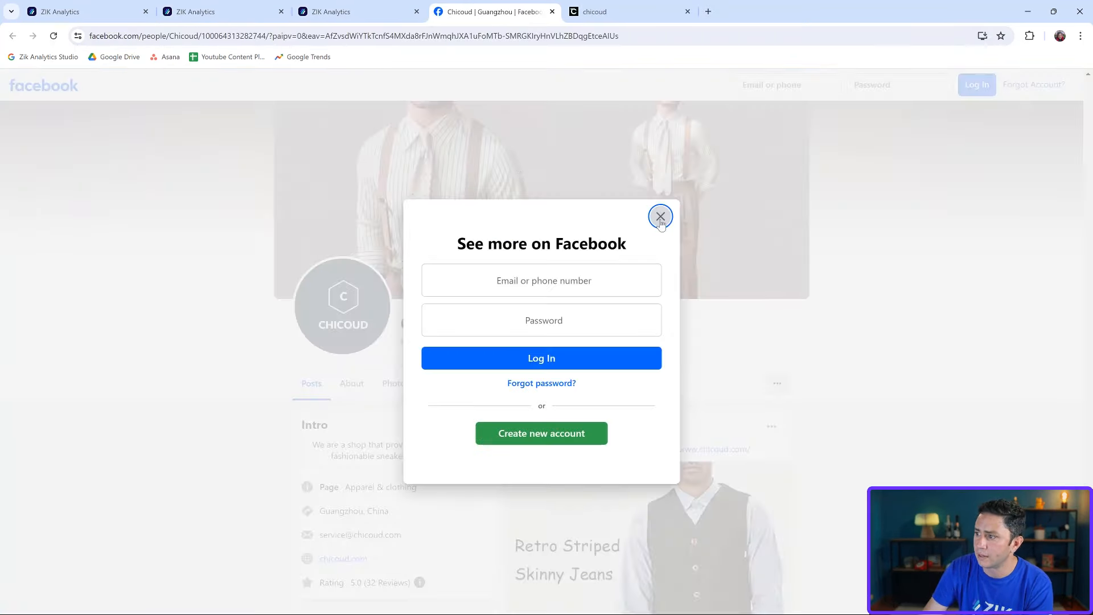
left_click(660, 217)
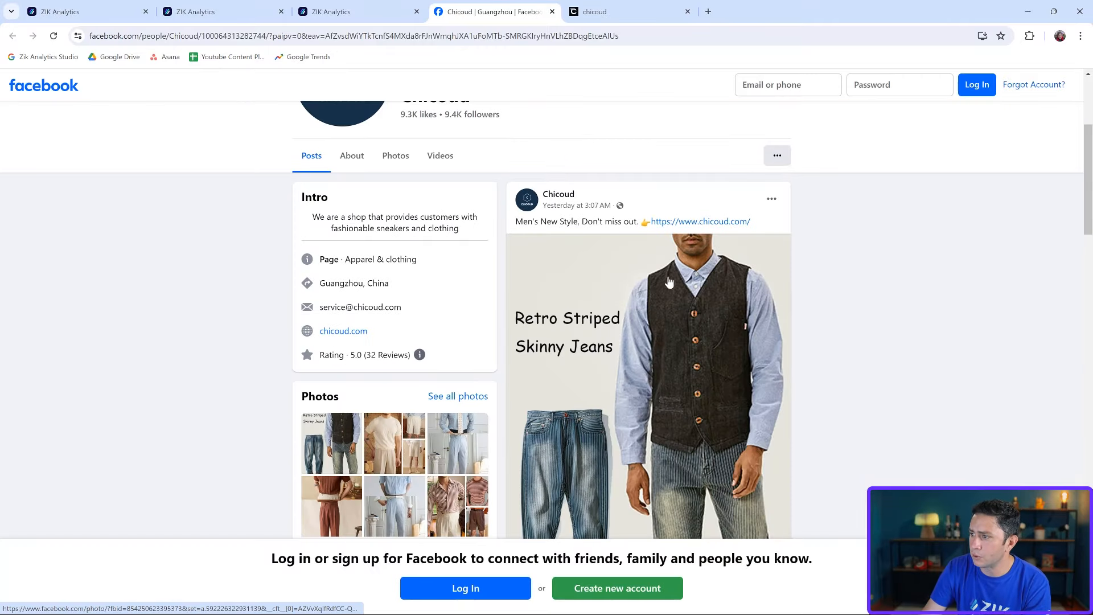
scroll("down", 3)
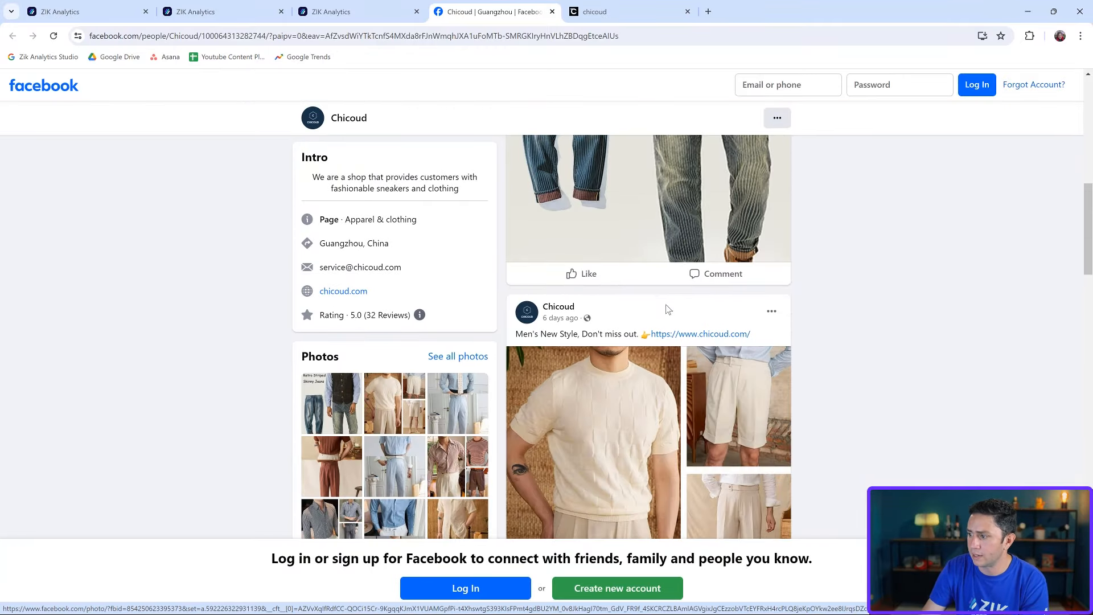
scroll("down", 3)
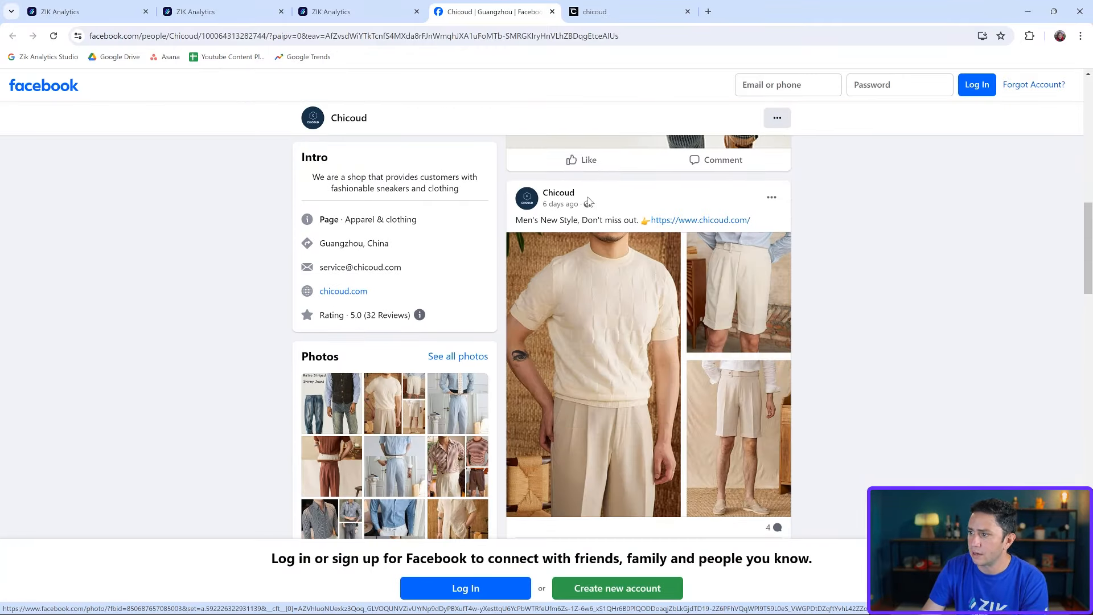
right_click(558, 193)
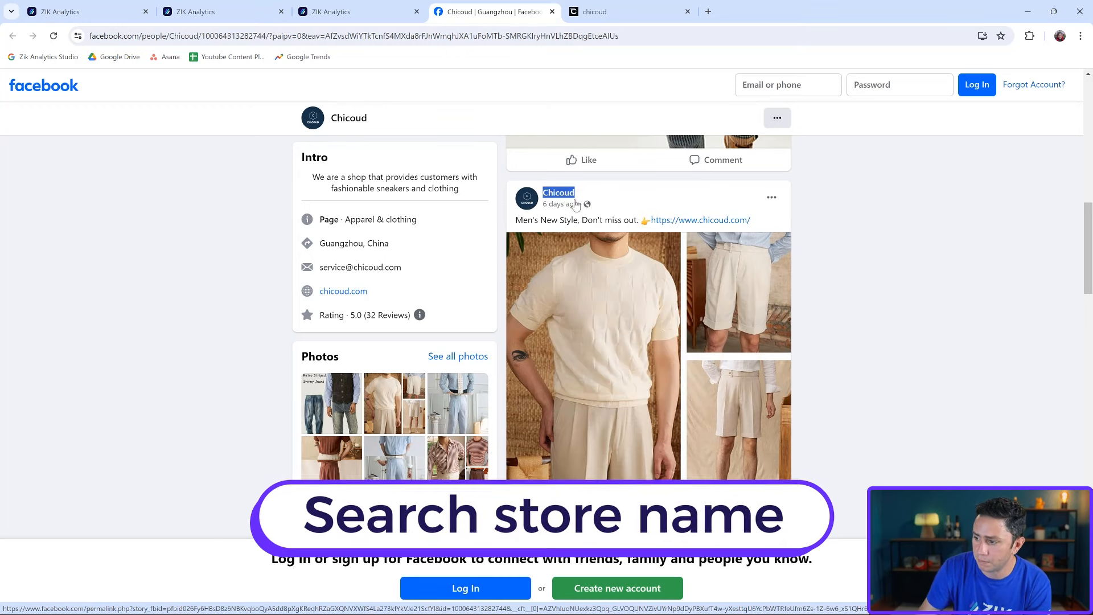
mouse_move(560, 203)
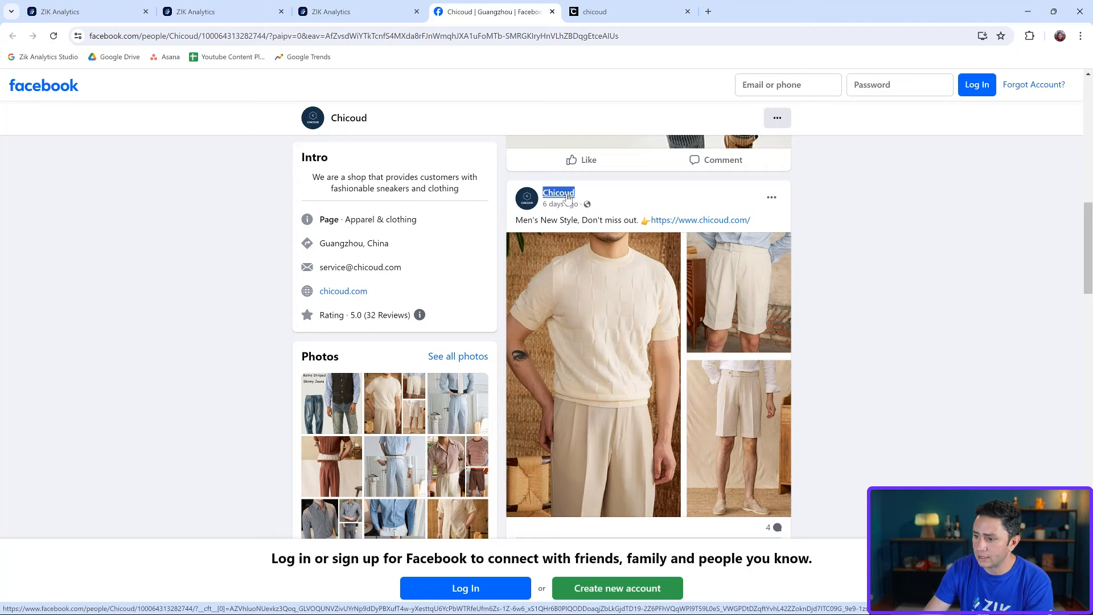
Recheck the chicoud tracker and Facebook posts, then return to the ZIK store finder.
left_click(323, 11)
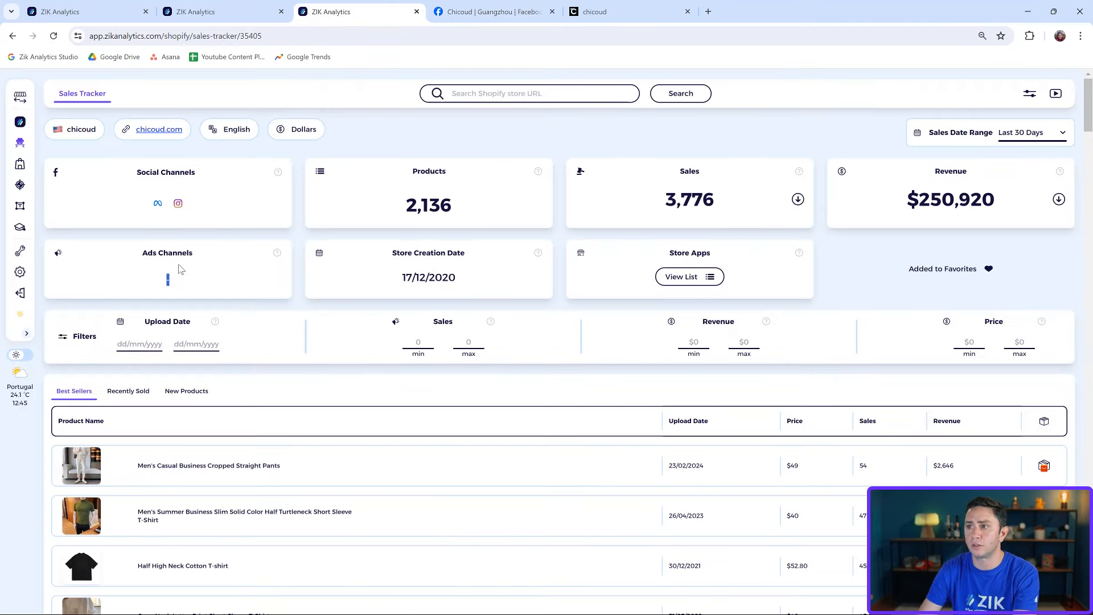
mouse_move(495, 12)
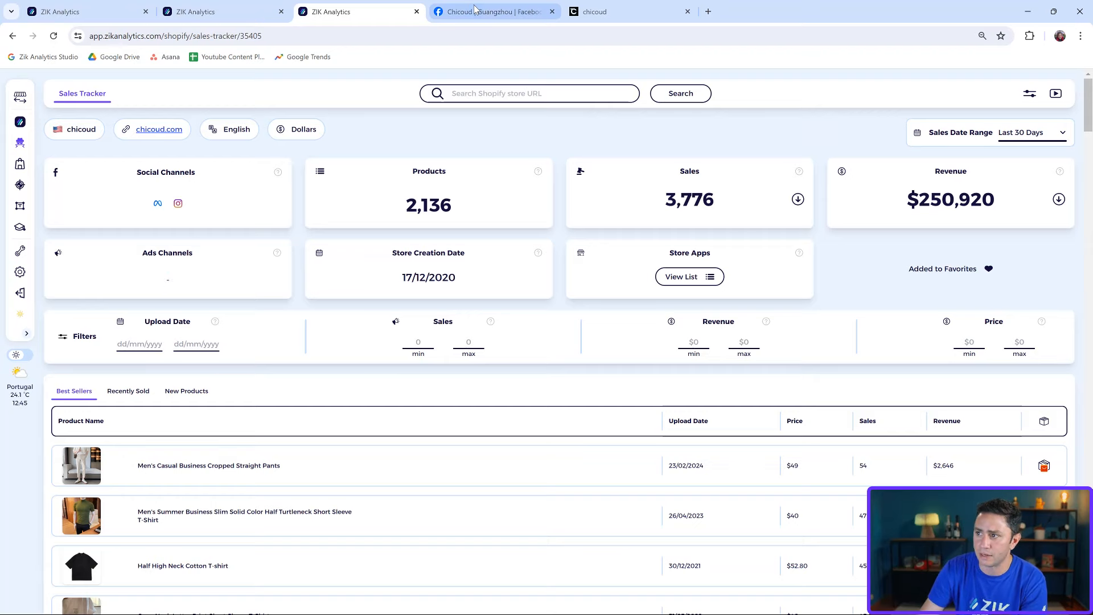
left_click(492, 12)
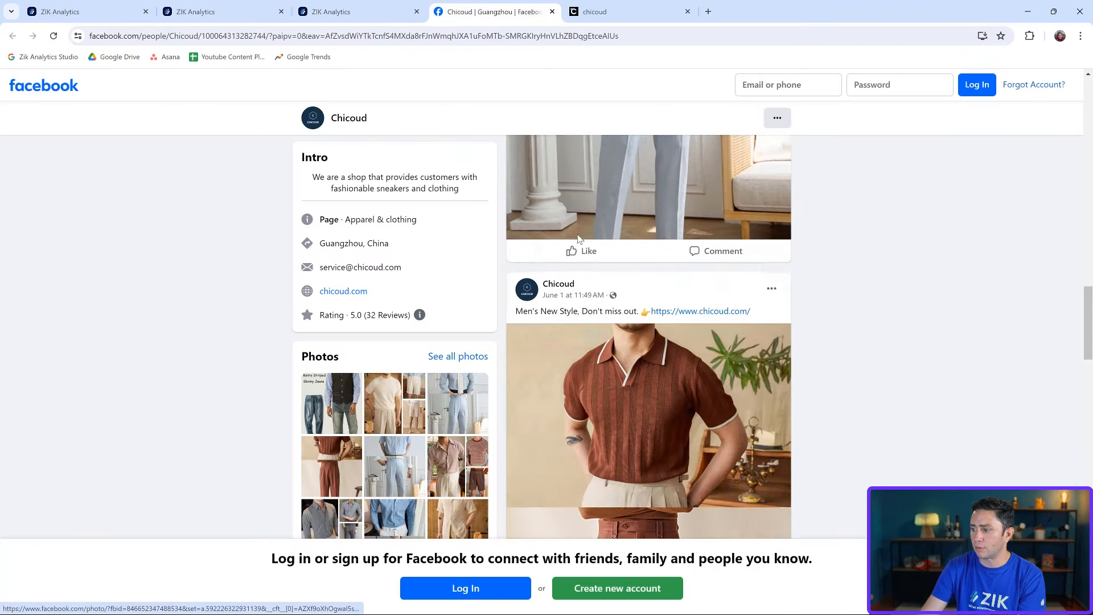
scroll("down", 3)
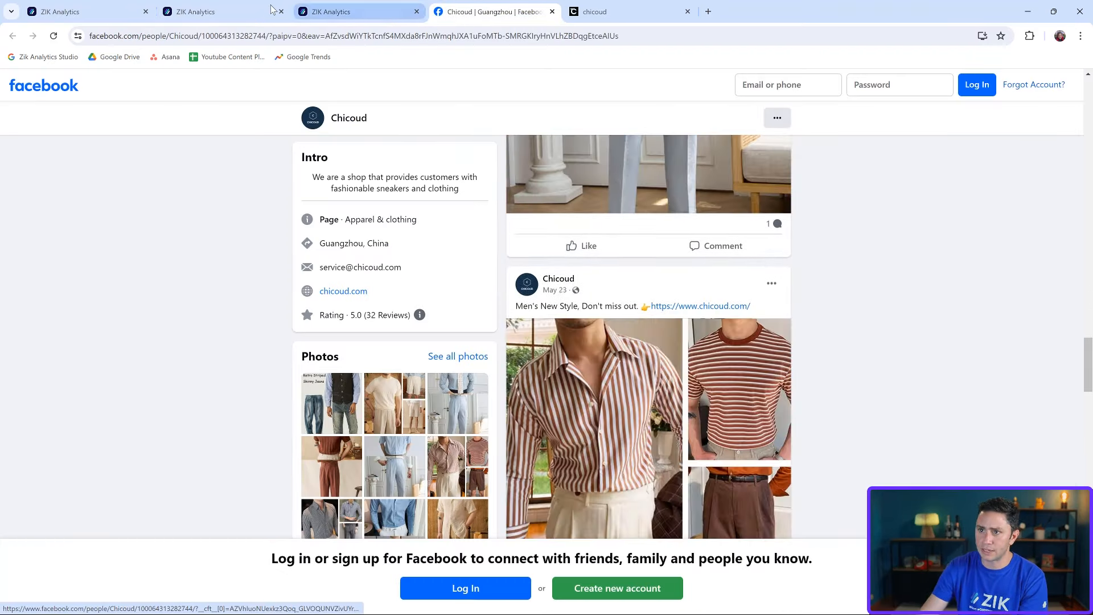
left_click(202, 12)
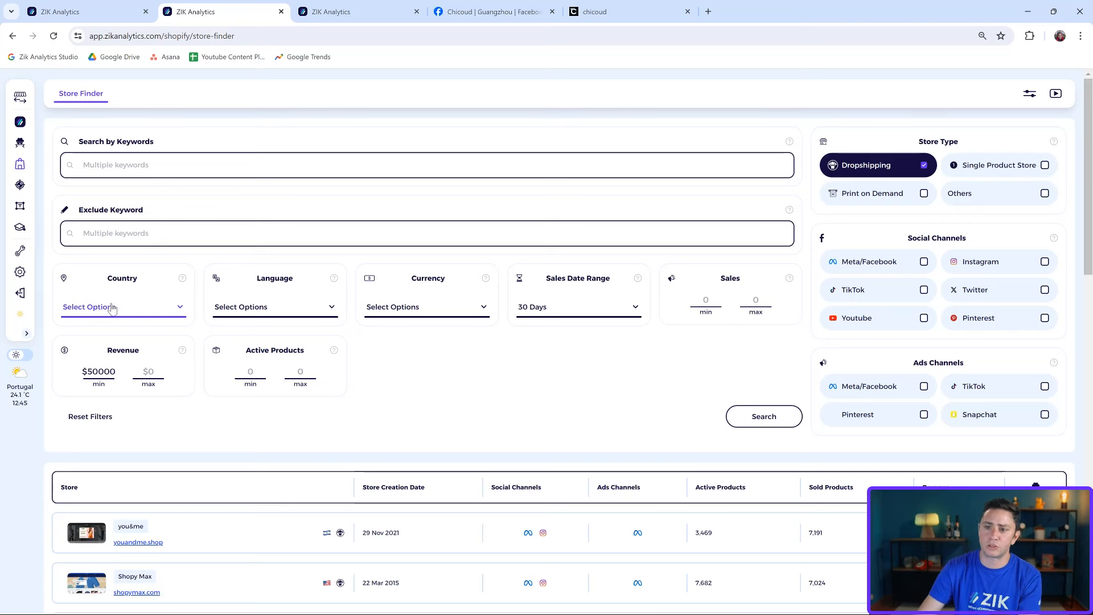
mouse_move(232, 339)
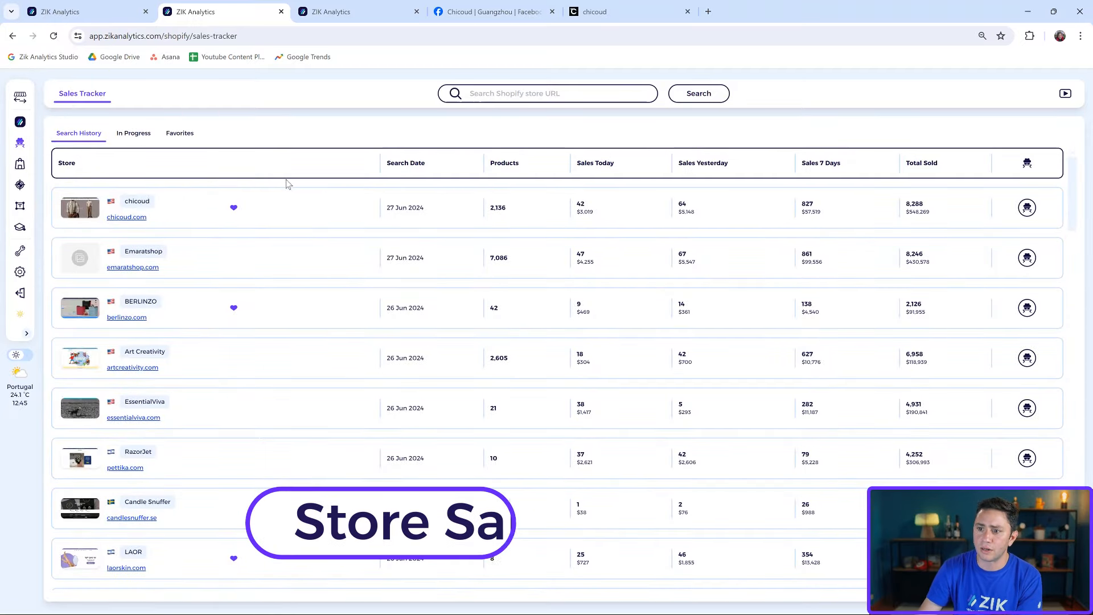
Search the Sales Tracker for berlinzo.com, the BERLINZO store from the history list.
left_click(548, 93)
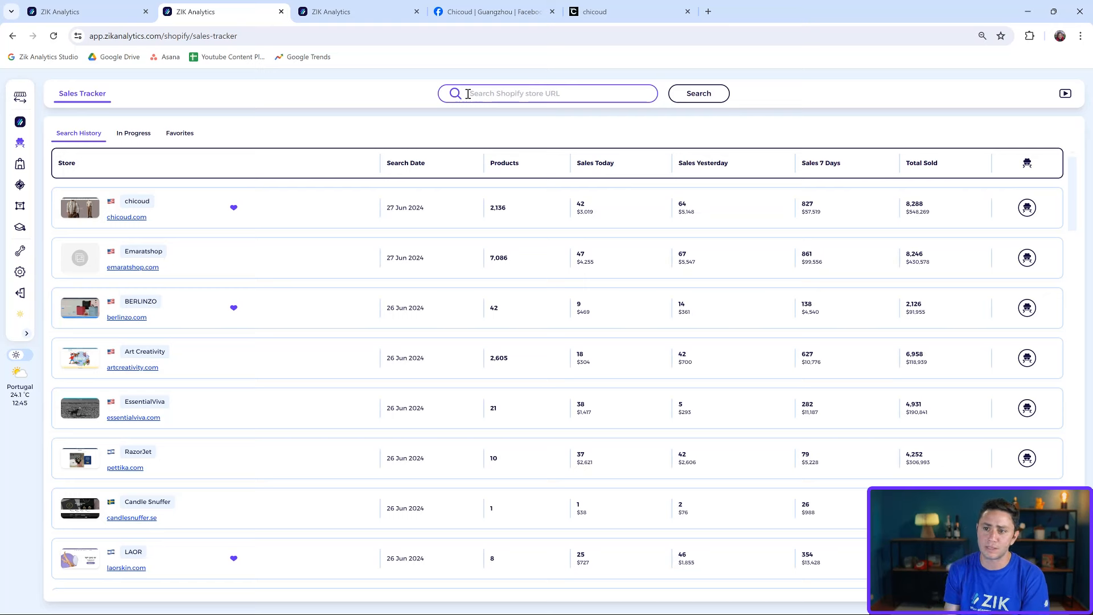
mouse_move(127, 317)
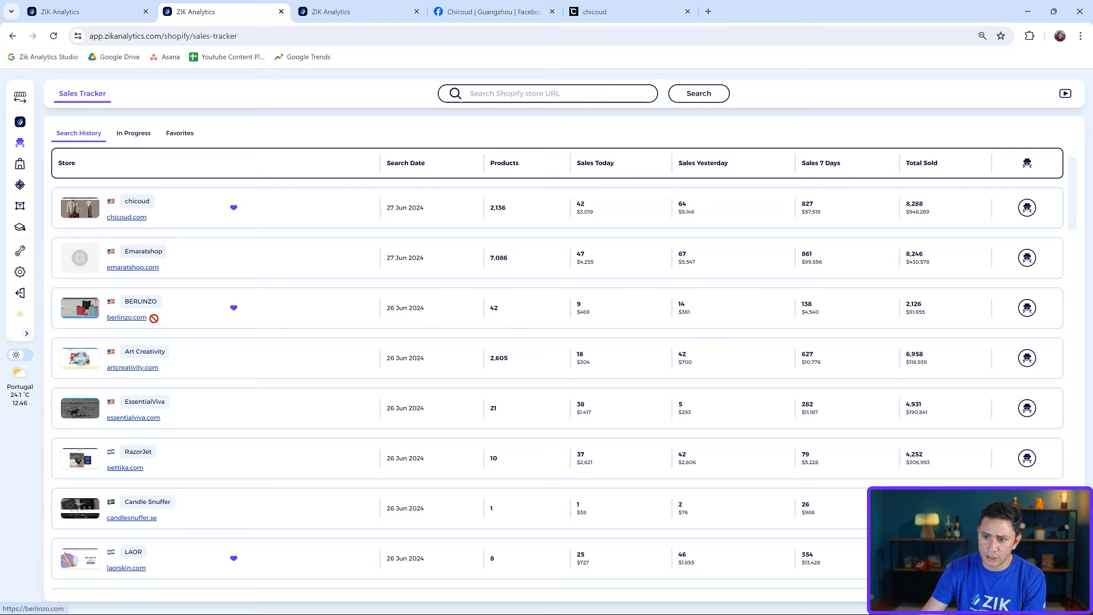
double_click(141, 301)
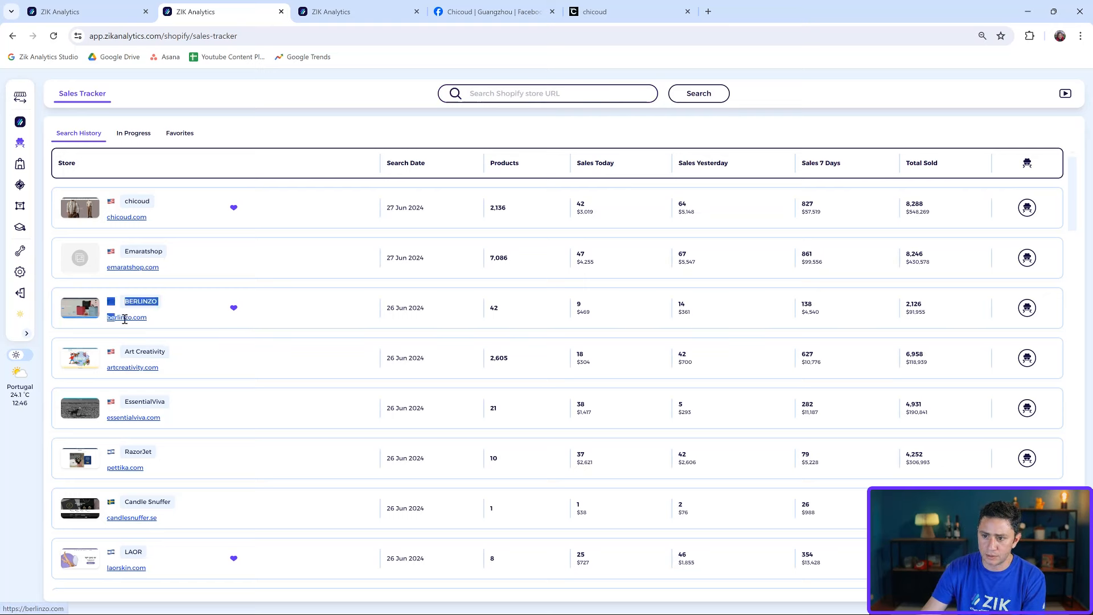
left_click(547, 93)
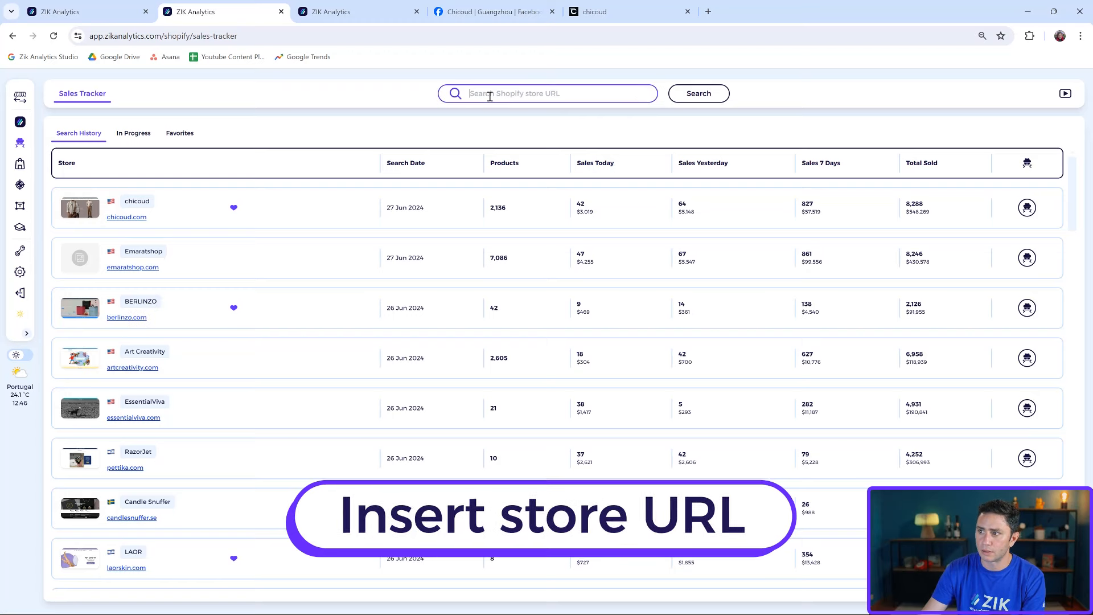
type("berlinzo.com")
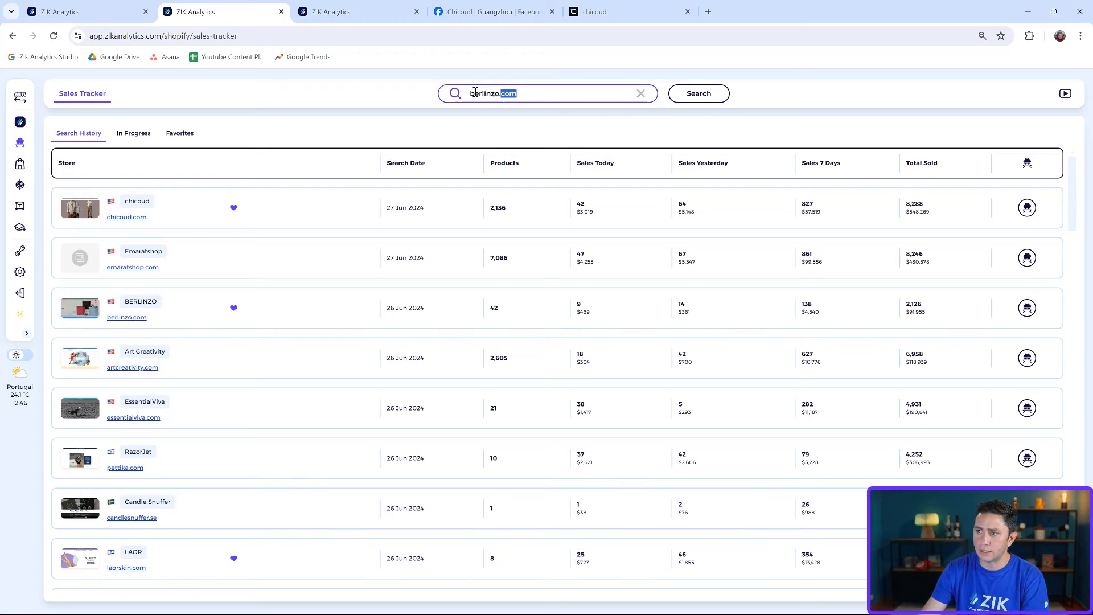
left_click(698, 93)
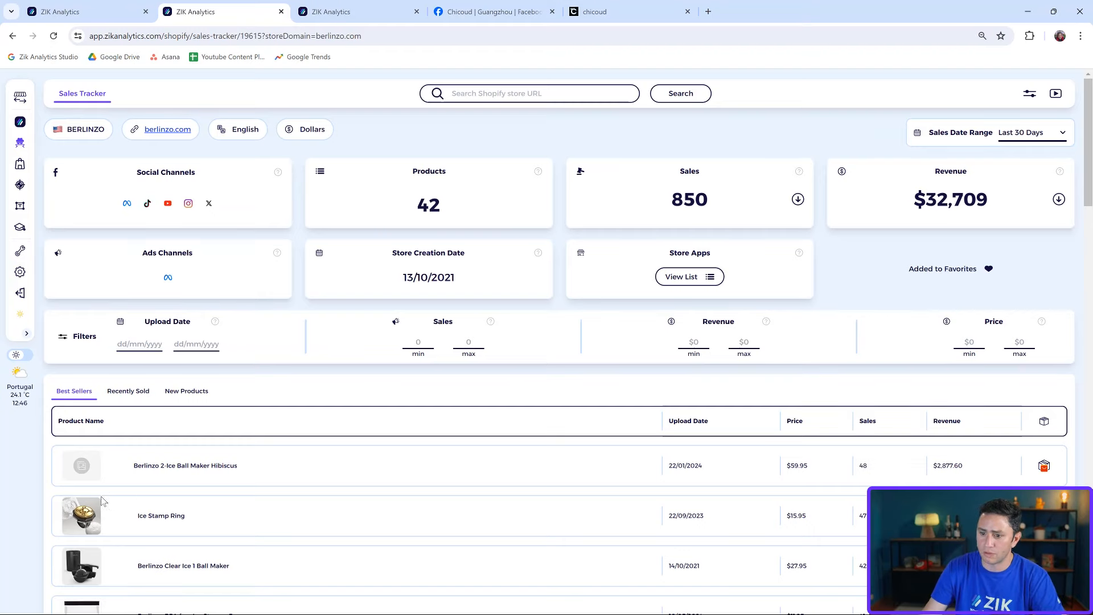
mouse_move(46, 577)
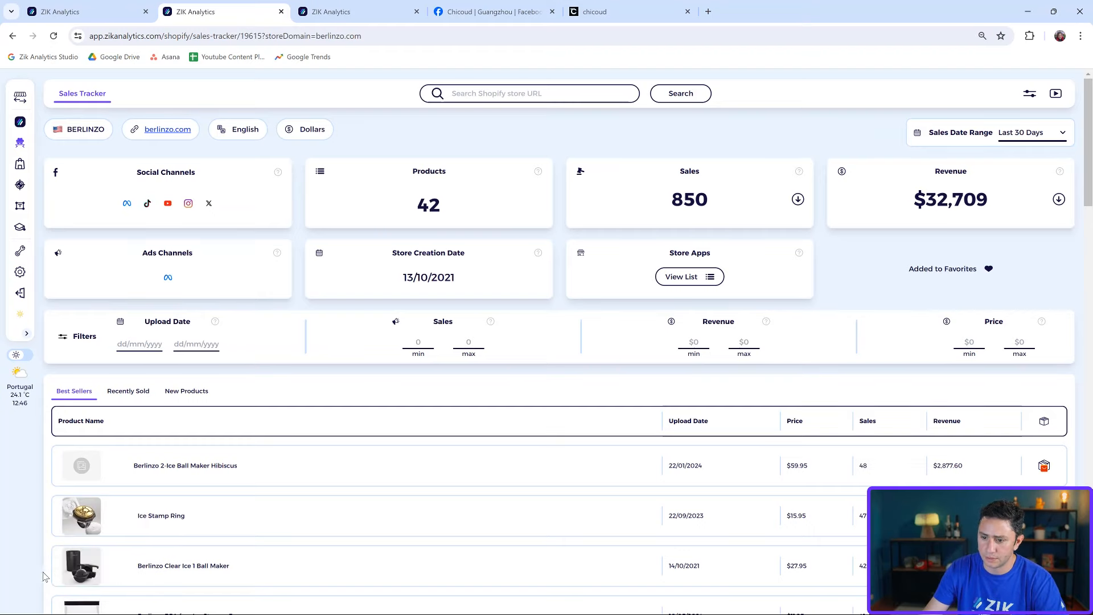
Look over BERLINZO's Best Sellers list, led by the $59.95 2-Ice Ball Maker Hibiscus.
scroll("down", 3)
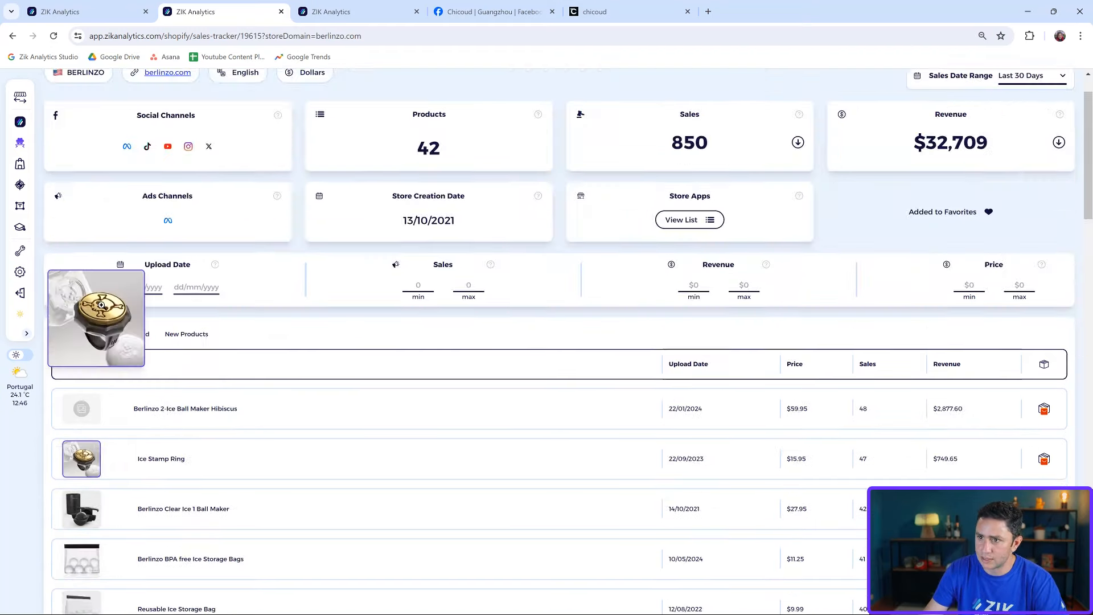
scroll("up", 3)
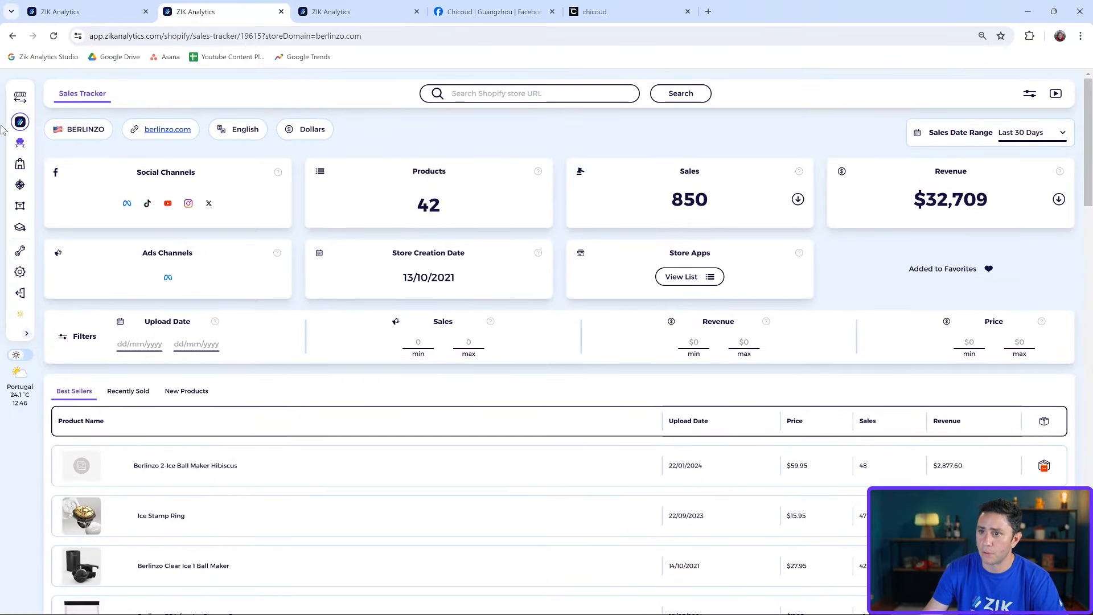
mouse_move(19, 142)
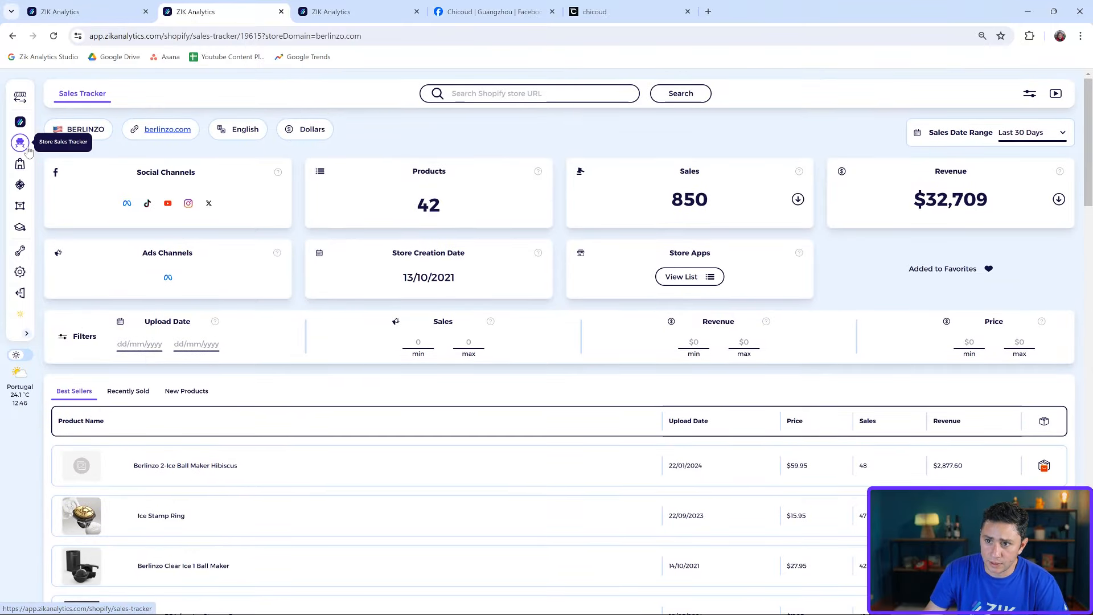
View the Sales Tracker search history, In Progress stores, and the five Favorites with comments.
left_click(19, 142)
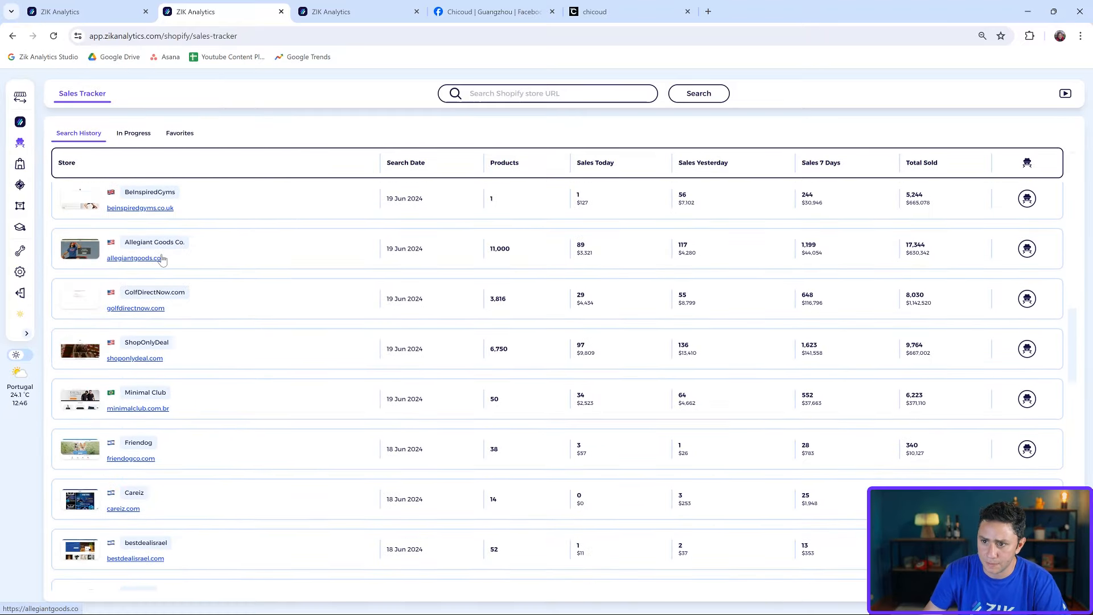
scroll("down", 3)
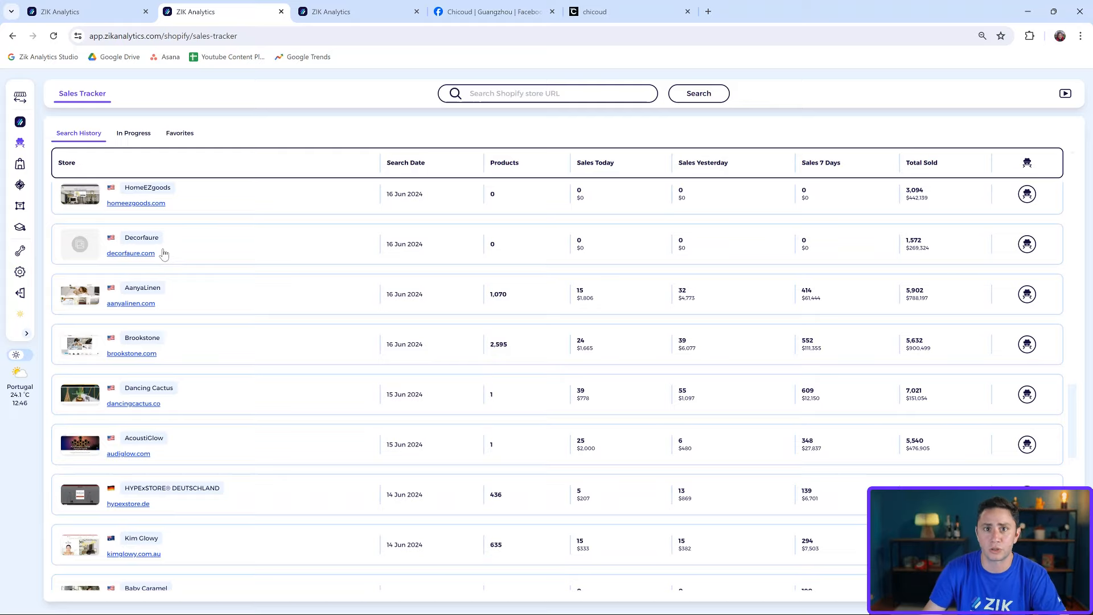
left_click(134, 133)
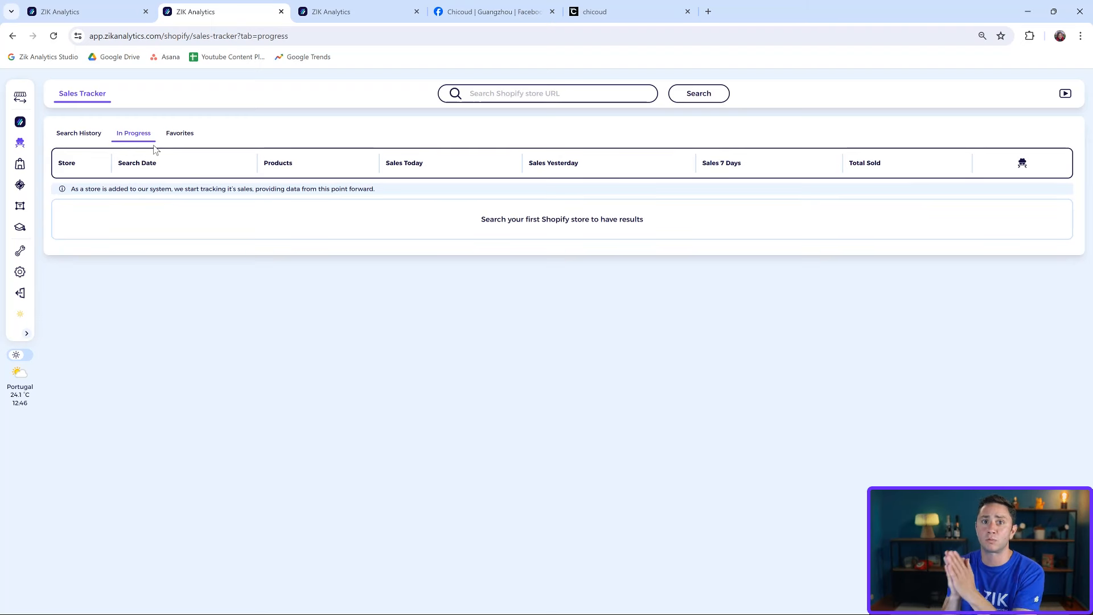
mouse_move(209, 174)
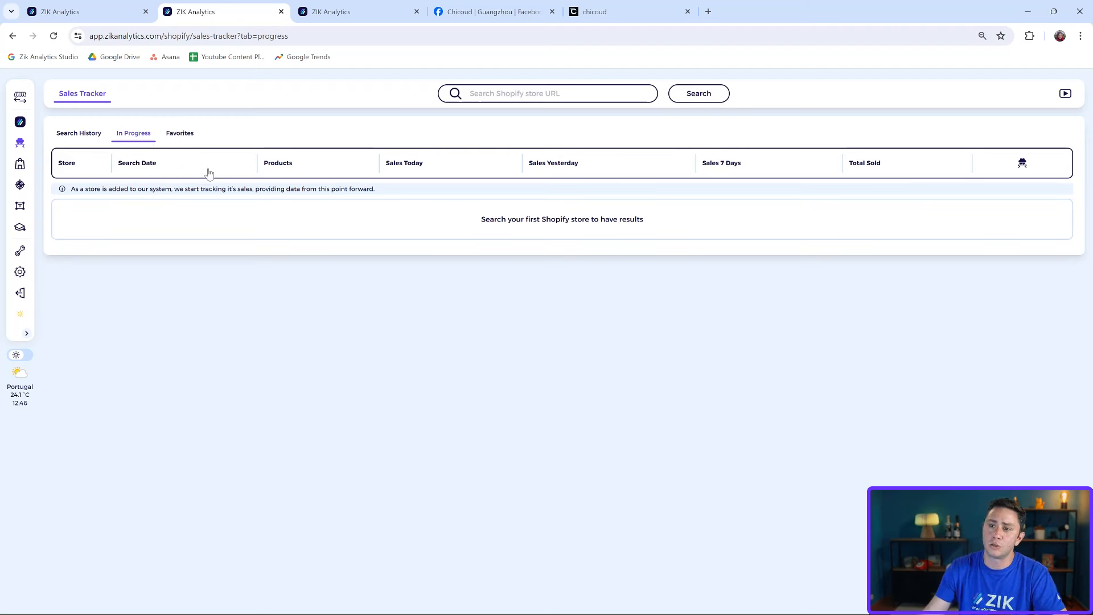
left_click(179, 134)
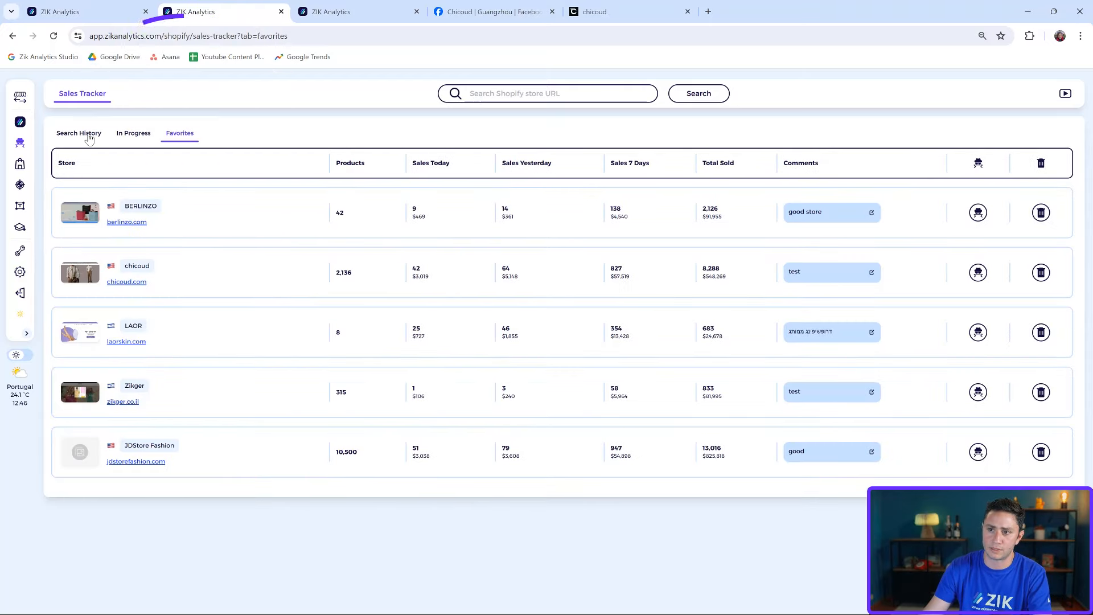
mouse_move(56, 146)
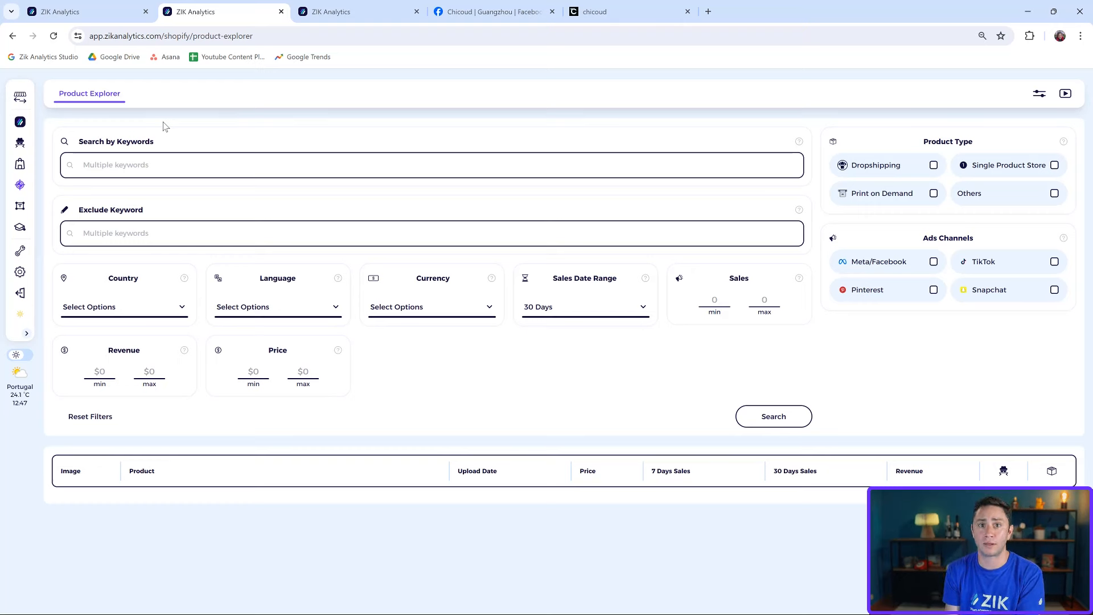
Run a Product Explorer search for single product stores with minimum revenue 40000.
left_click(432, 165)
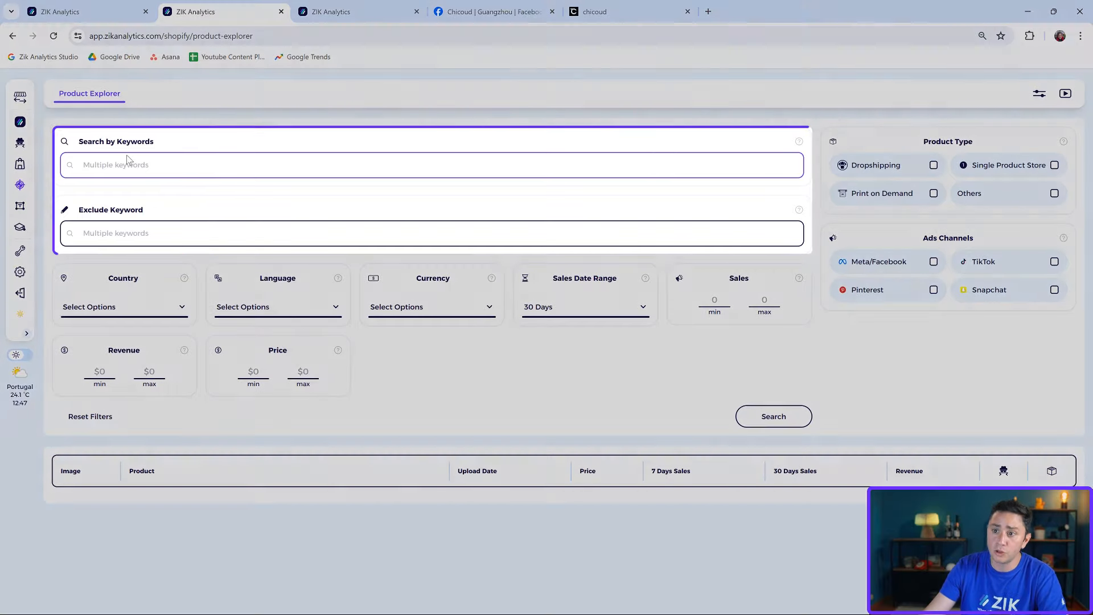
left_click(948, 141)
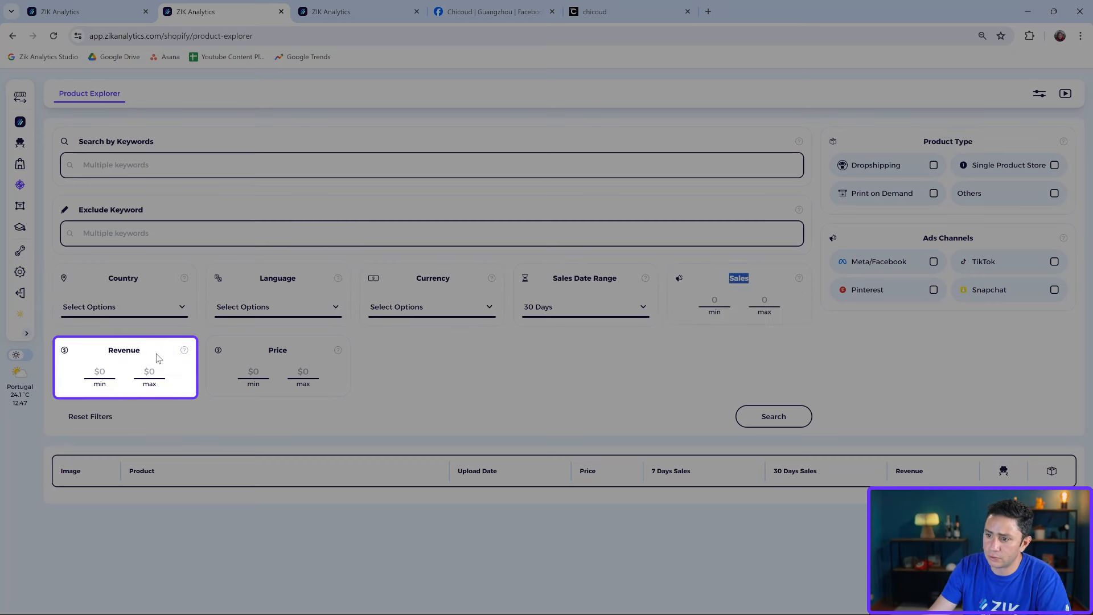
left_click(277, 367)
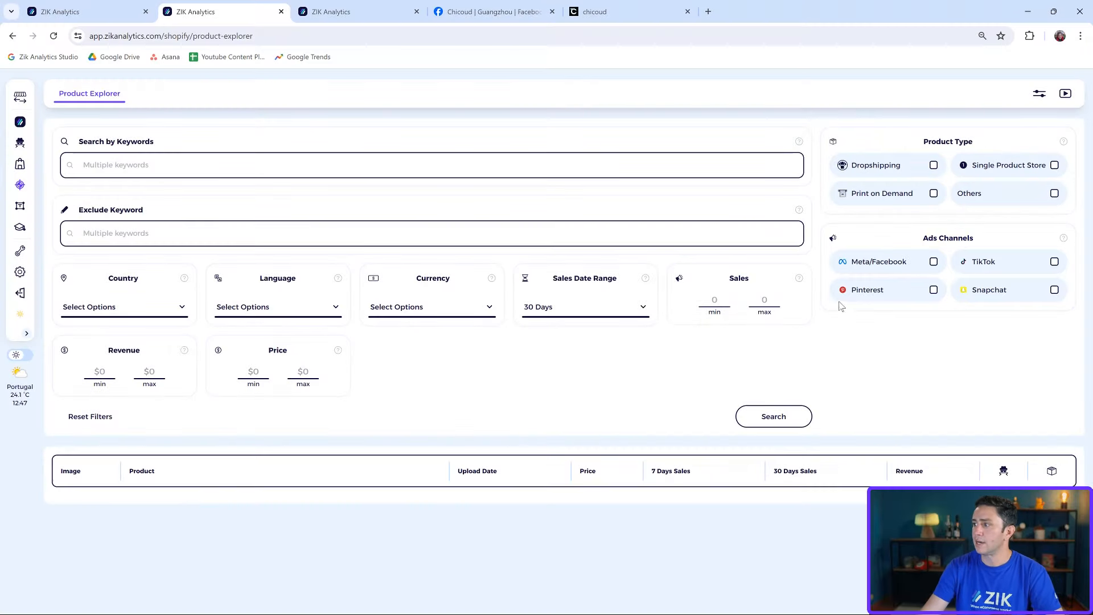
left_click(1008, 165)
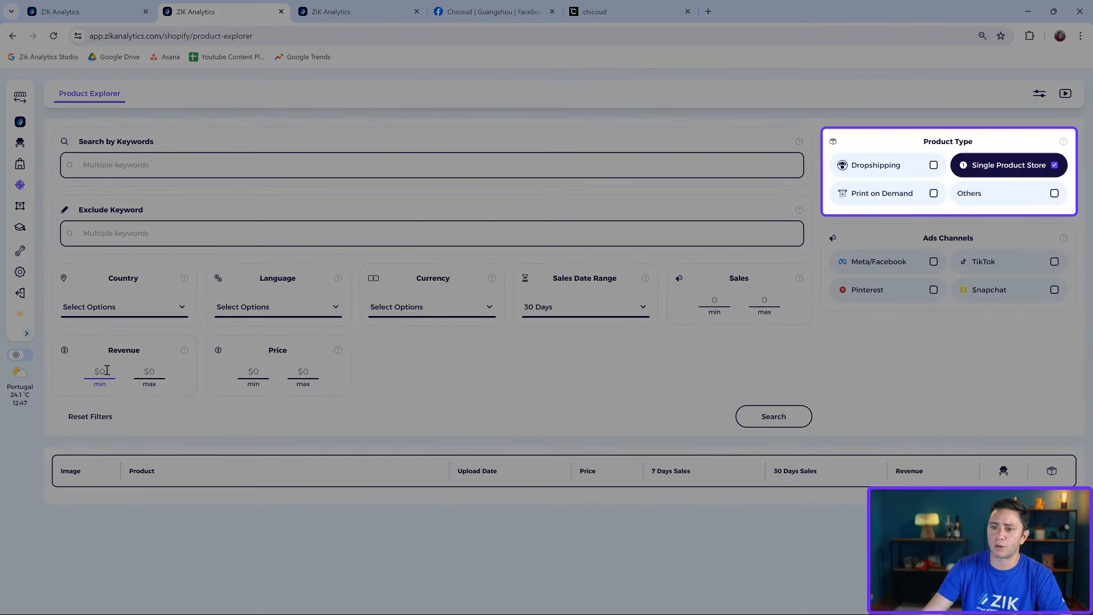
mouse_move(752, 272)
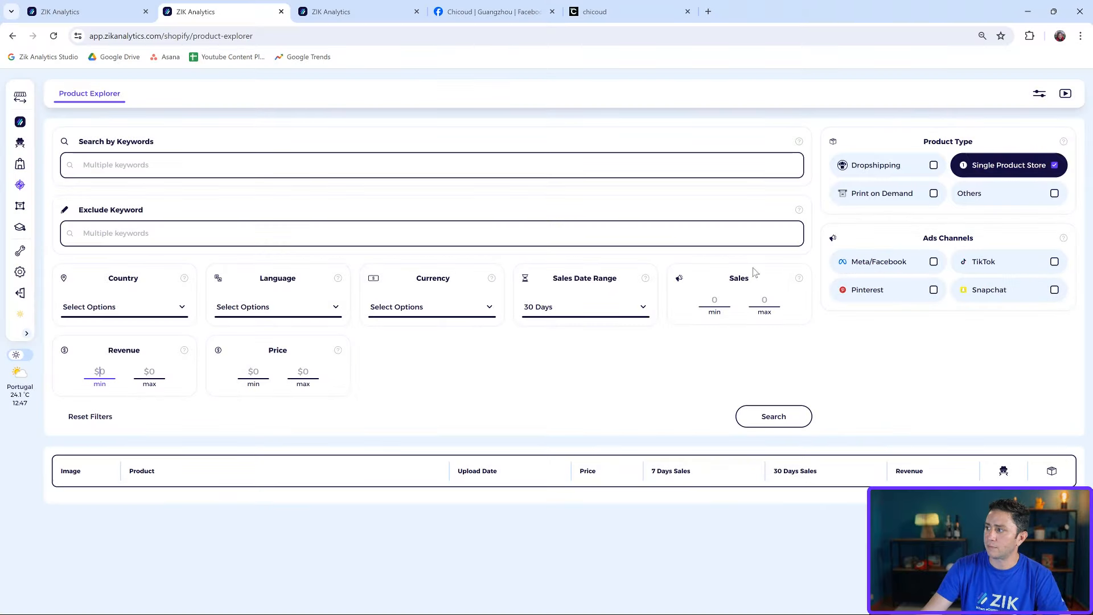
mouse_move(320, 337)
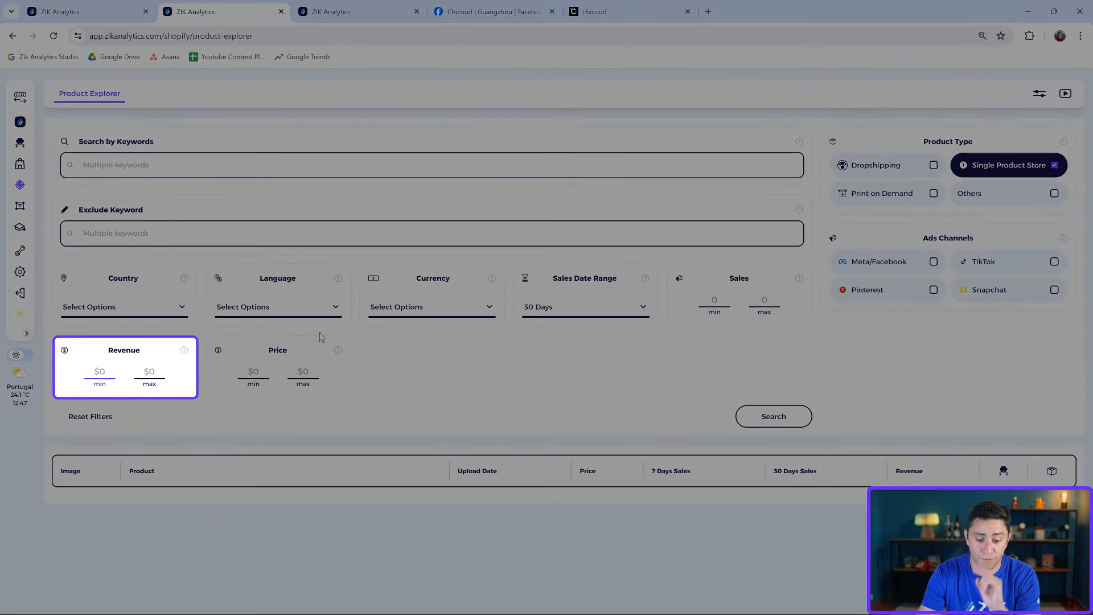
type("40000")
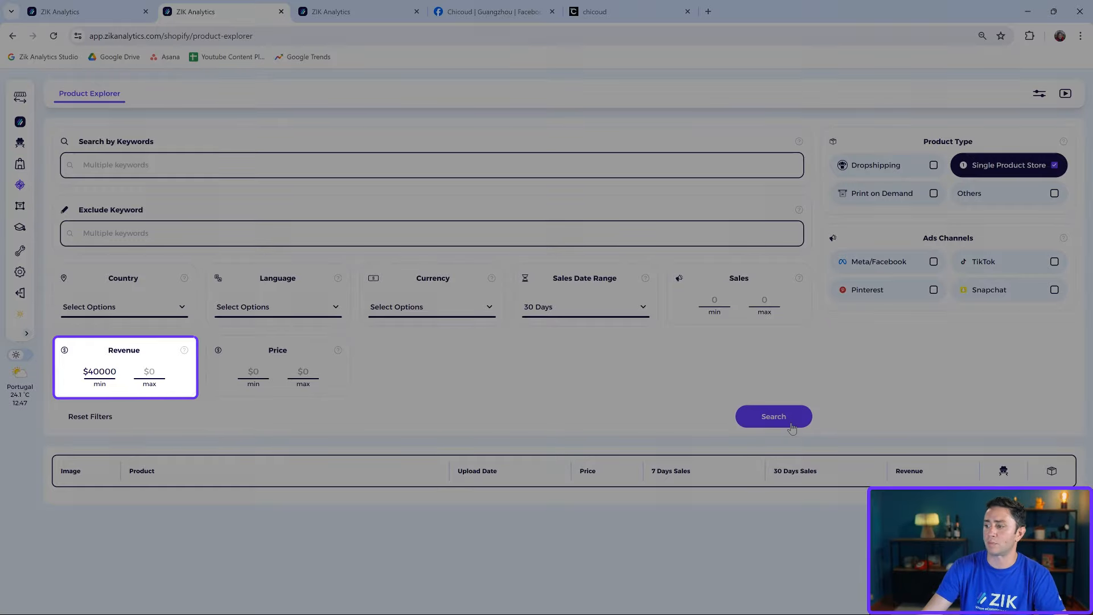
left_click(773, 416)
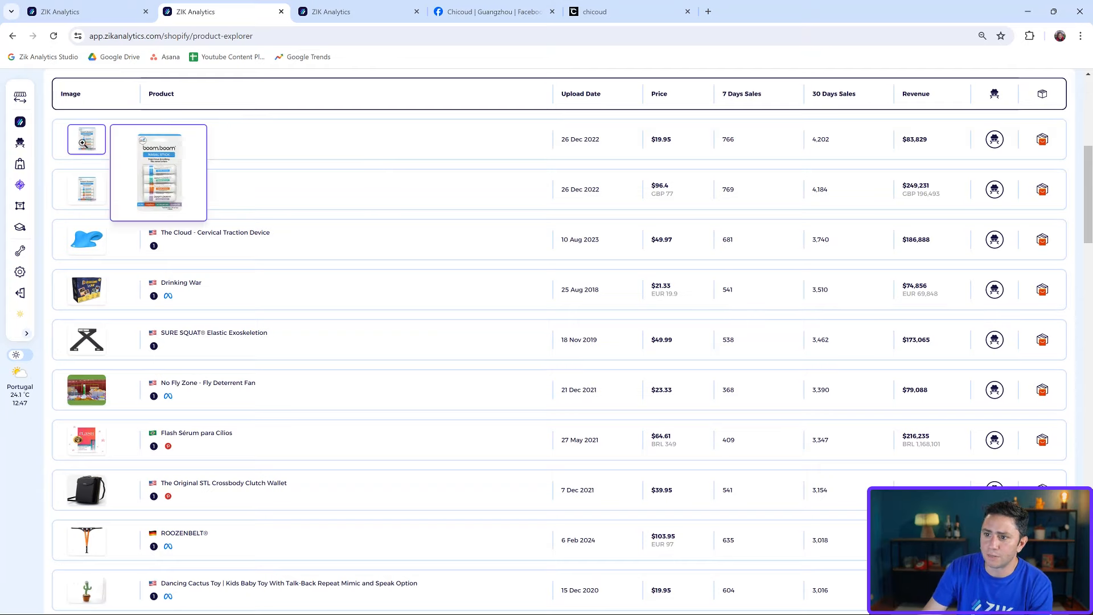
mouse_move(86, 239)
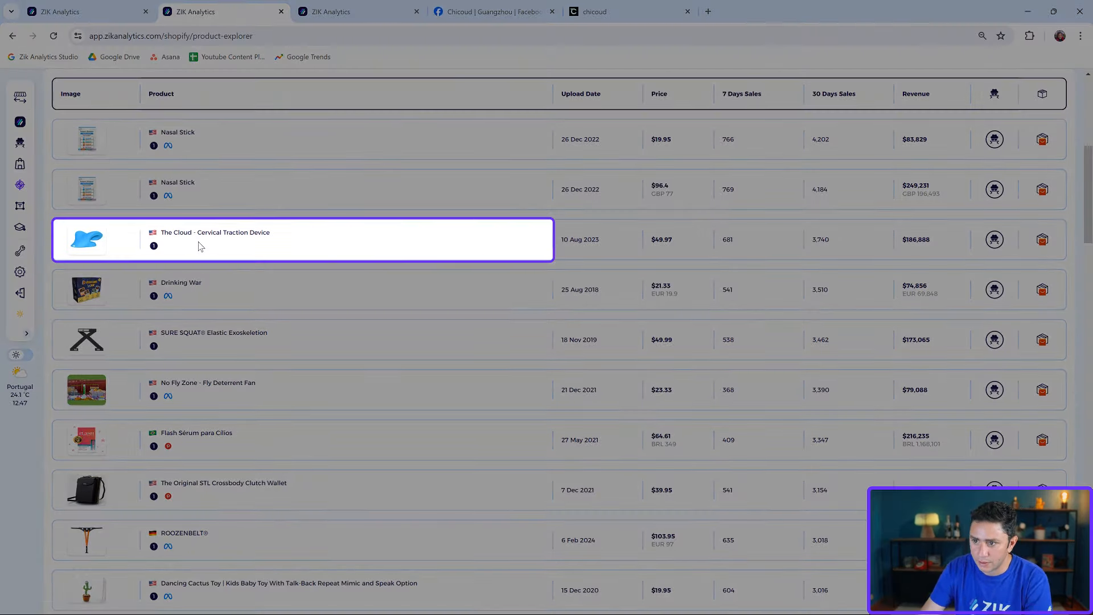
mouse_move(243, 237)
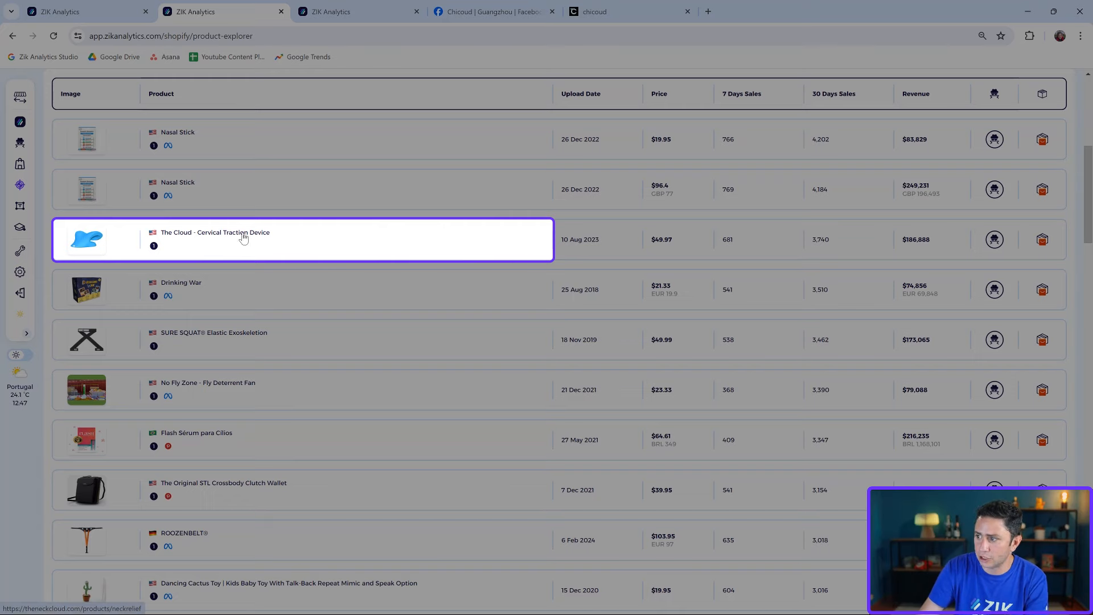
Open The Cloud - Cervical Traction Device store page from the results.
left_click(215, 233)
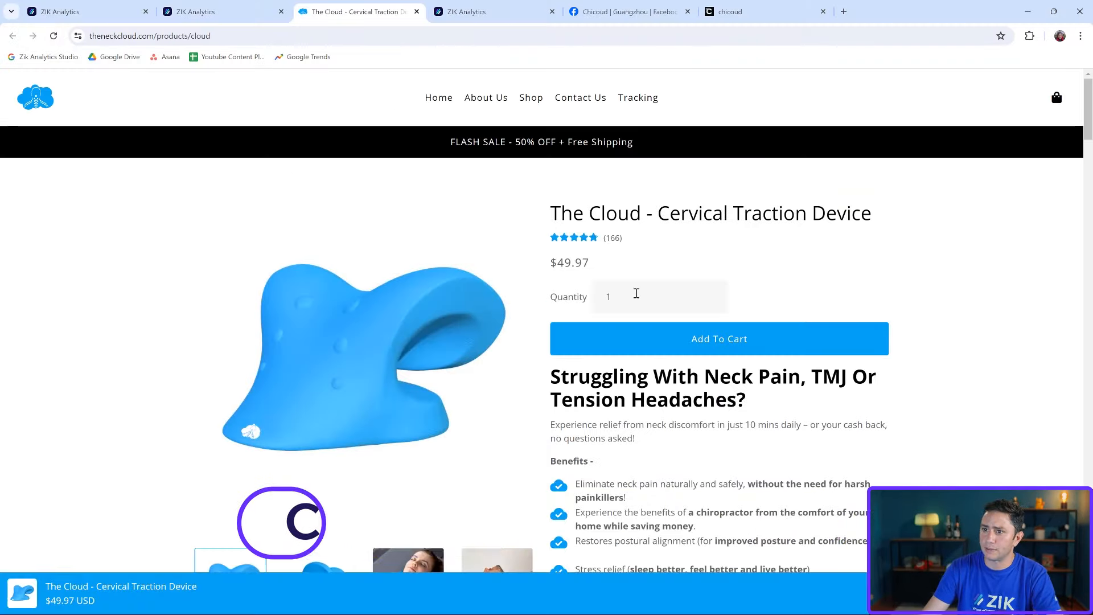
Review The Neck Cloud product page ($49.97, 166 reviews) and return to ZIK Analytics.
scroll("up", 3)
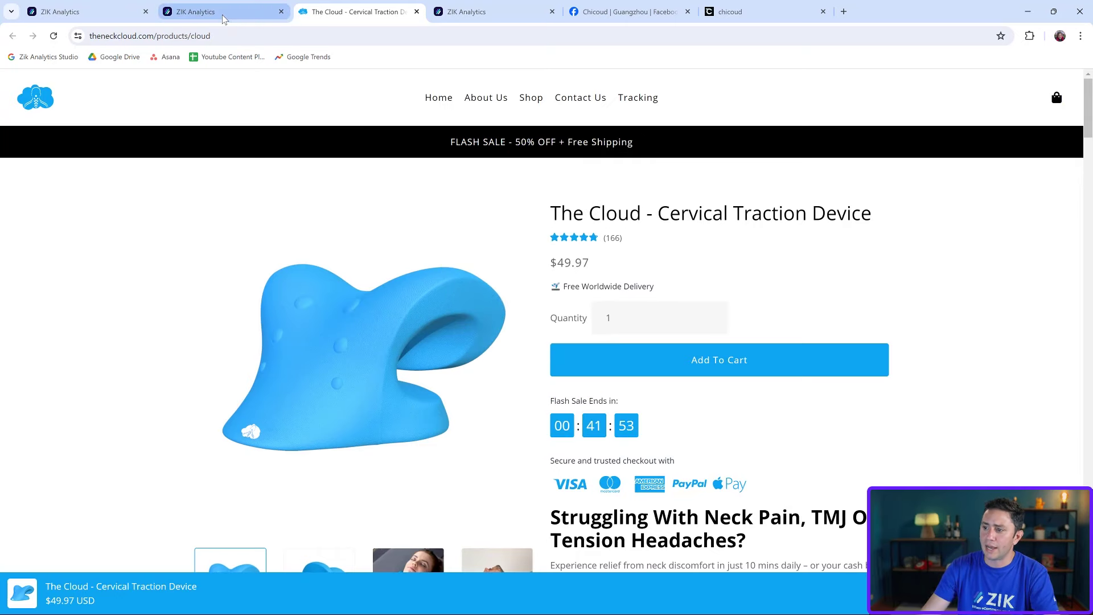
scroll("down", 3)
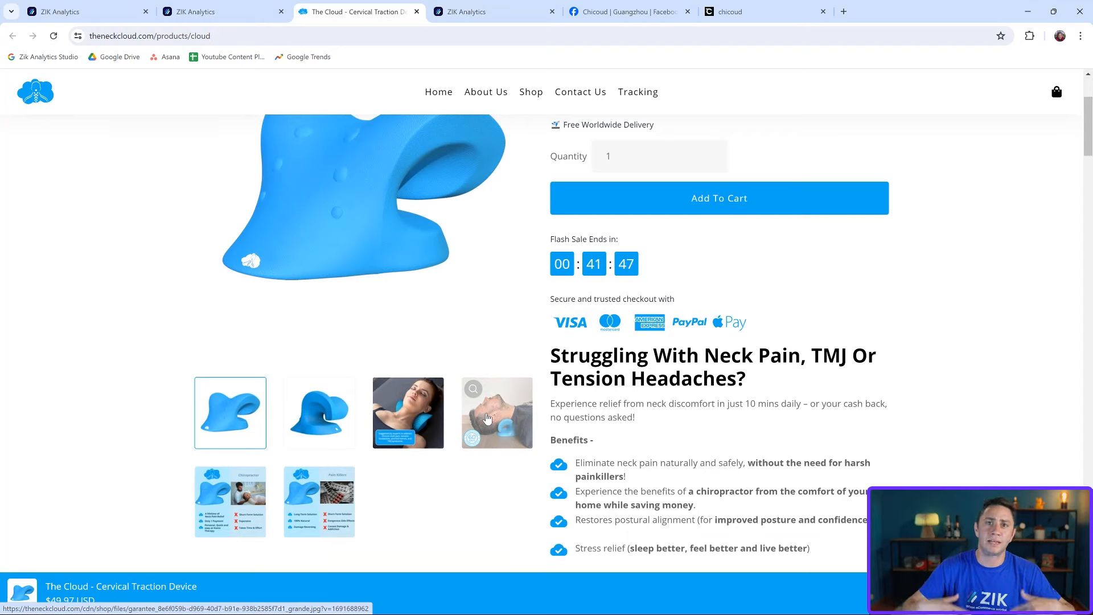
scroll("up", 3)
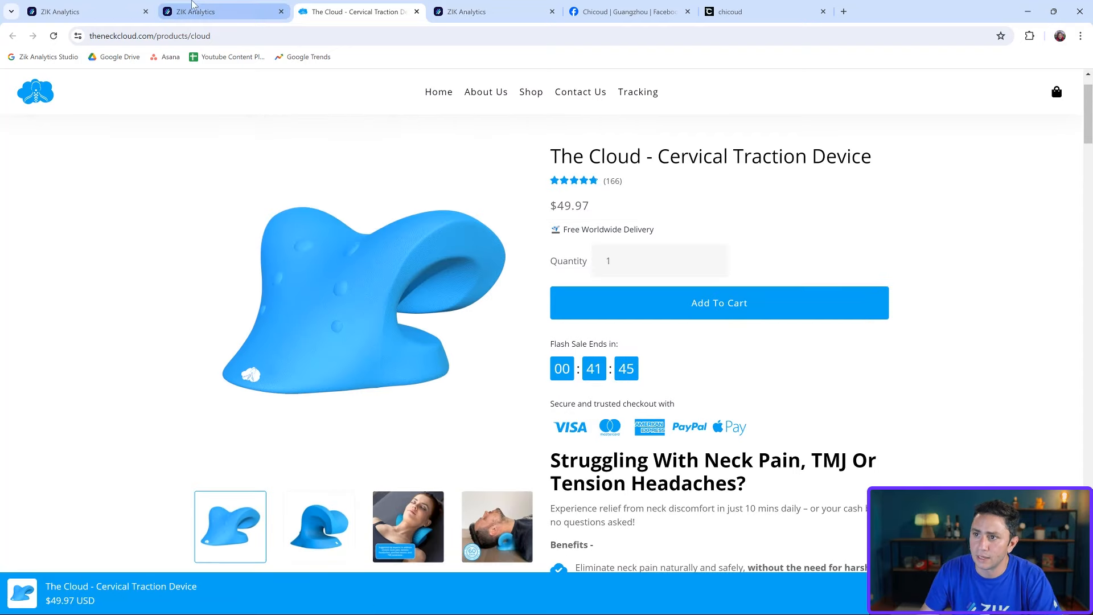
left_click(223, 11)
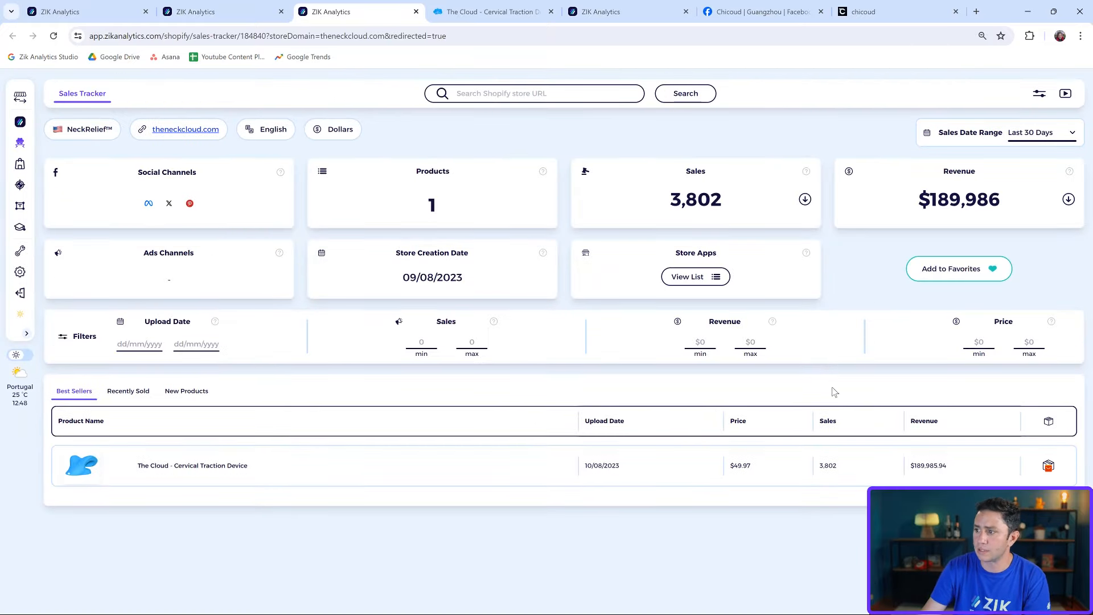
mouse_move(148, 202)
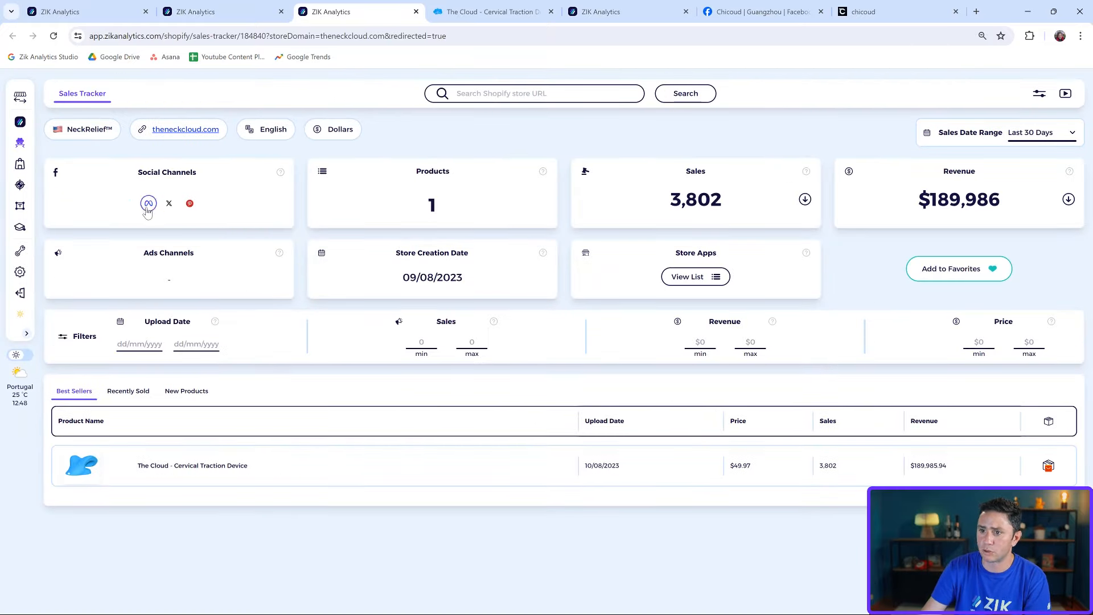
Check theneckcloud.com's tracker figures and switch back to Product Explorer results.
left_click(148, 203)
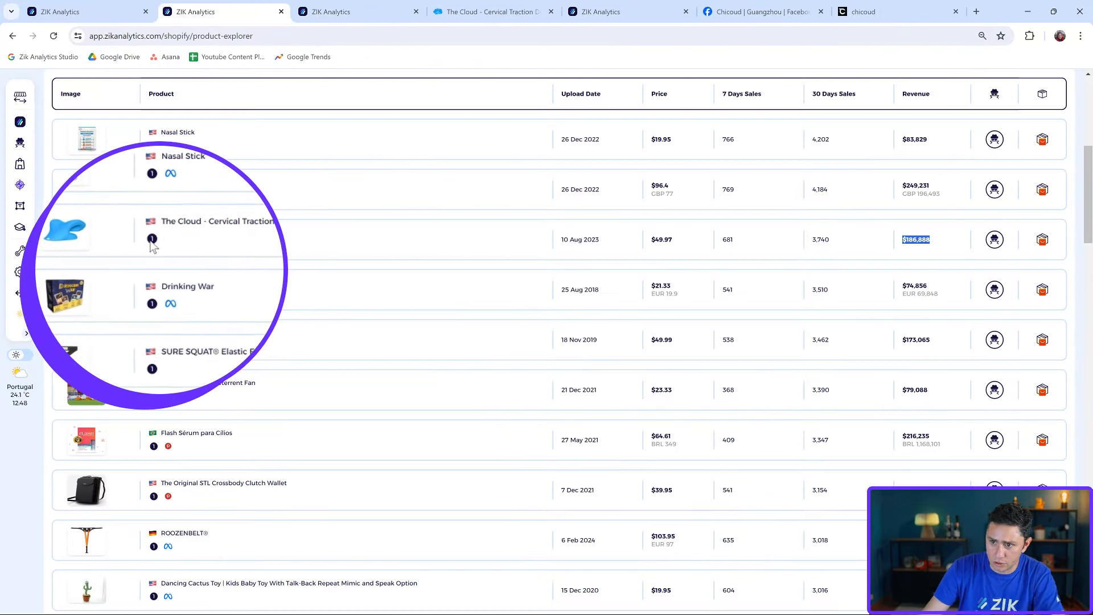
mouse_move(171, 308)
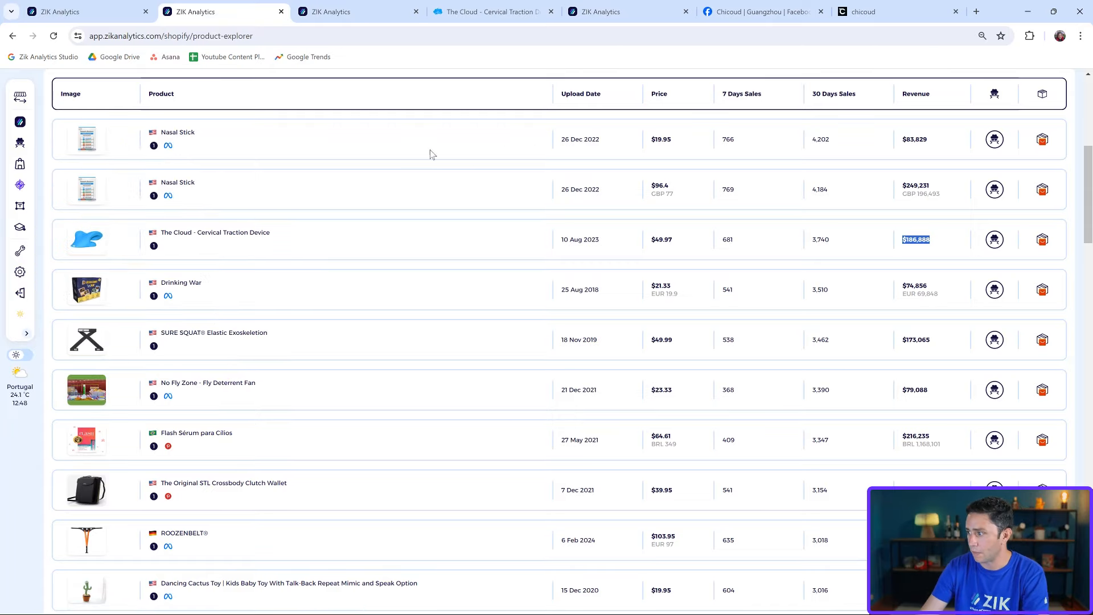
Find the Candle Snuffer 4-pack row ($38, 1,556 sales) and open its Swedish store page.
scroll("down", 3)
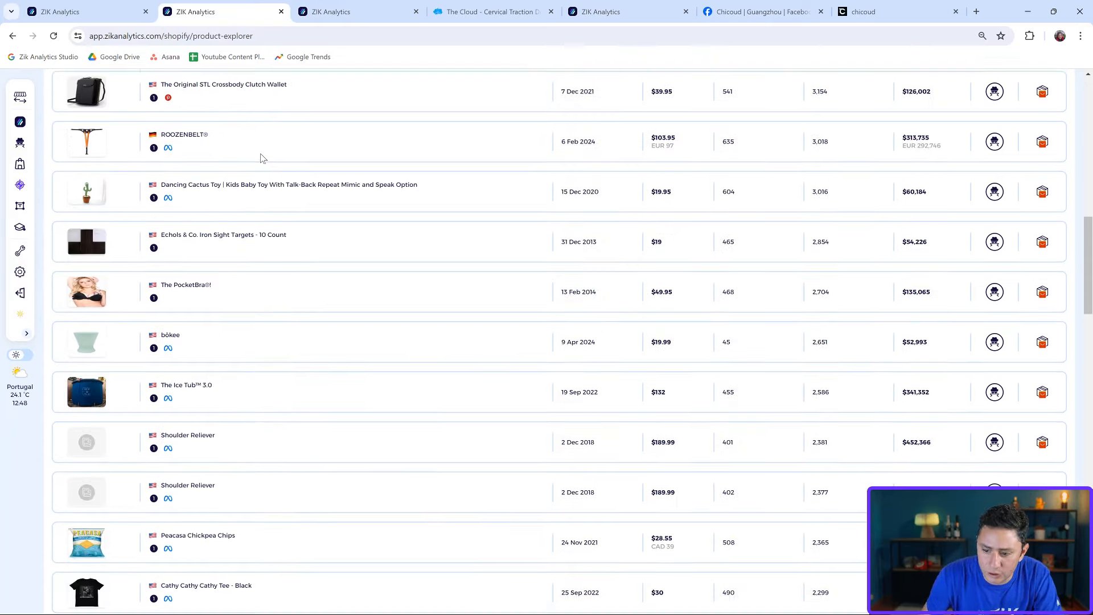
scroll("down", 3)
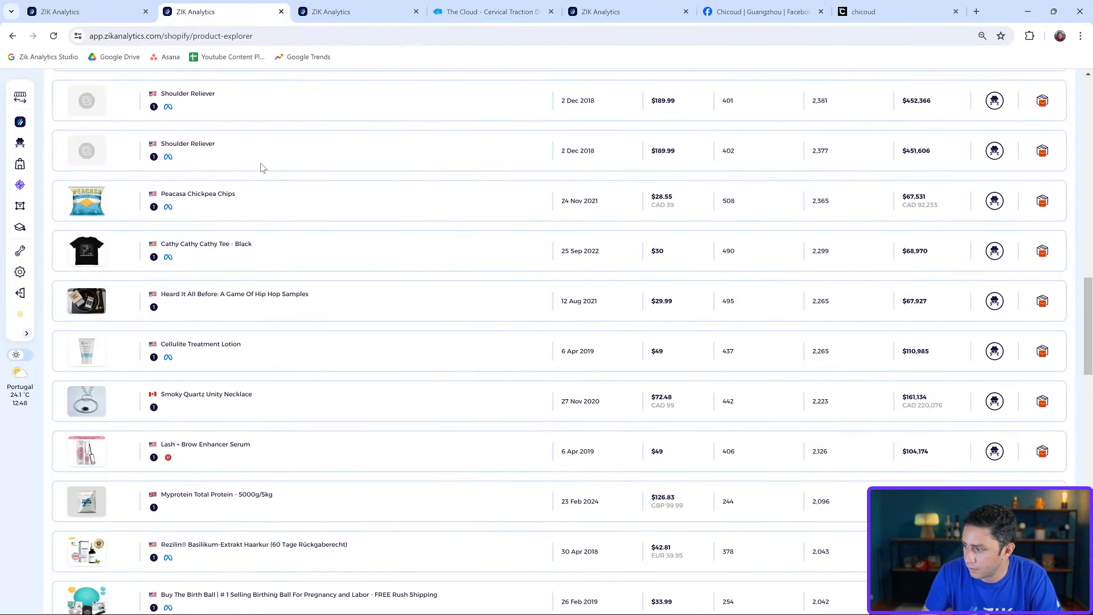
scroll("down", 3)
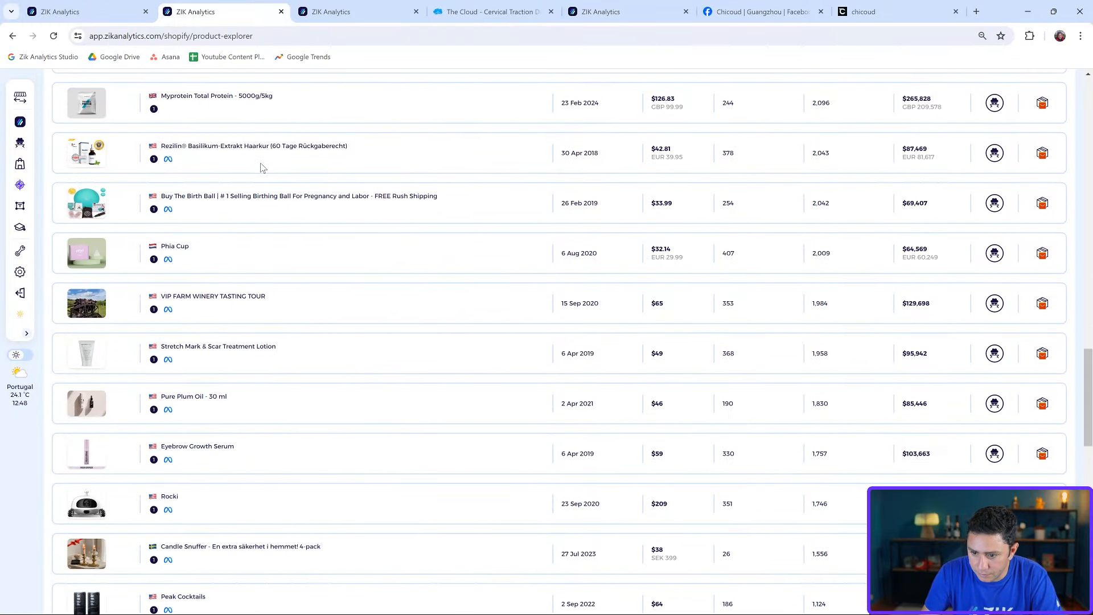
scroll("down", 3)
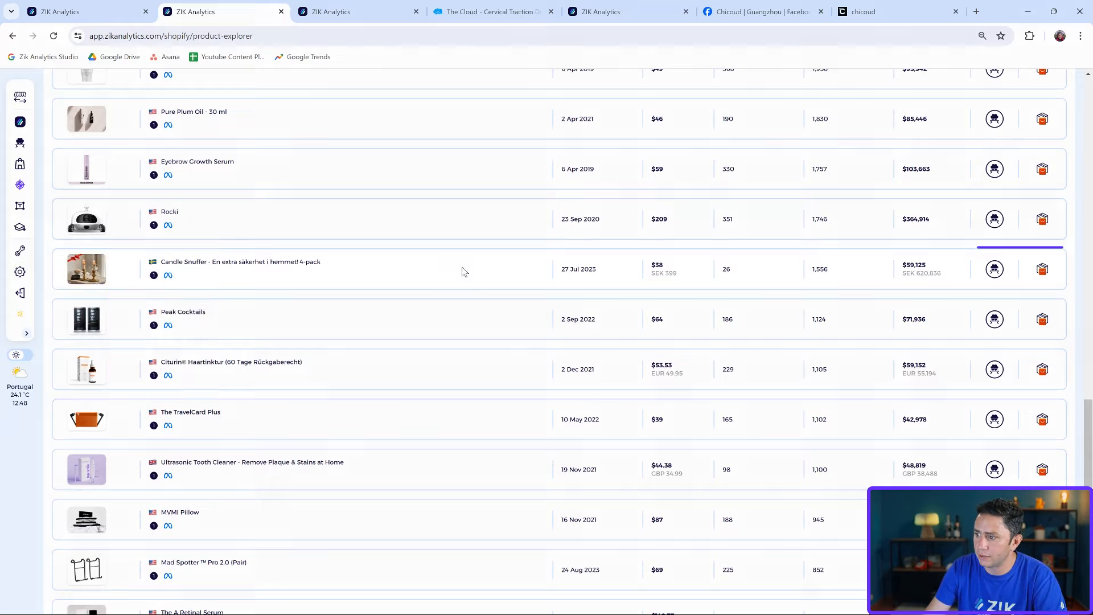
left_click(460, 270)
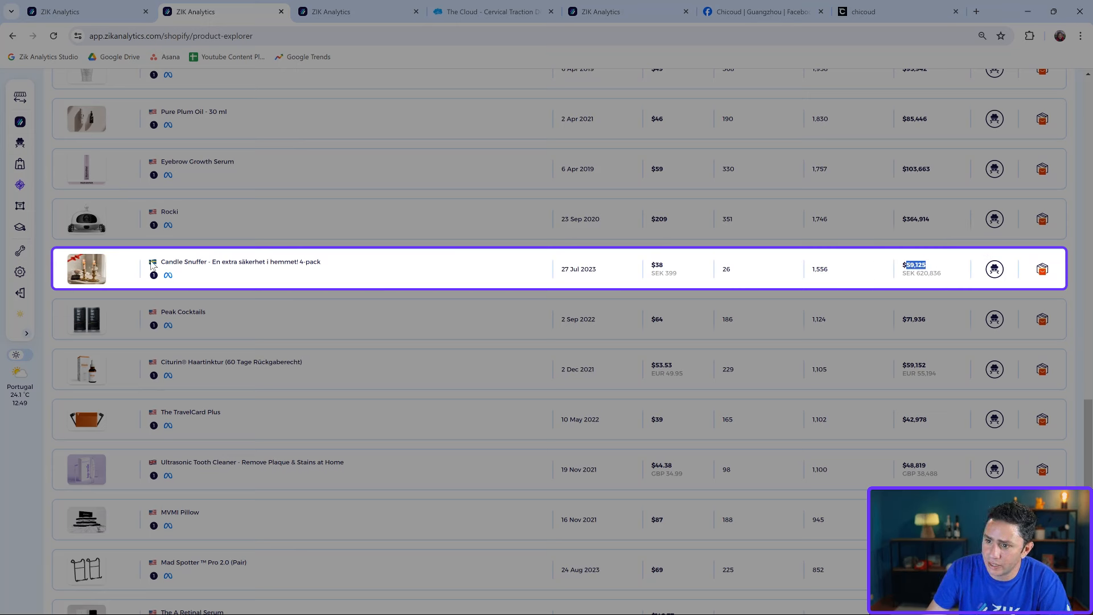
mouse_move(718, 273)
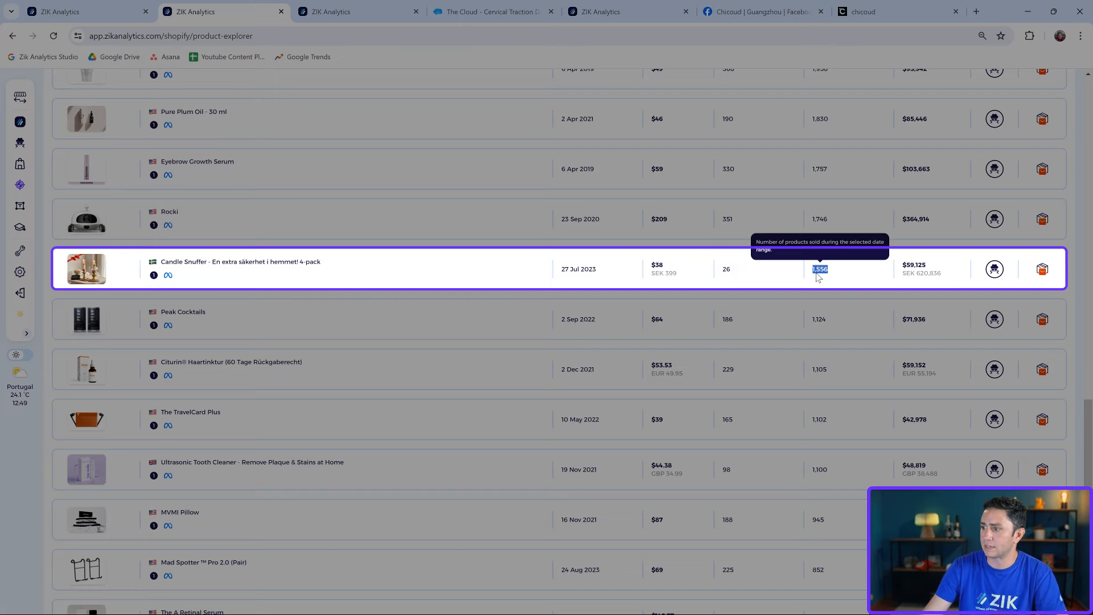
mouse_move(654, 274)
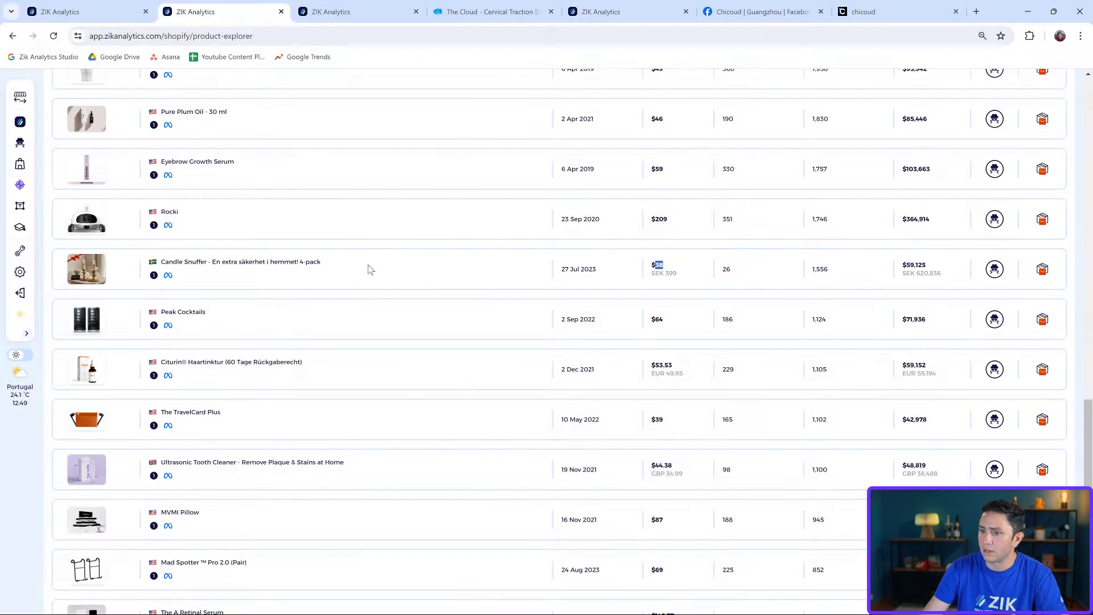
left_click(240, 261)
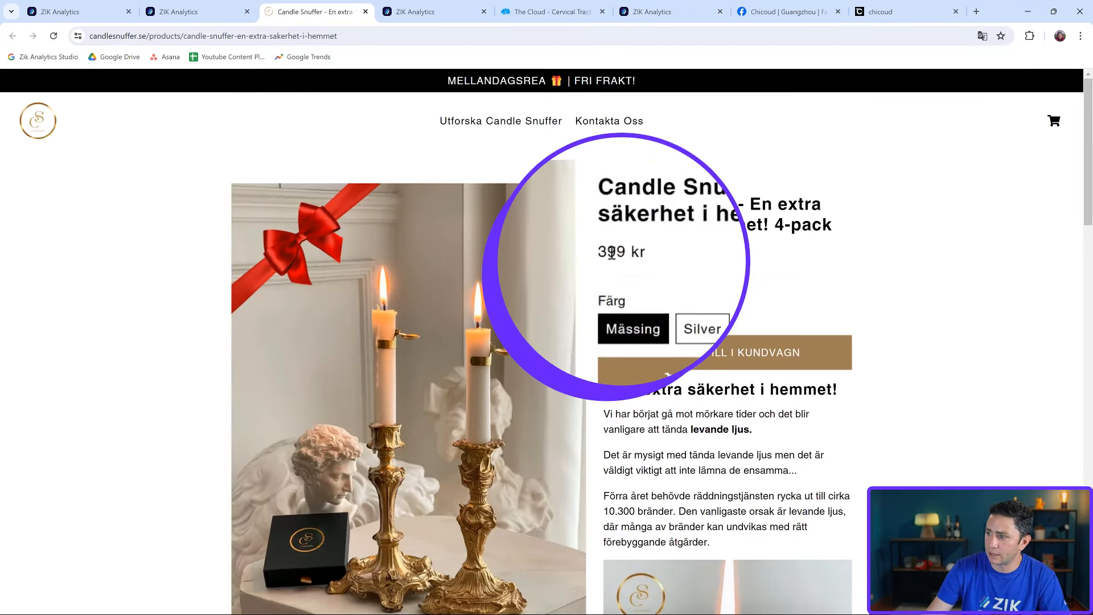
Copy 'Candle Snuffer' from the product title and open a new browser tab.
left_click(198, 12)
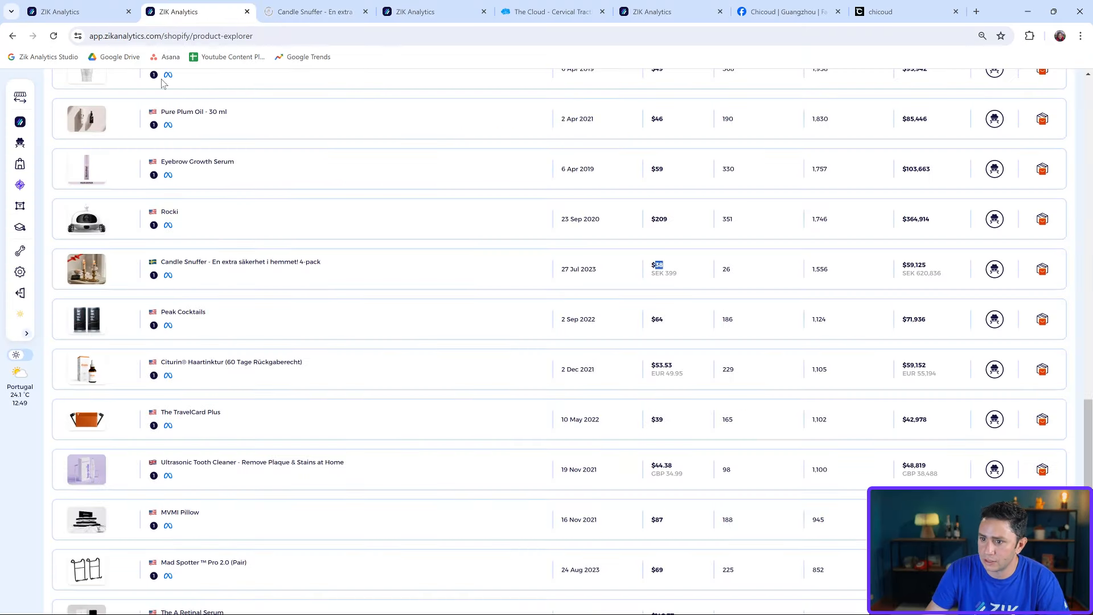
left_click(315, 12)
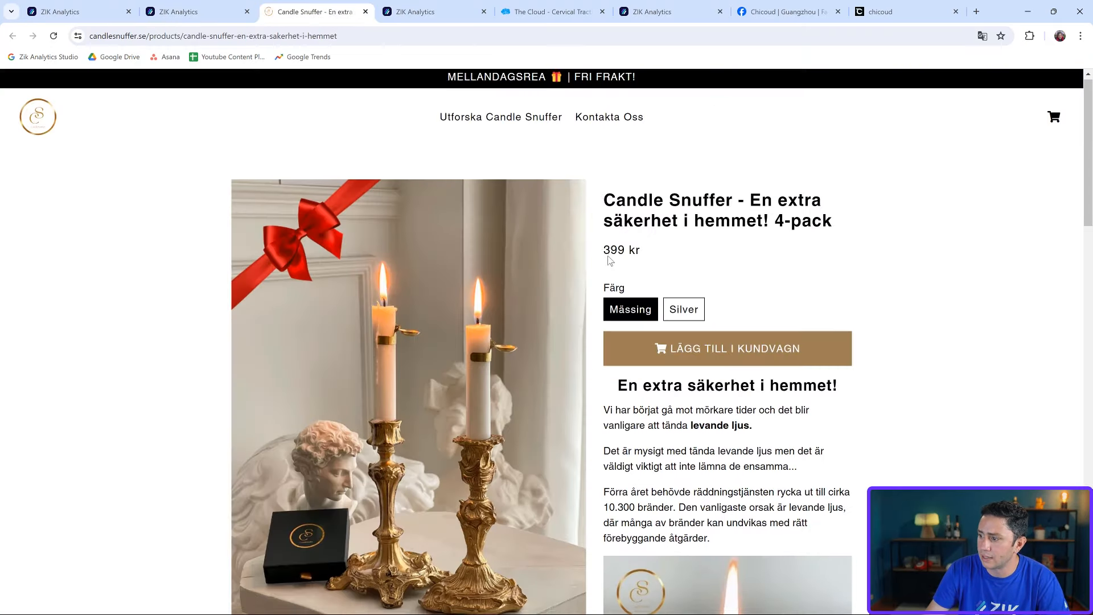
scroll("down", 3)
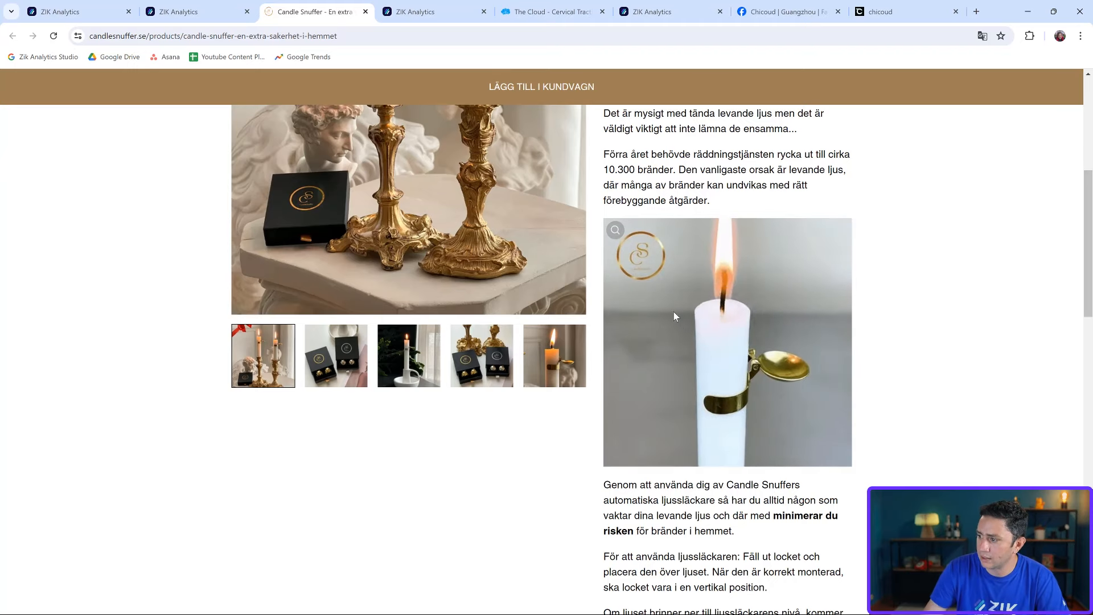
scroll("up", 3)
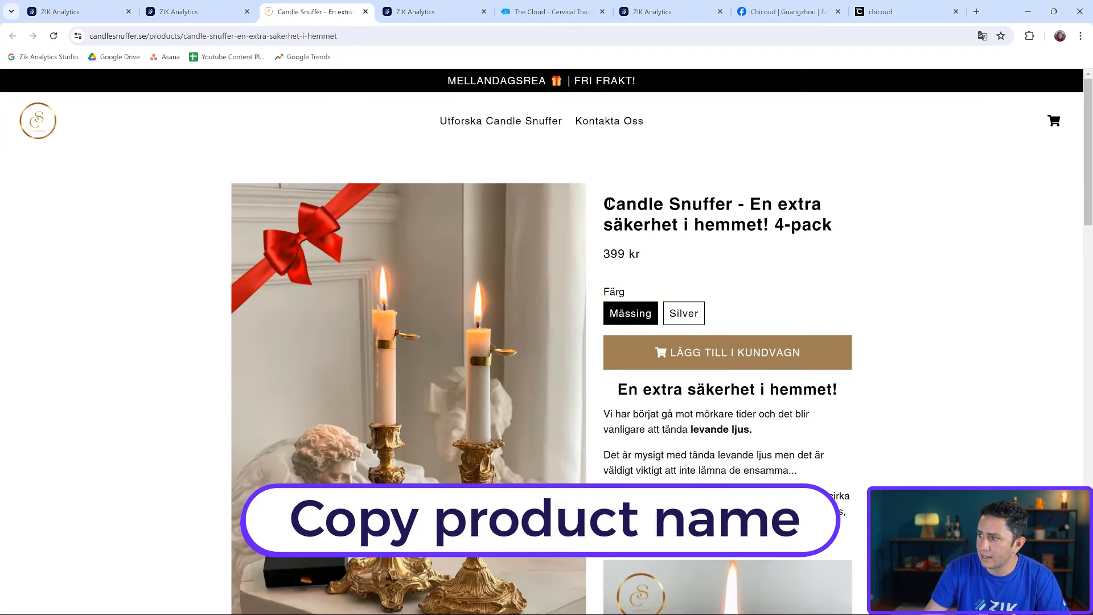
double_click(648, 204)
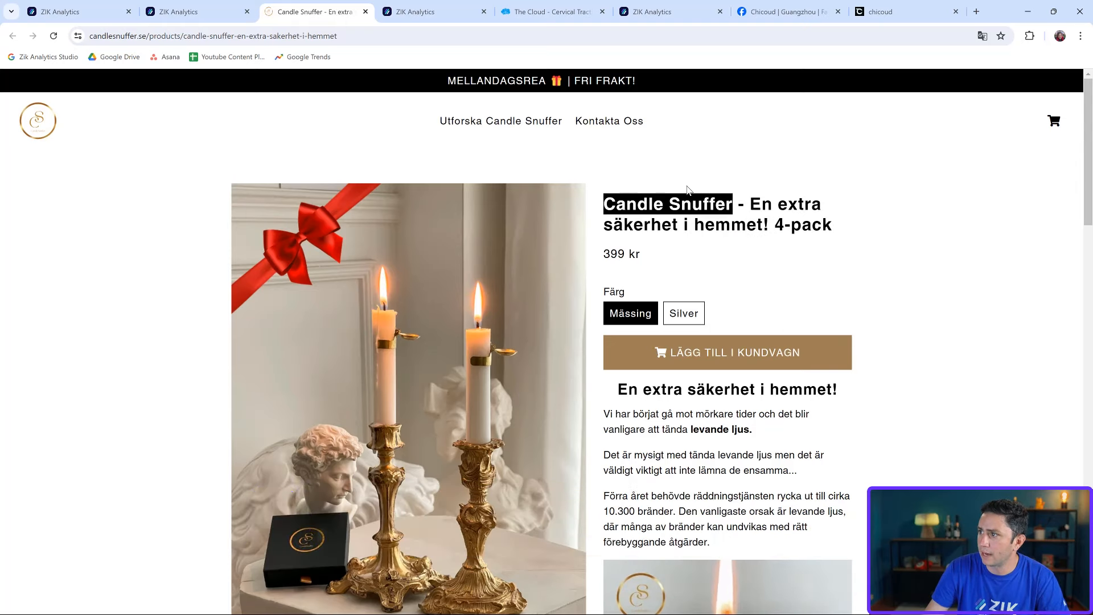
left_click(976, 12)
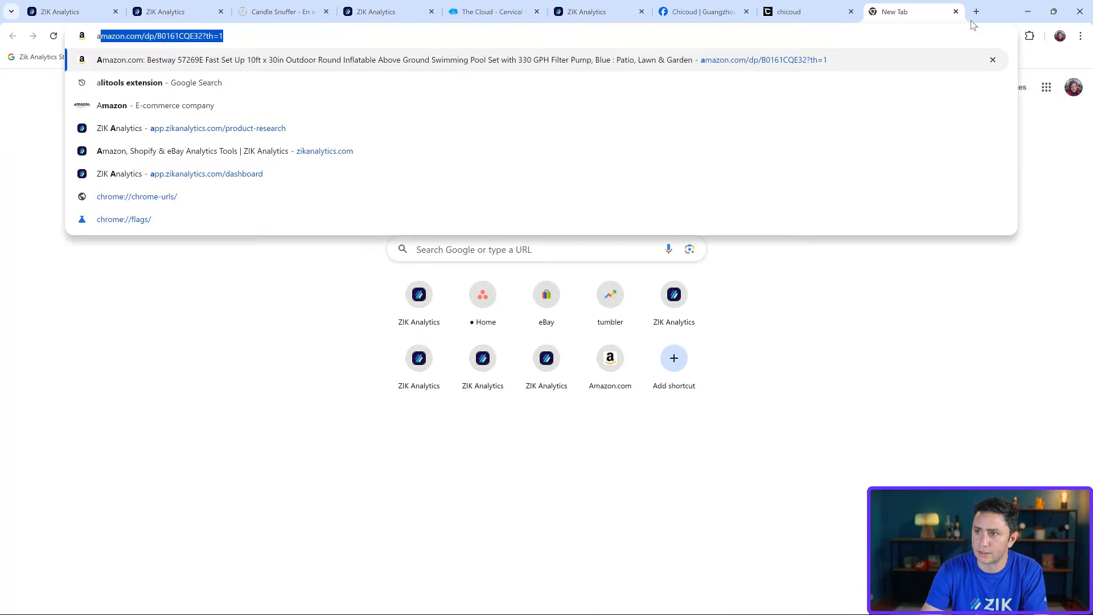
Search AliExpress for 'Candle Snuffer', scan snuffers from $0.99, then return to the 399 kr storefront.
type("alix")
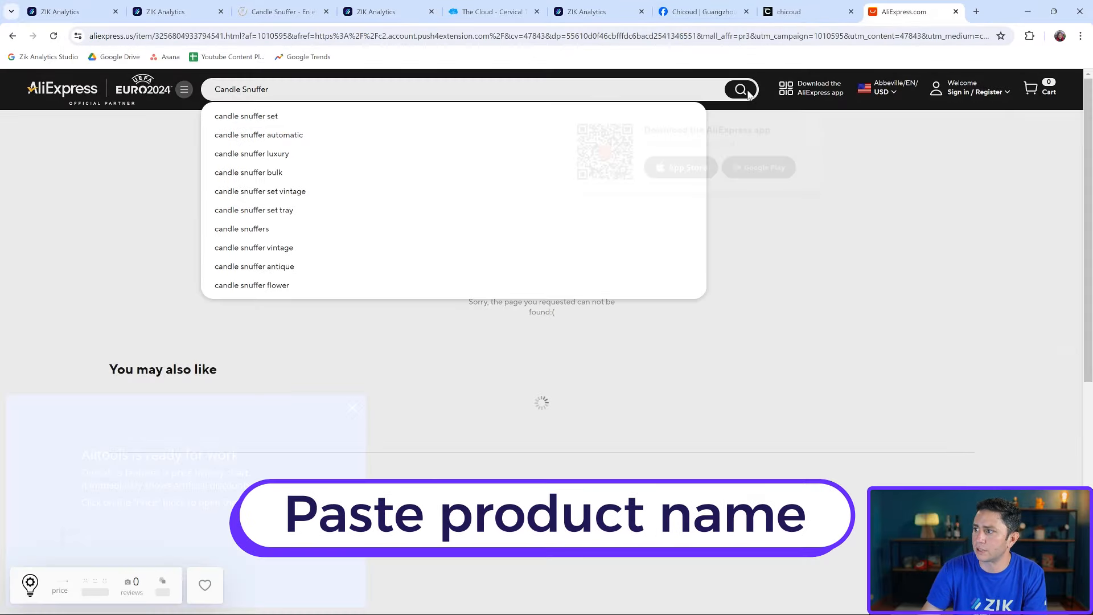
left_click(551, 89)
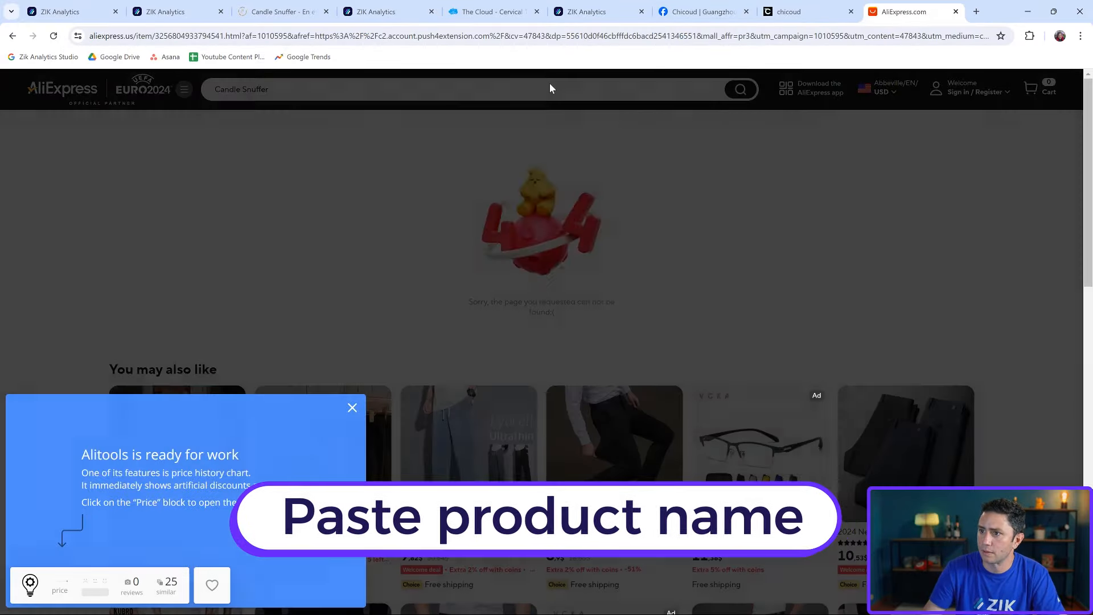
left_click(737, 89)
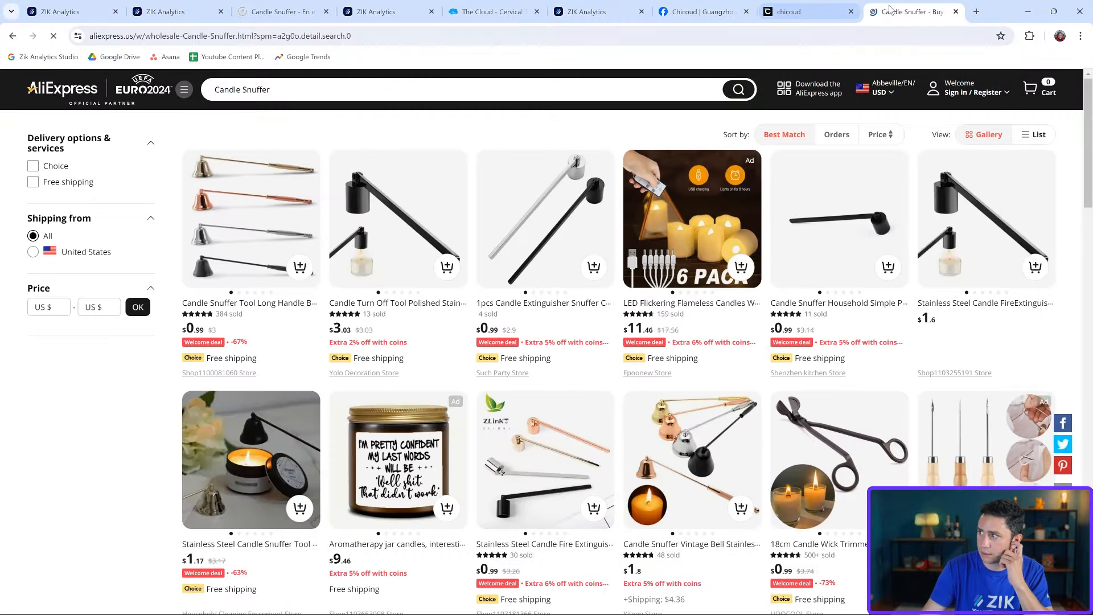
scroll("down", 3)
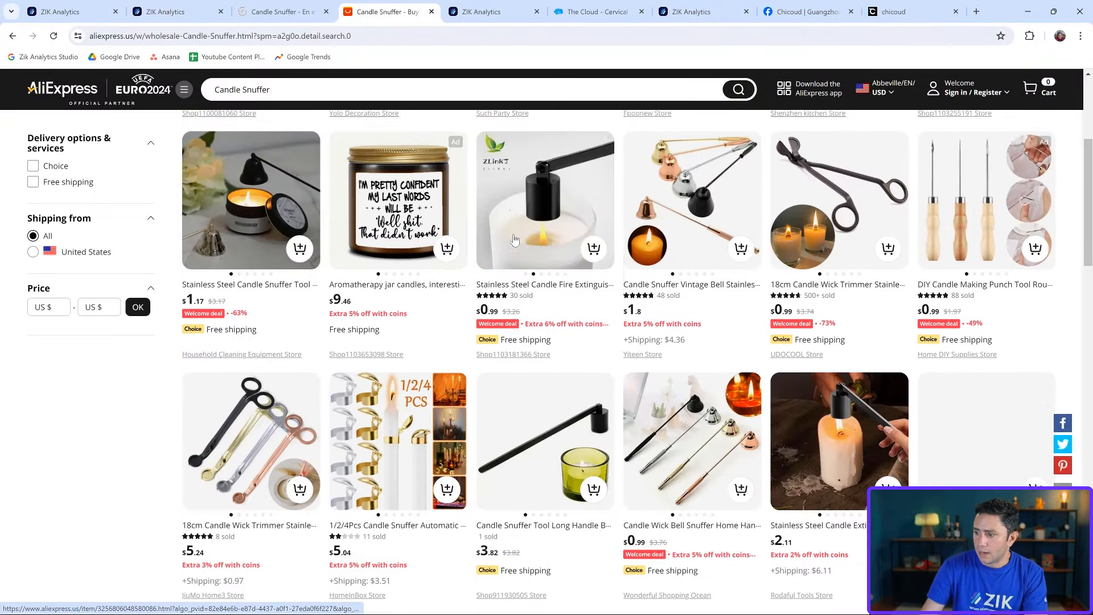
scroll("down", 3)
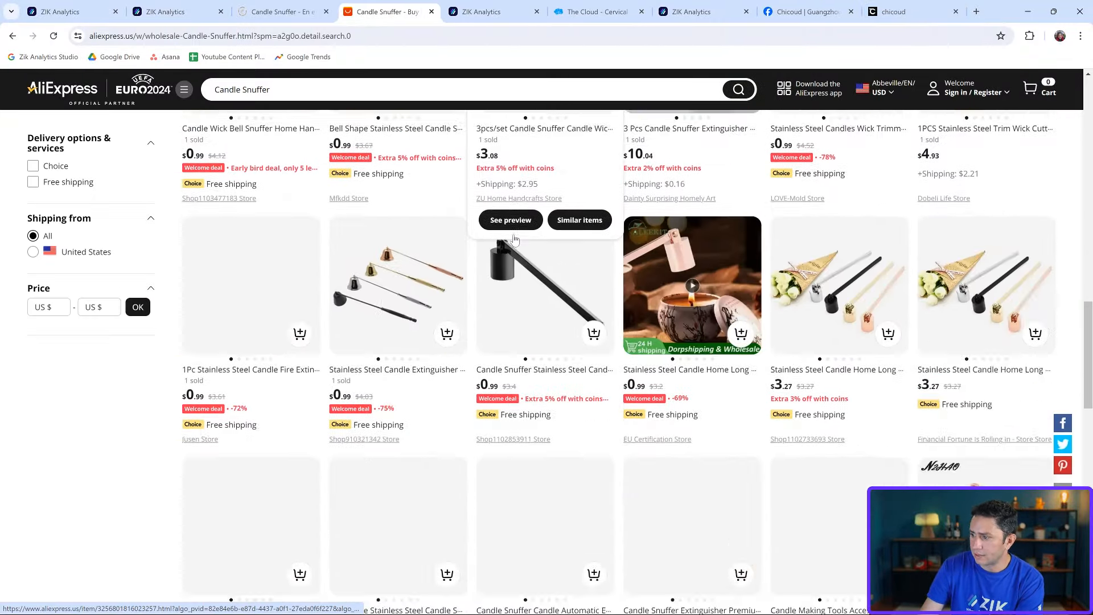
scroll("down", 3)
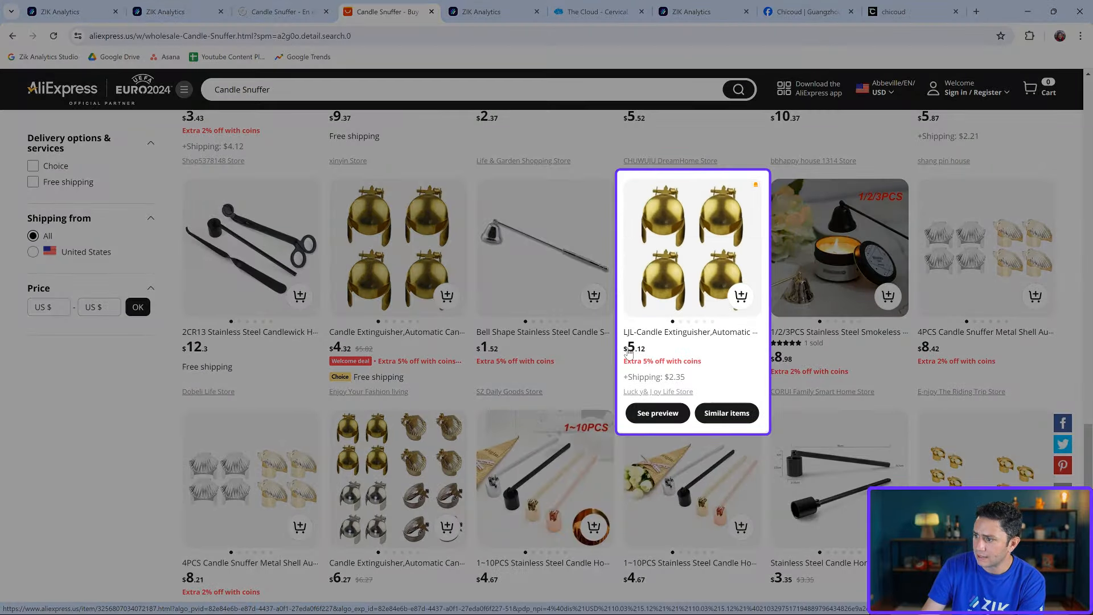
left_click(280, 12)
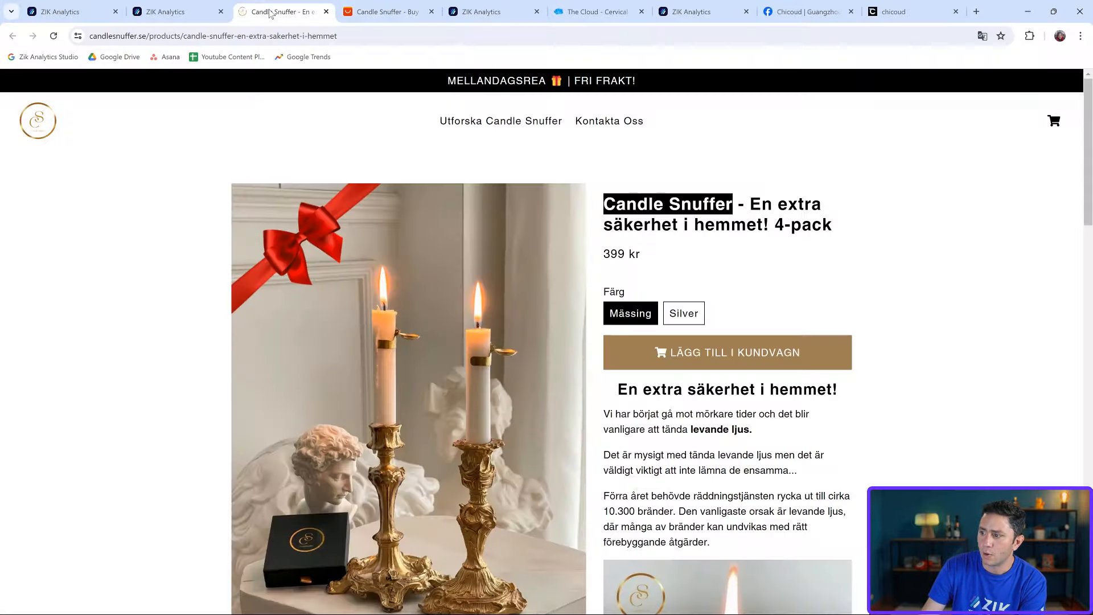
Review the Candle Snuffer 4-pack product page, then return to the Product Explorer row at $38 (SEK 399).
left_click(265, 12)
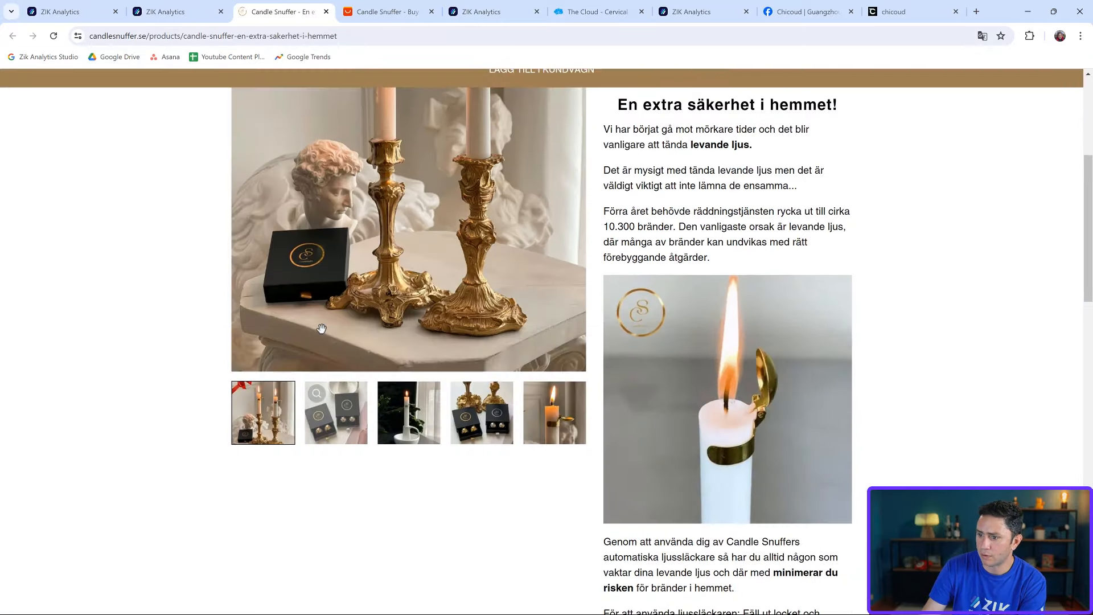
scroll("up", 3)
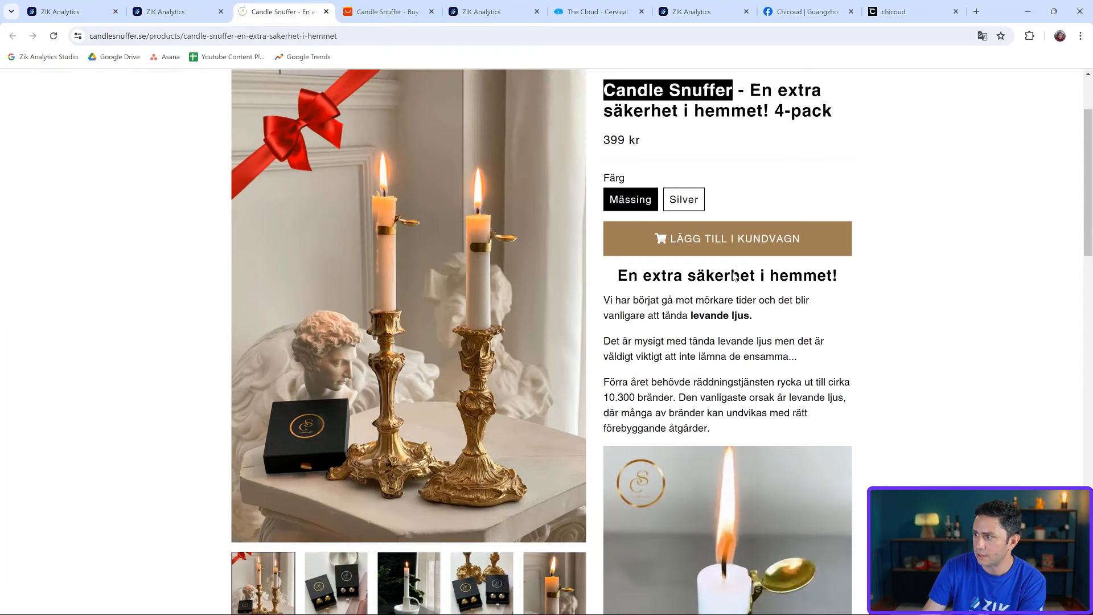
left_click(160, 12)
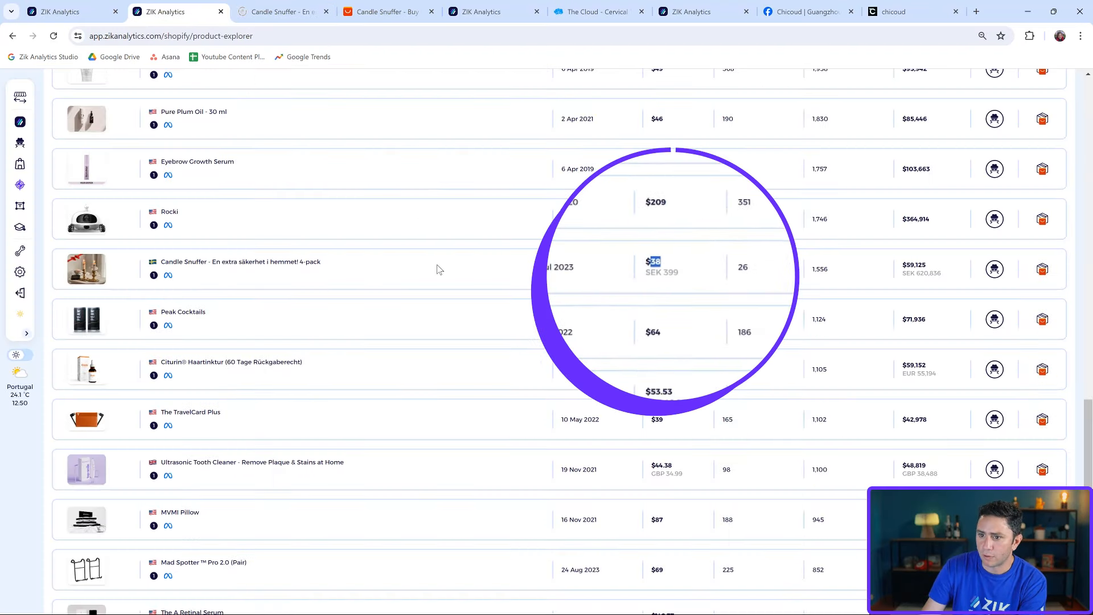
mouse_move(653, 264)
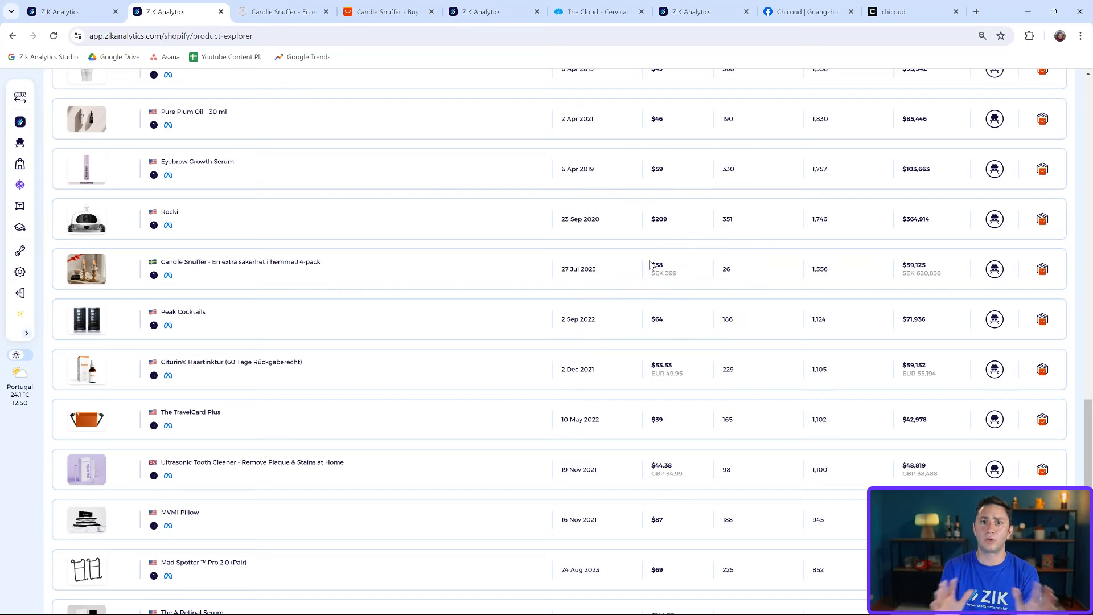
mouse_move(914, 268)
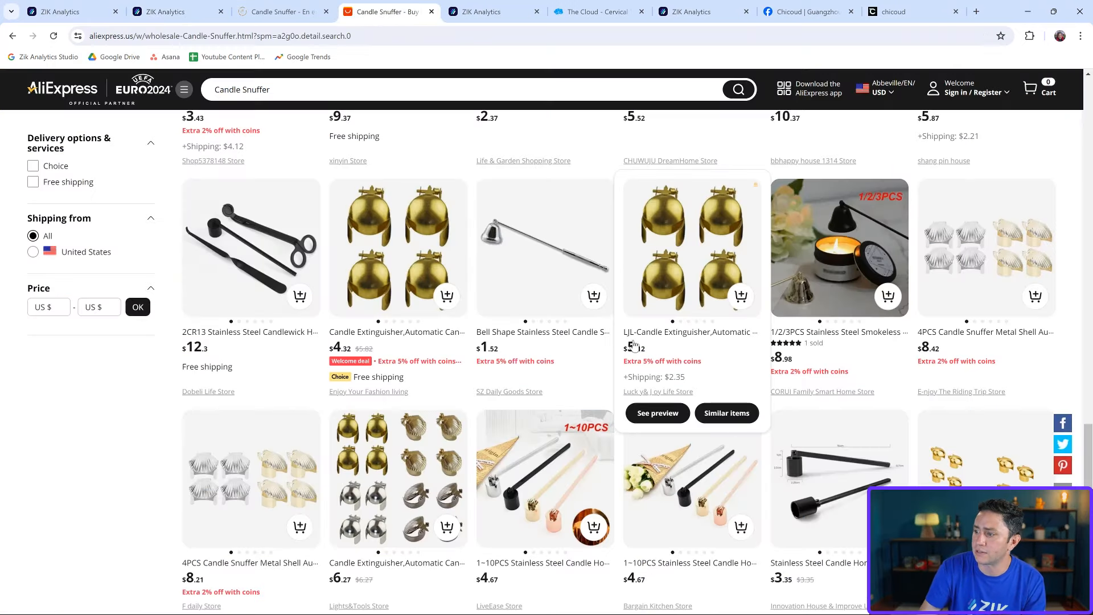
left_click(167, 12)
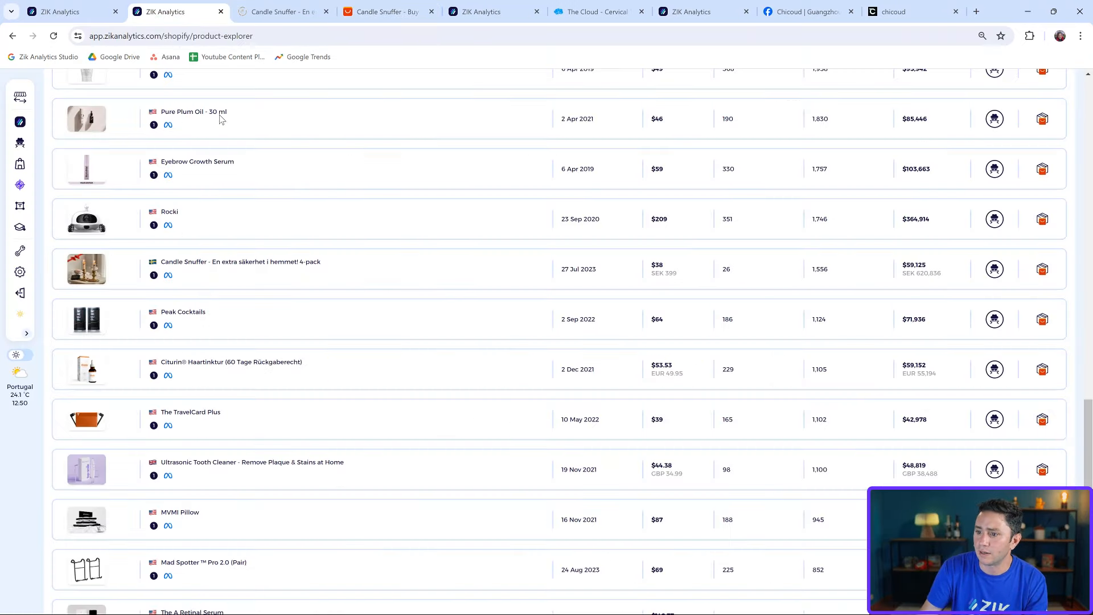
mouse_move(664, 271)
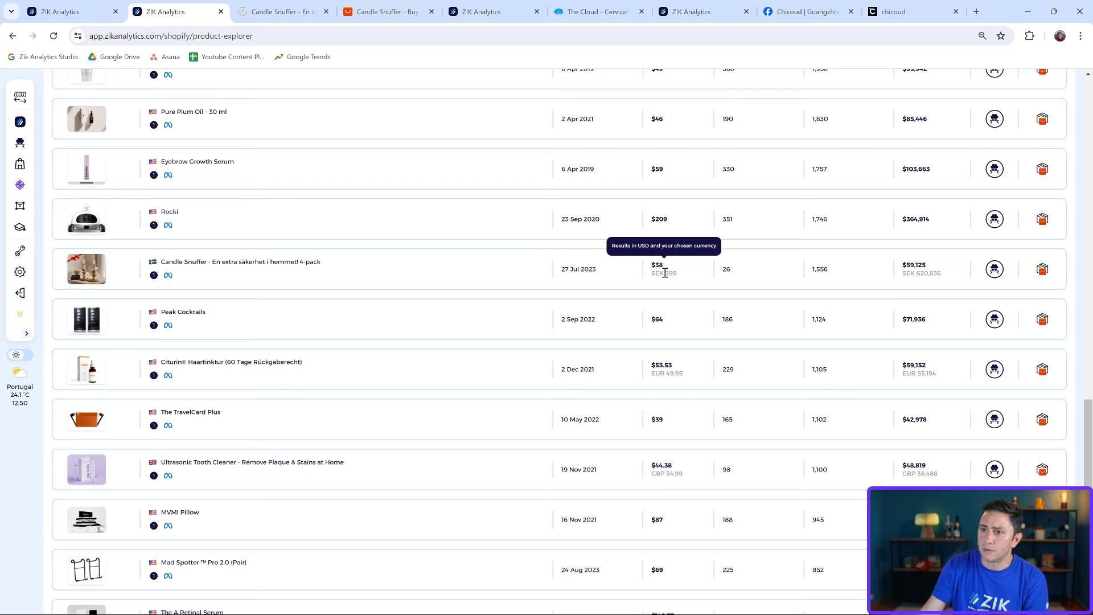
scroll("up", 3)
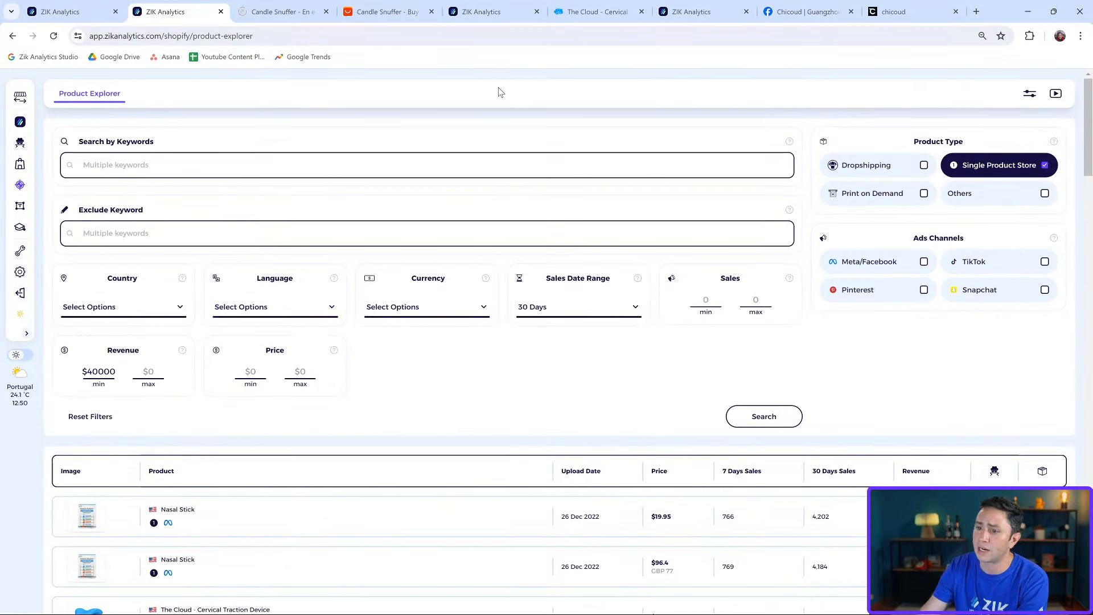
scroll("down", 3)
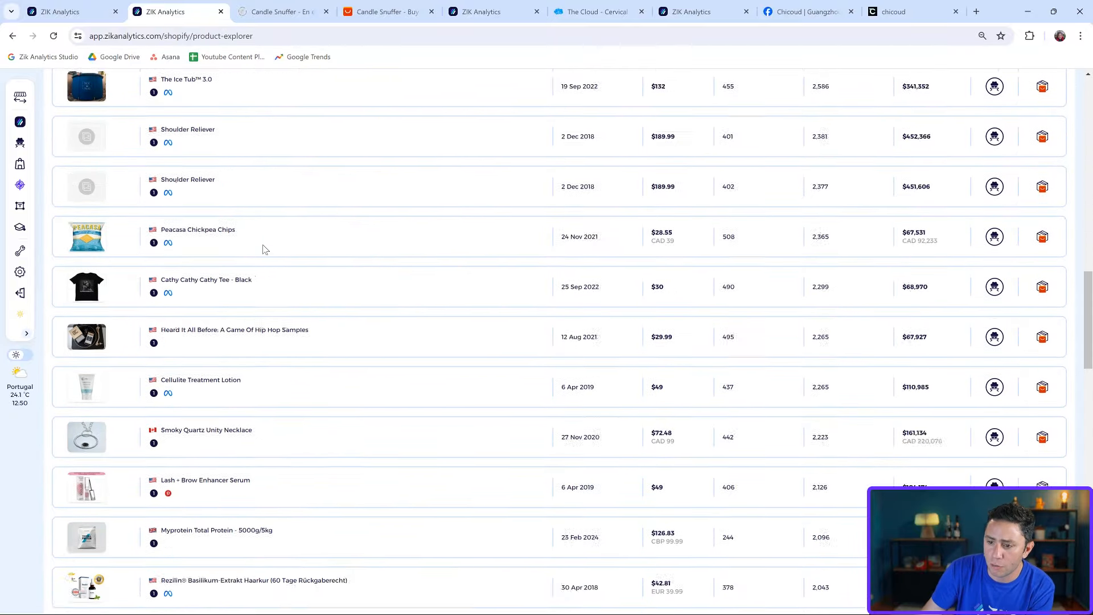
scroll("down", 3)
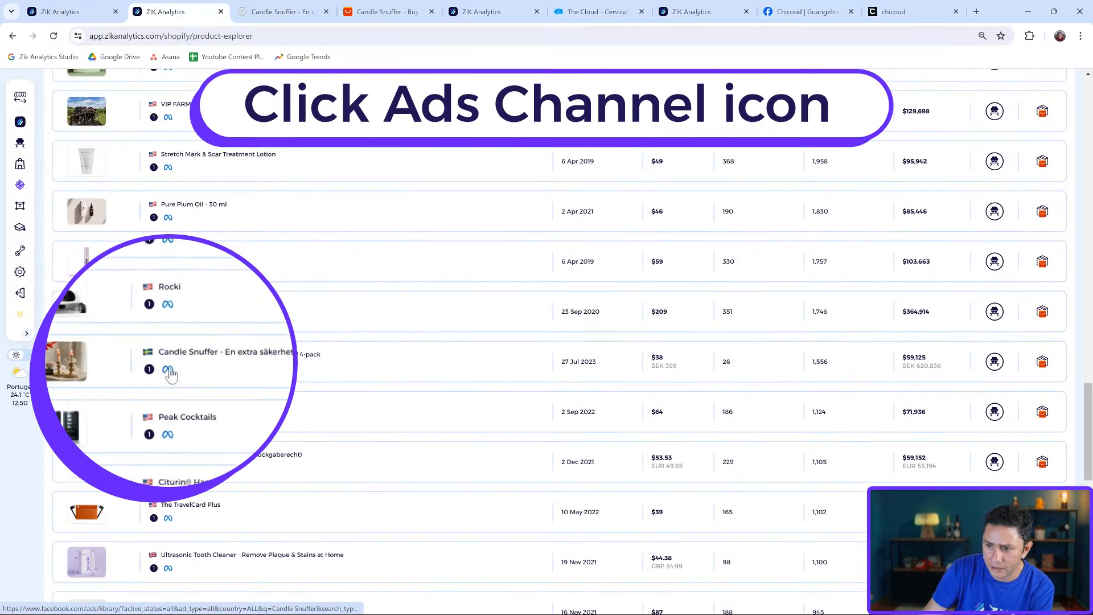
Browse the ~520 Candle Snuffer ads in Meta Ad Library, play one video ad, and return to Product Explorer.
left_click(168, 369)
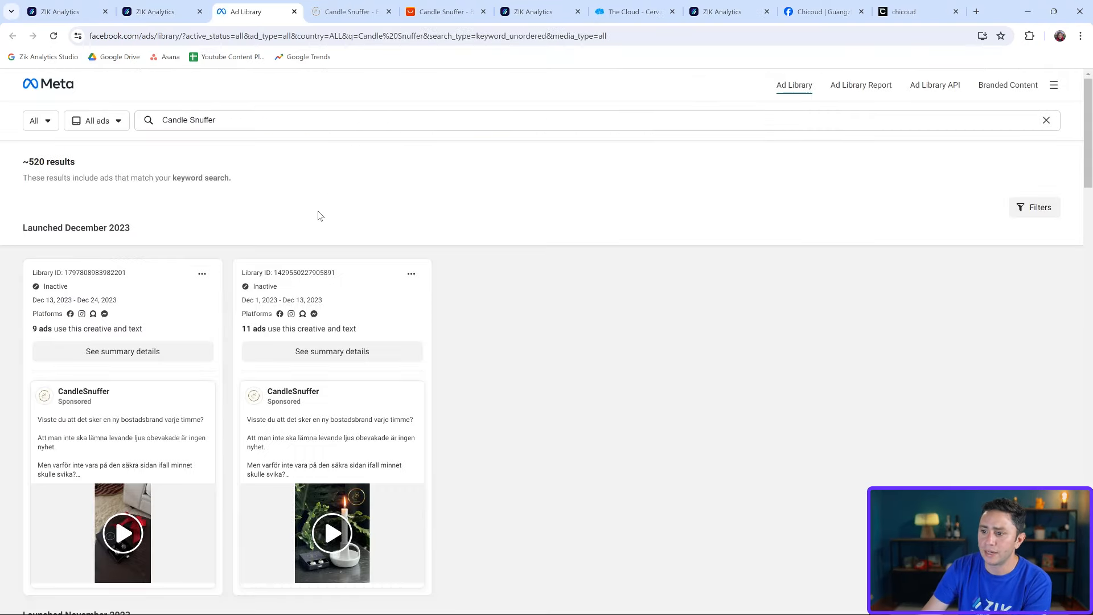
scroll("up", 3)
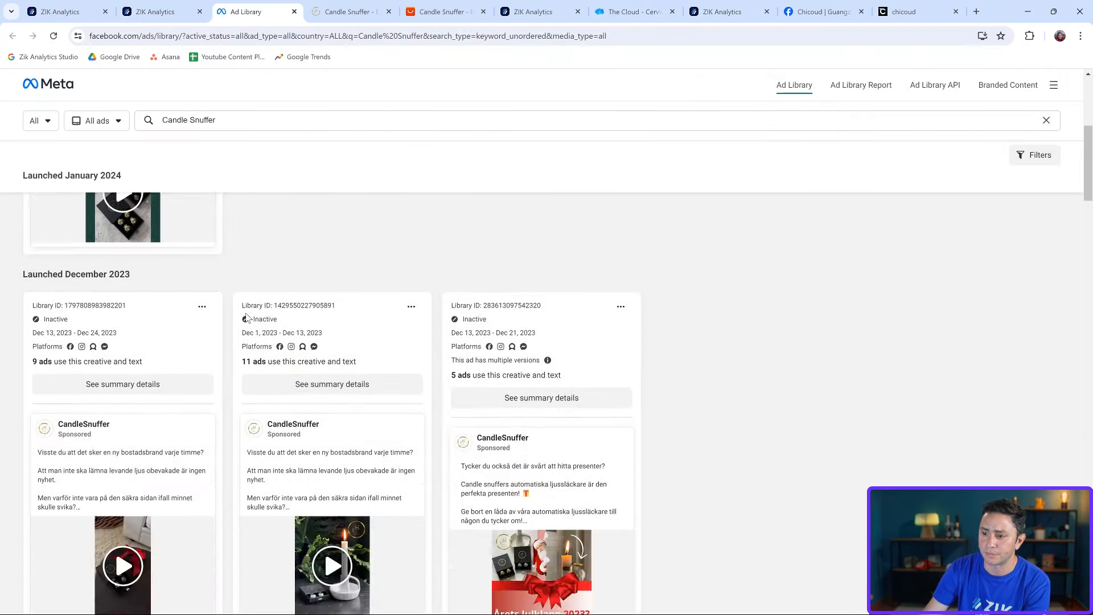
scroll("down", 3)
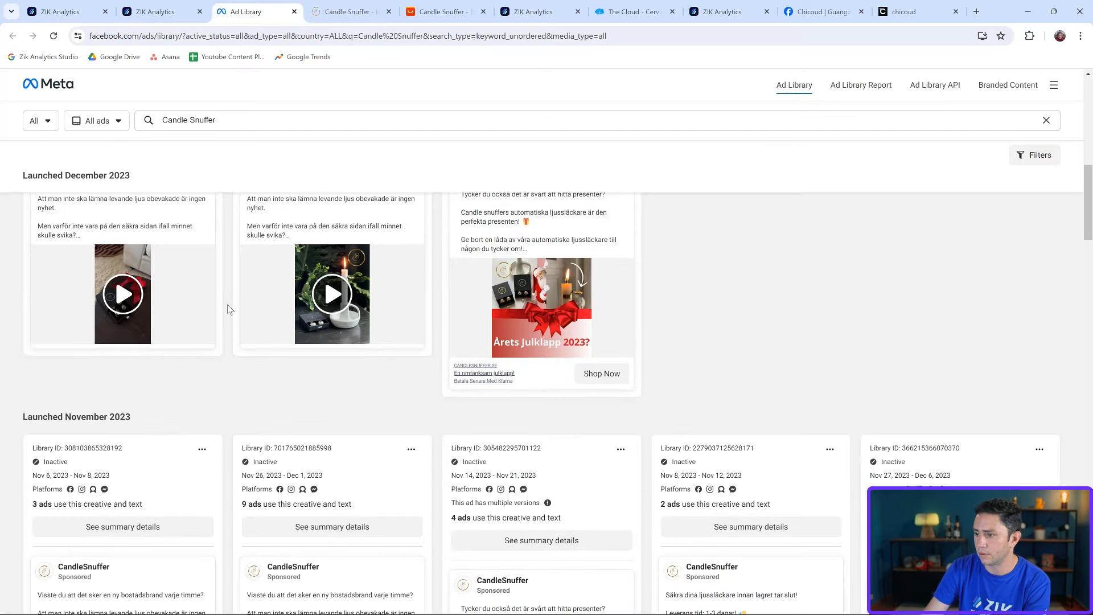
left_click(331, 294)
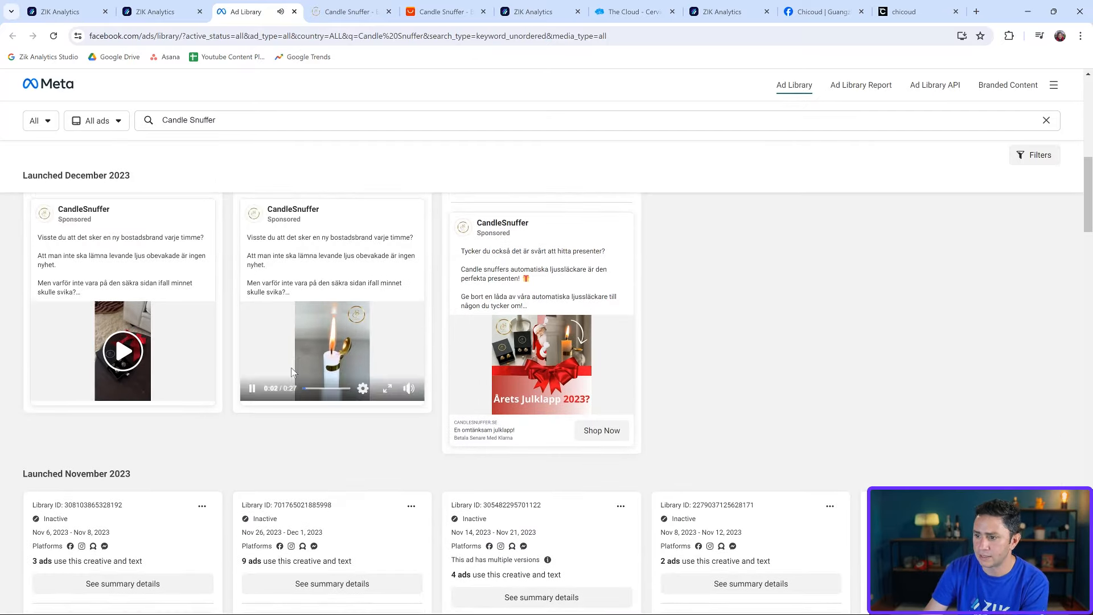
scroll("down", 3)
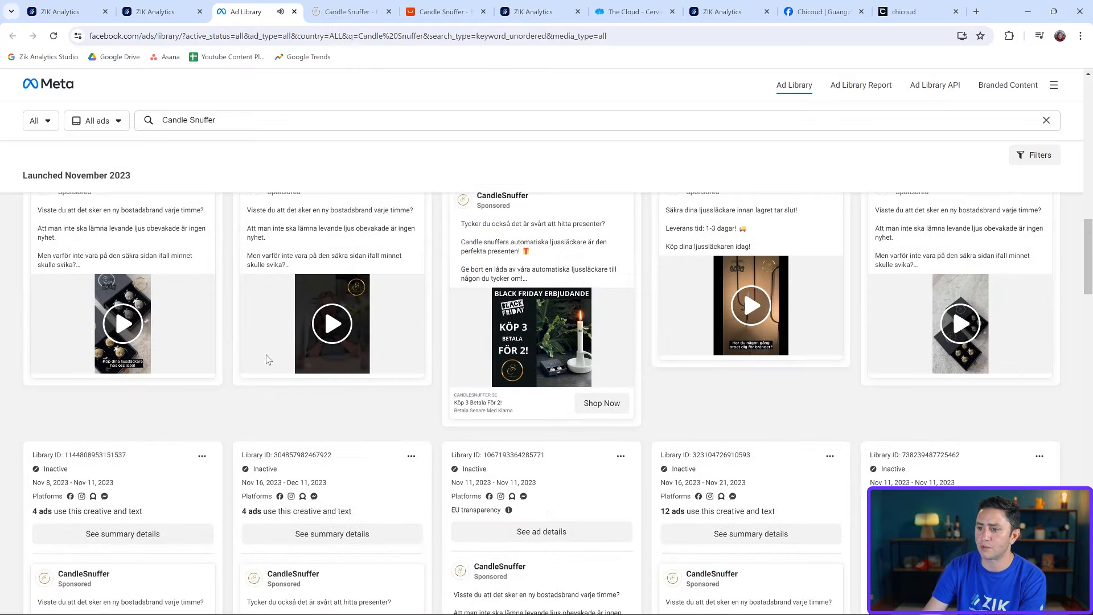
scroll("down", 3)
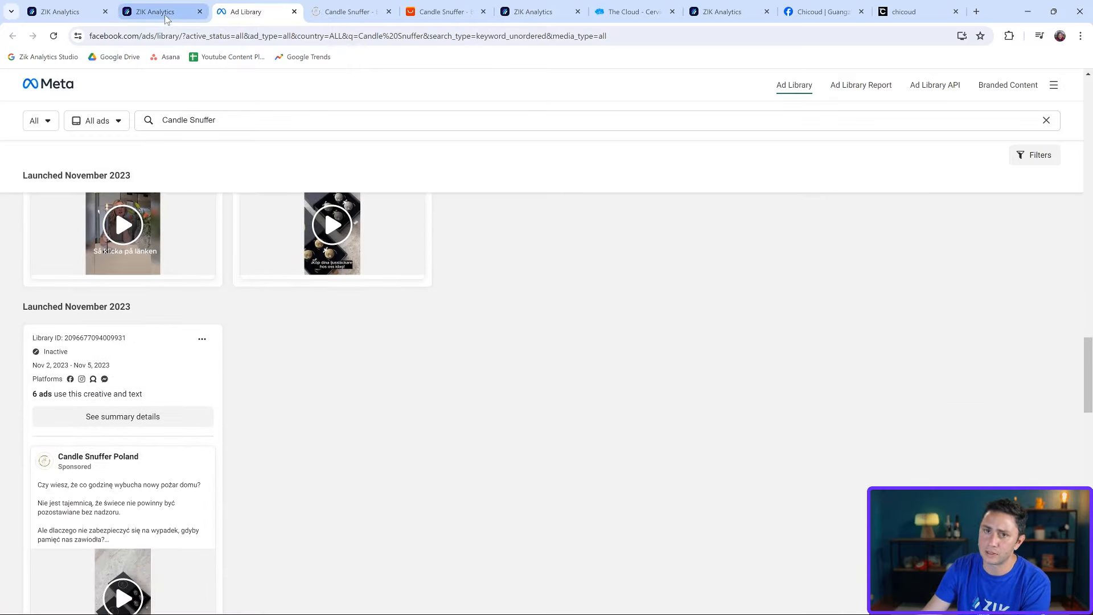
left_click(161, 11)
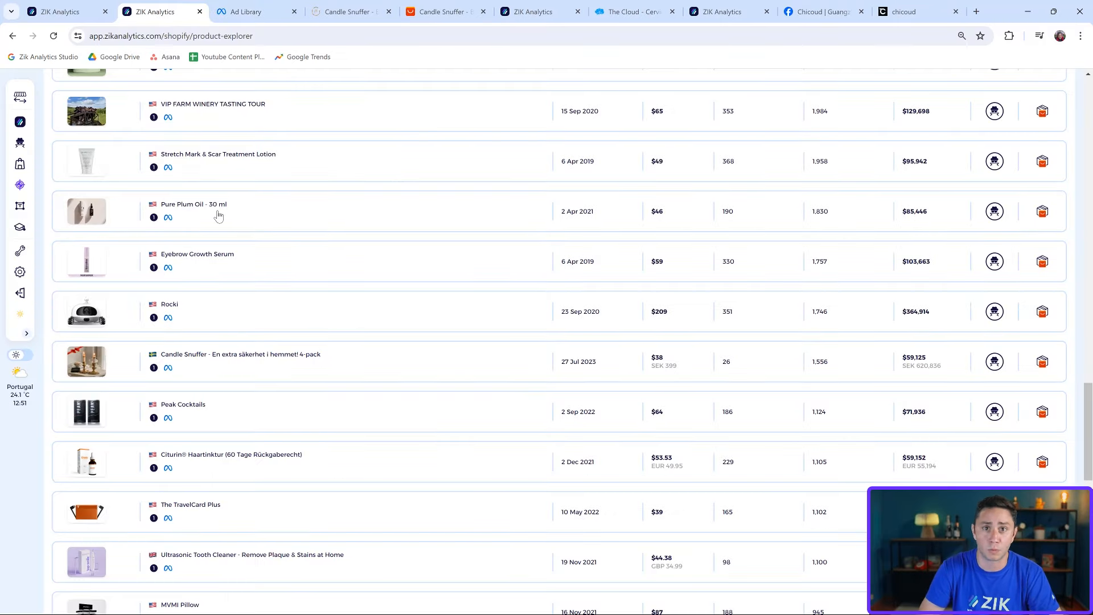
scroll("up", 3)
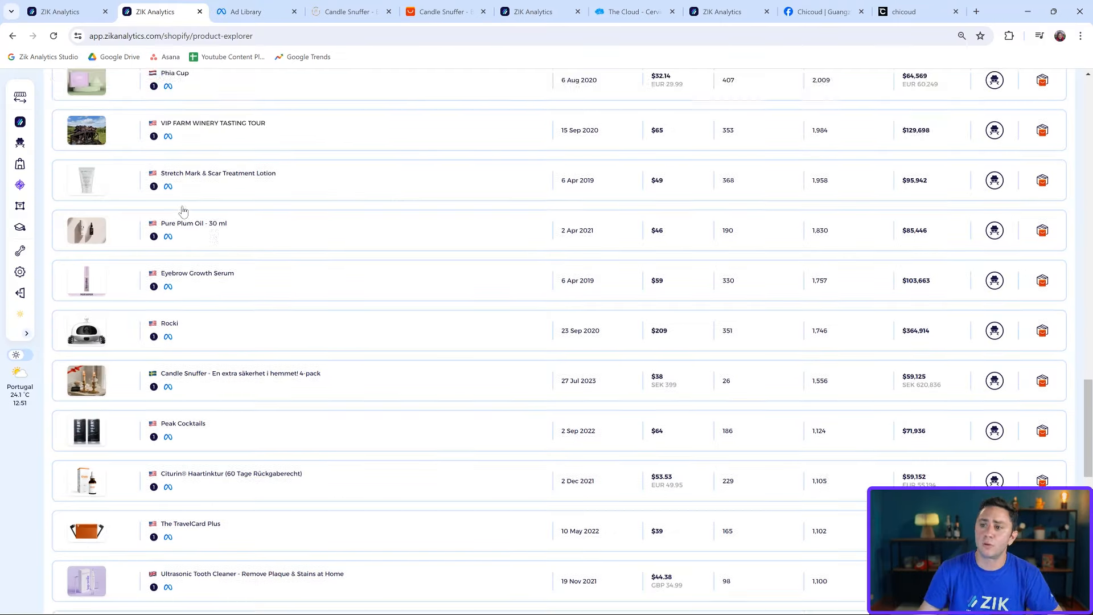
scroll("up", 3)
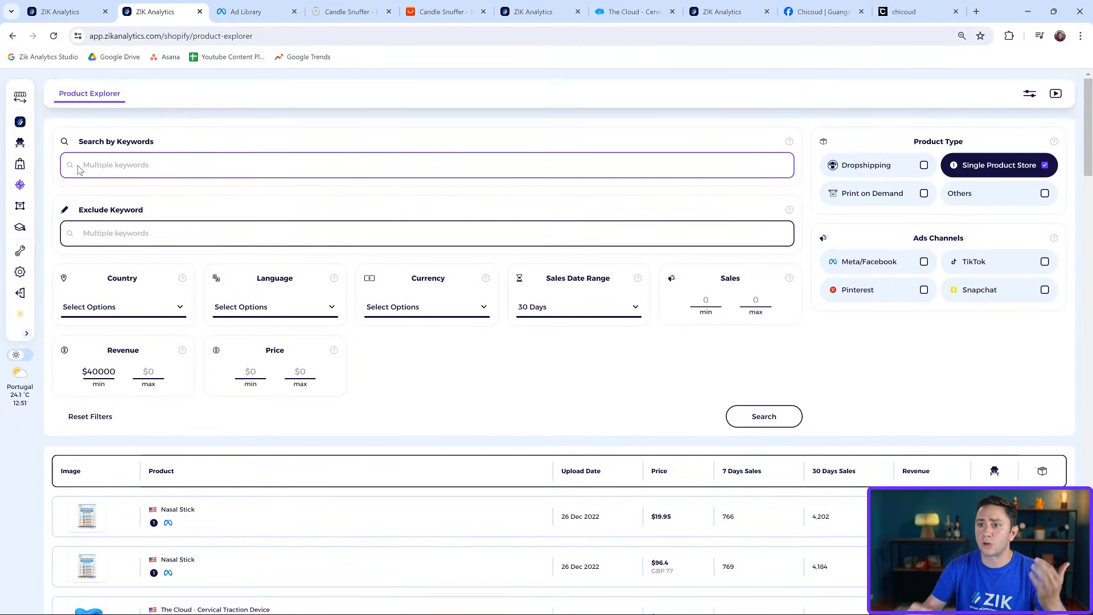
mouse_move(20, 164)
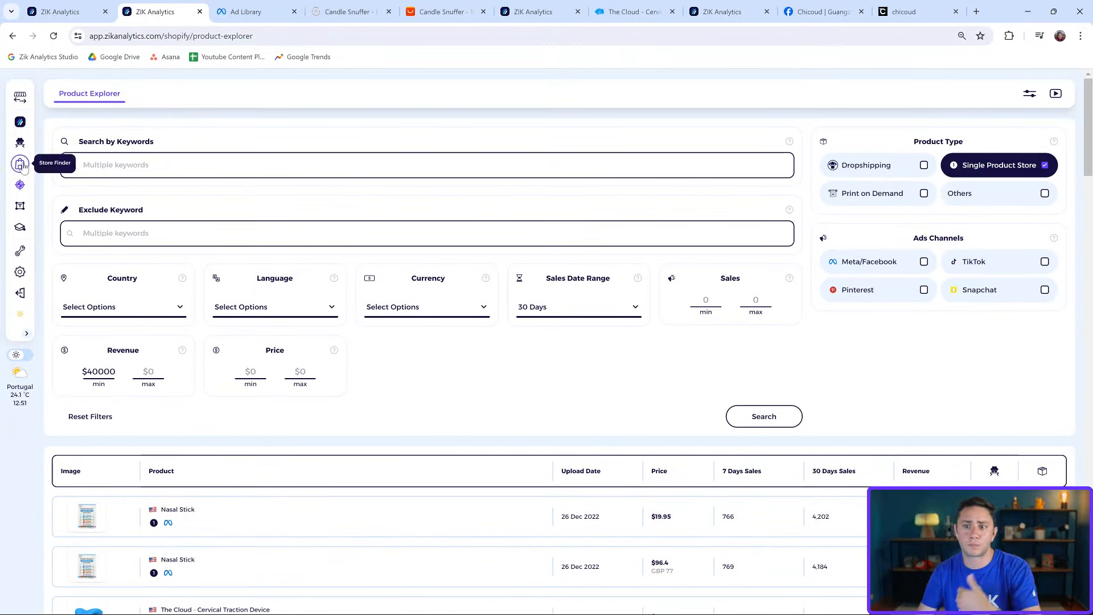
mouse_move(39, 213)
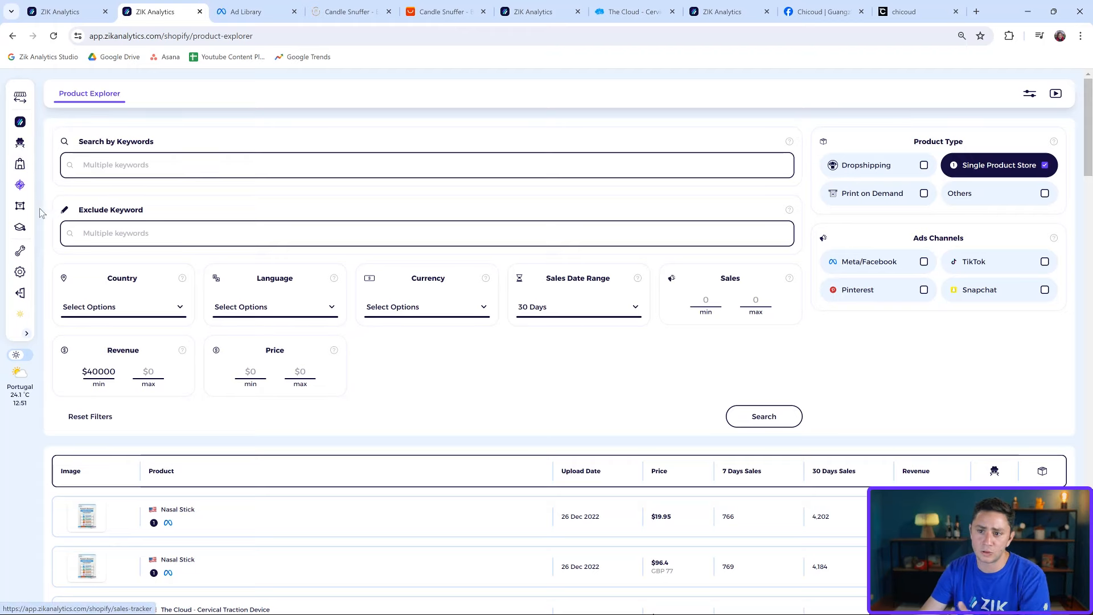
mouse_move(20, 143)
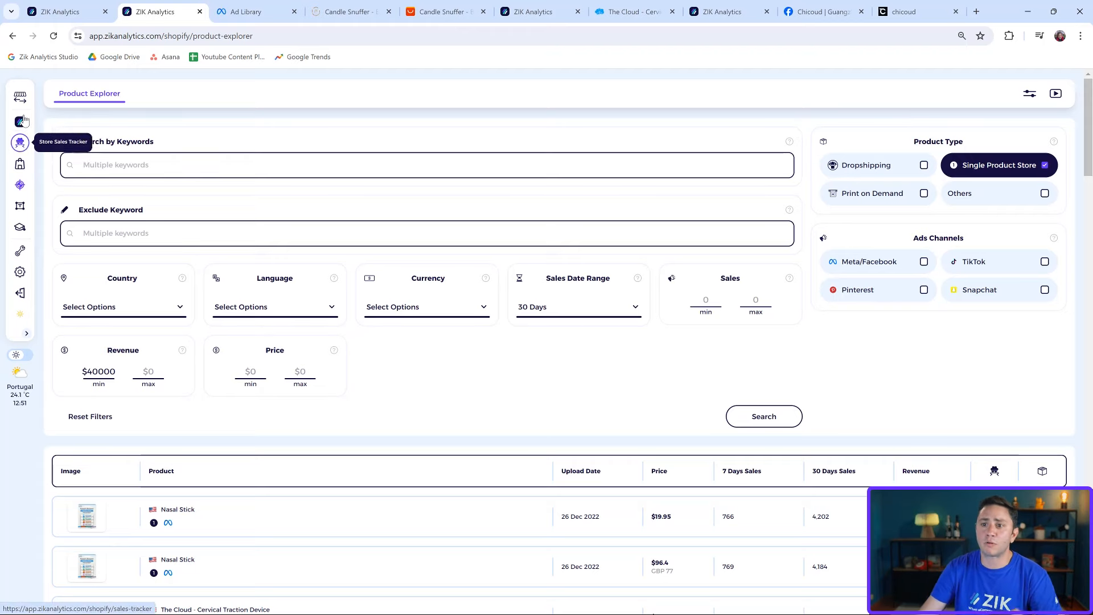
left_click(20, 121)
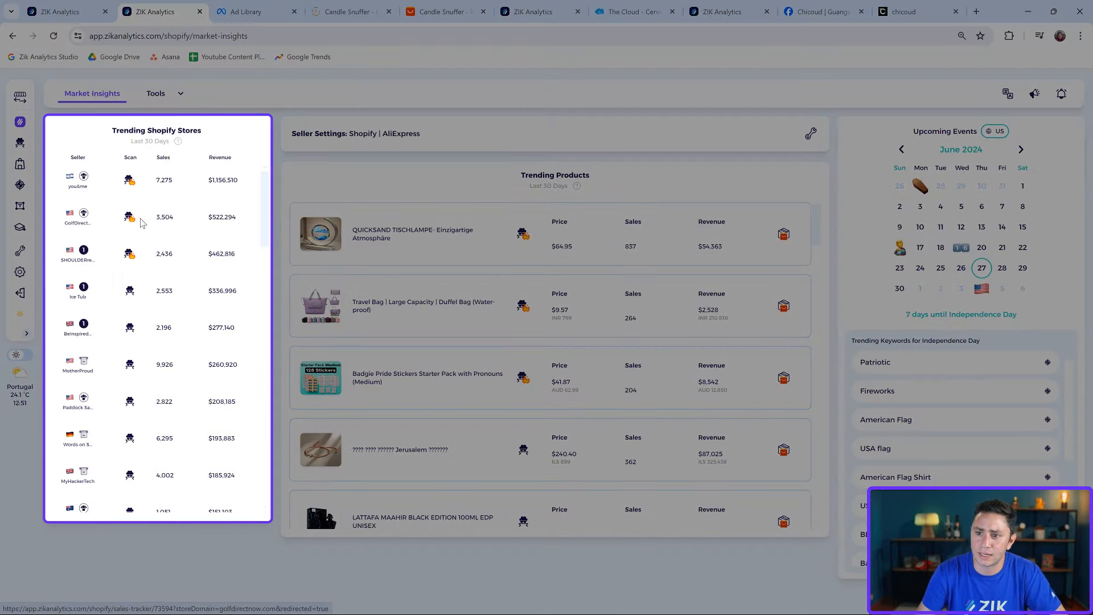
mouse_move(77, 260)
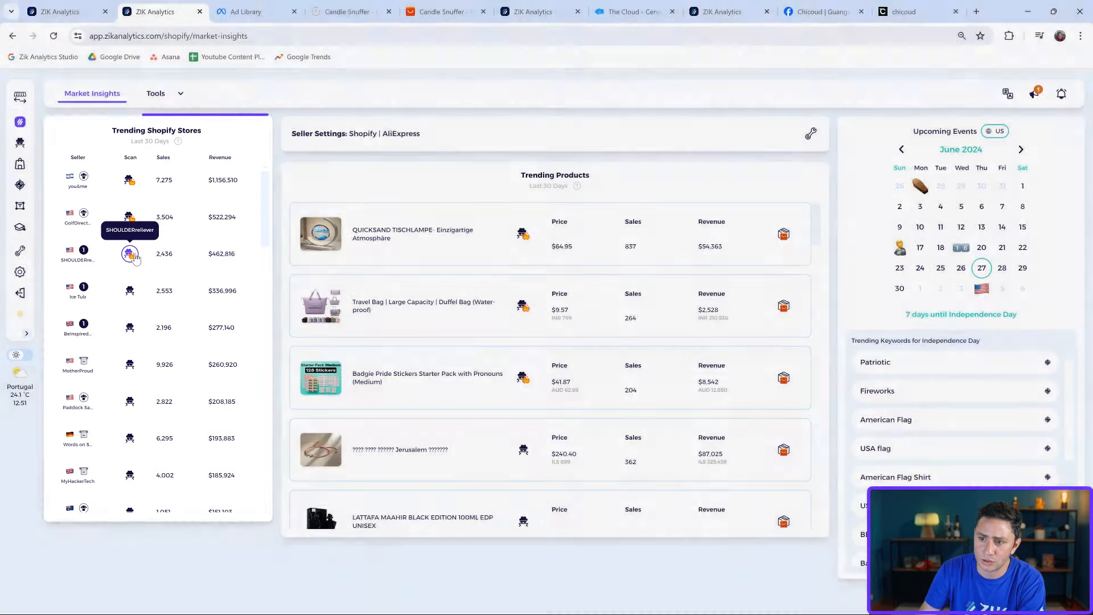
Scan SHOULDERreliever from Trending Shopify Stores, showing one product, 2,481 sales, $471,365 revenue.
left_click(129, 252)
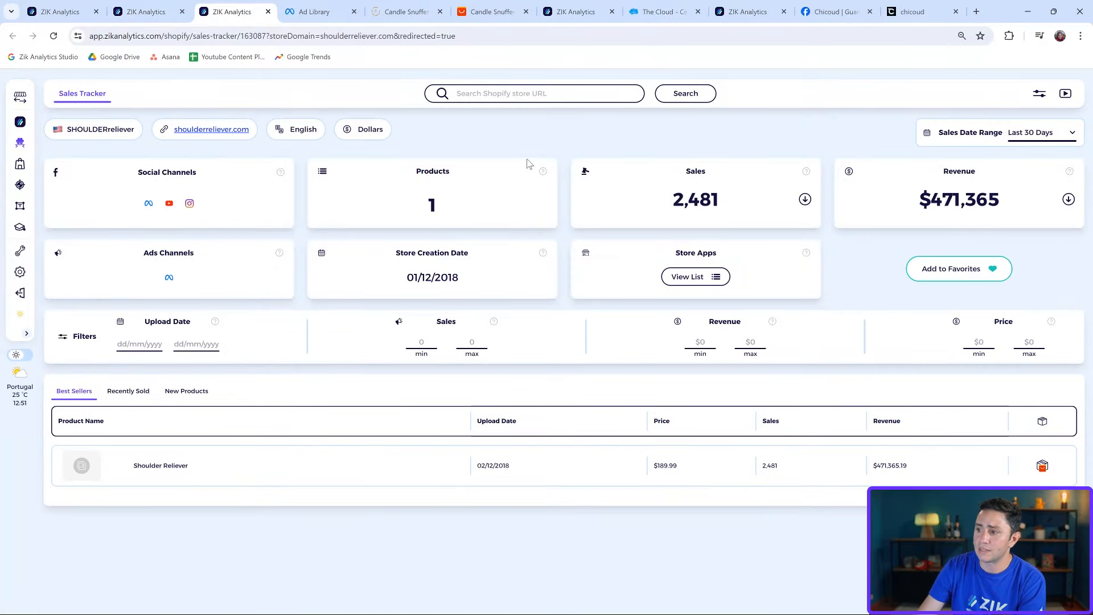
mouse_move(889, 181)
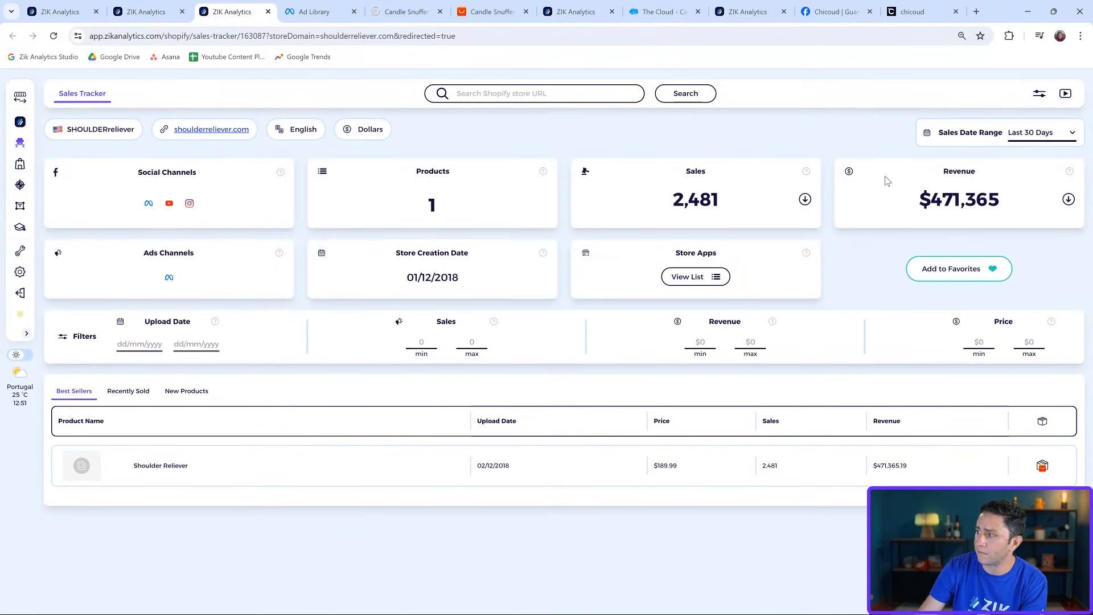
mouse_move(161, 465)
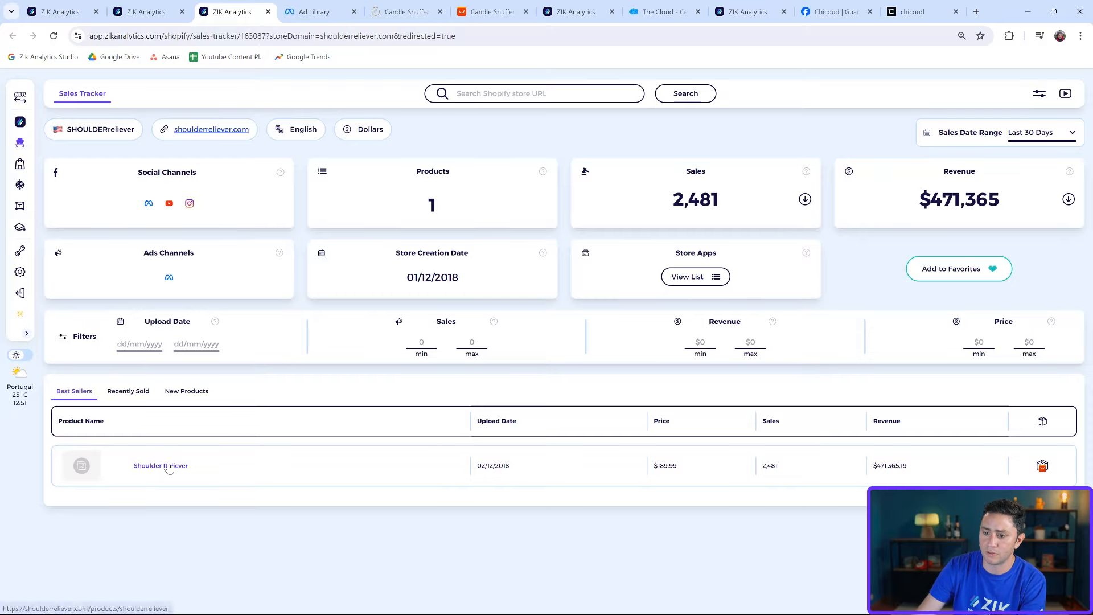
View the store's $189.99 Shoulder Reliever page with 913 reviews, then return to its Sales Tracker.
left_click(160, 465)
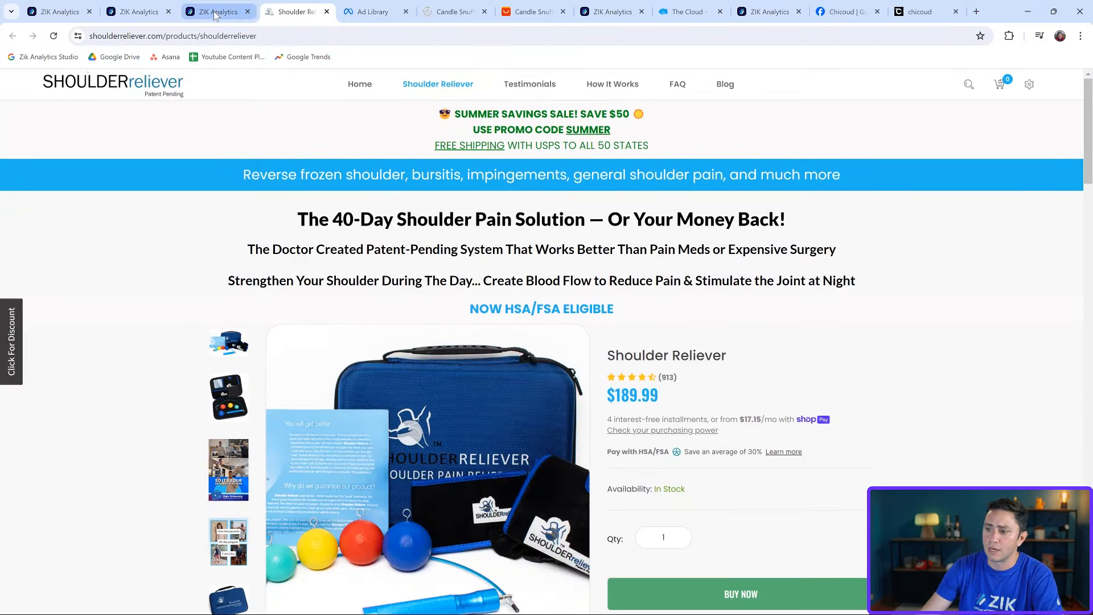
left_click(137, 12)
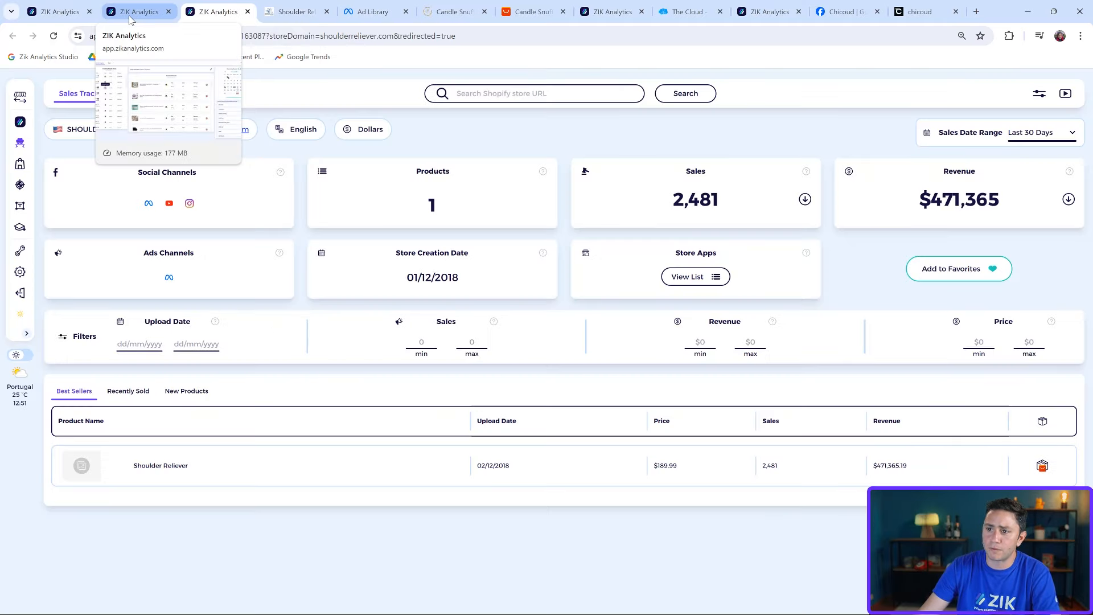